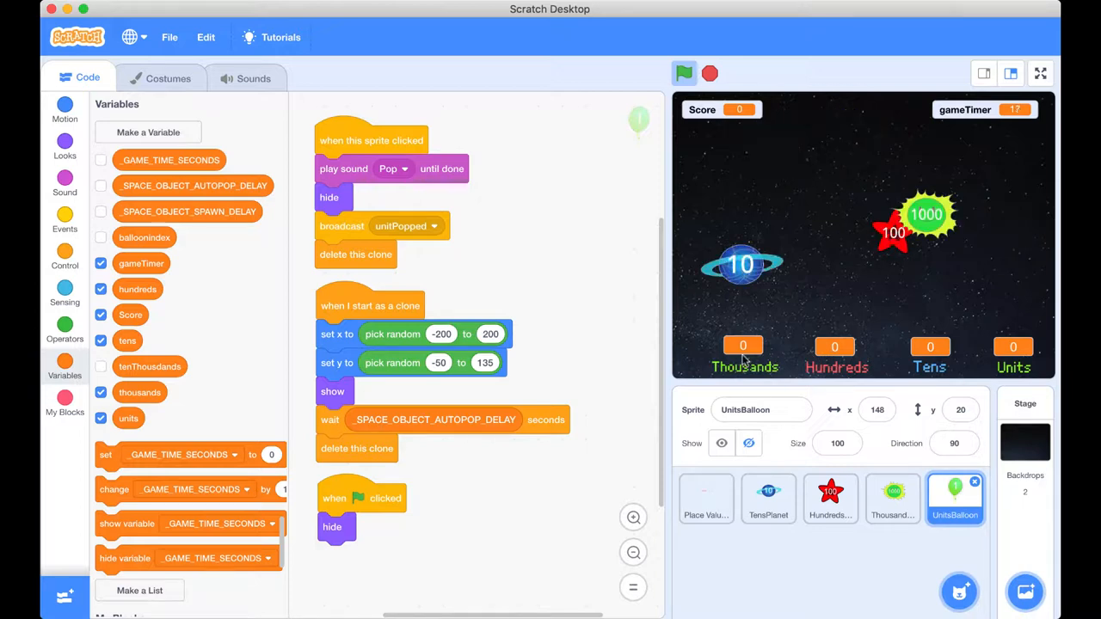
- Stop the running place value game so the stage clears of balloons
click(685, 73)
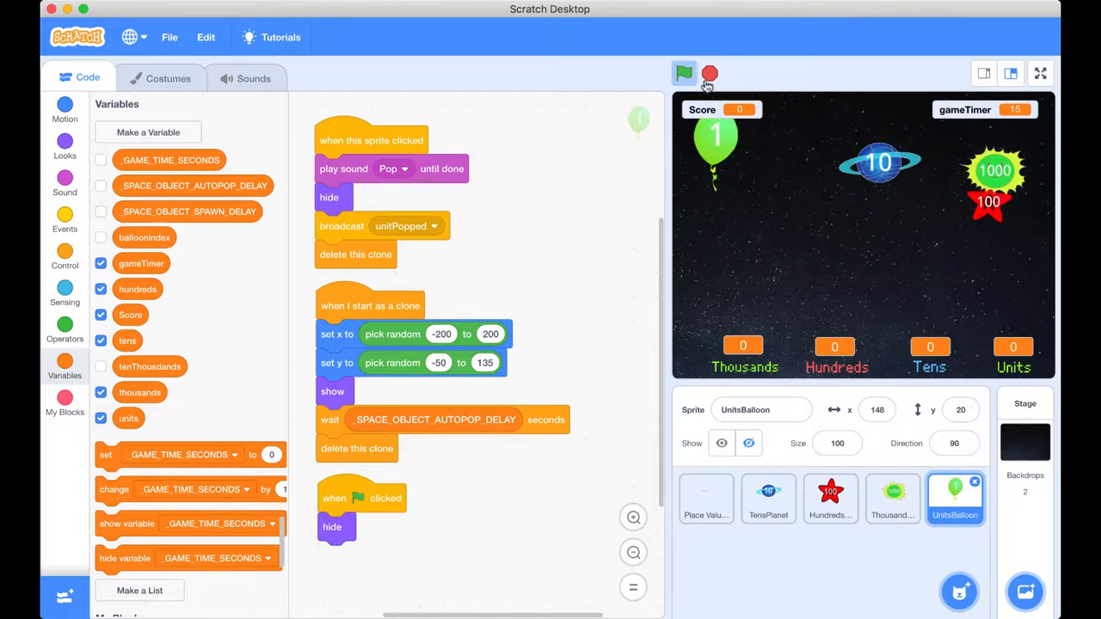
click(684, 72)
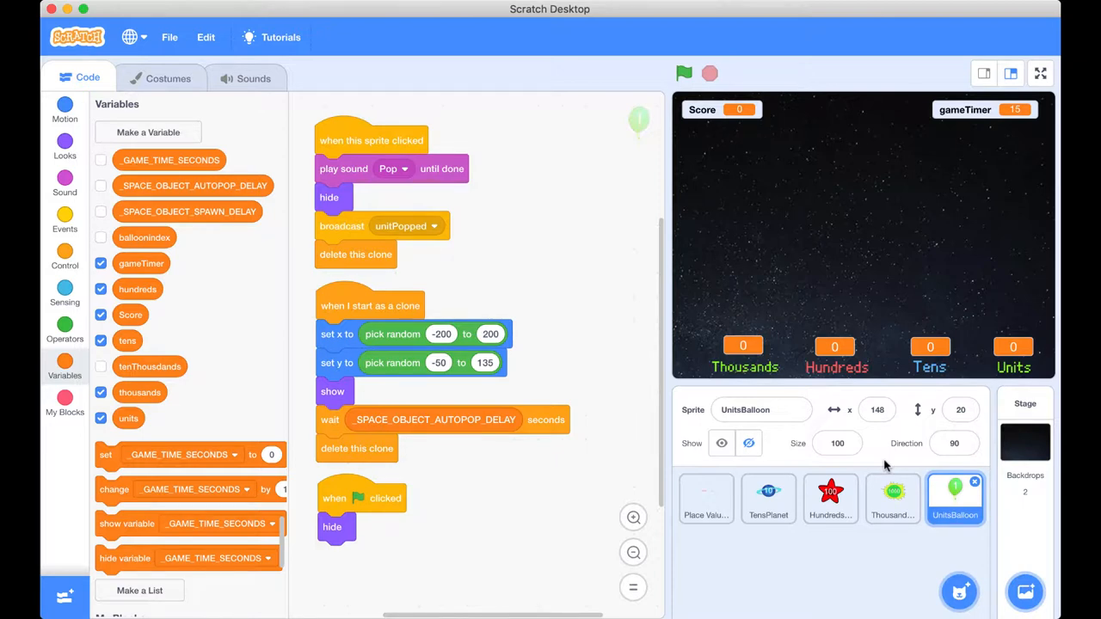
mouse_move(1008, 350)
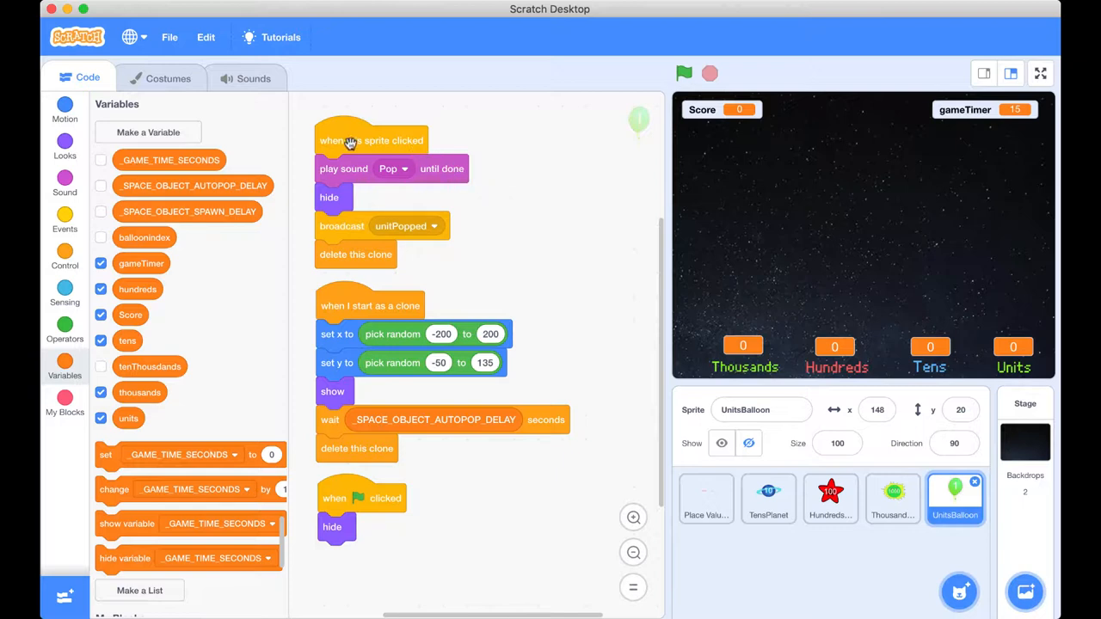
mouse_move(337, 402)
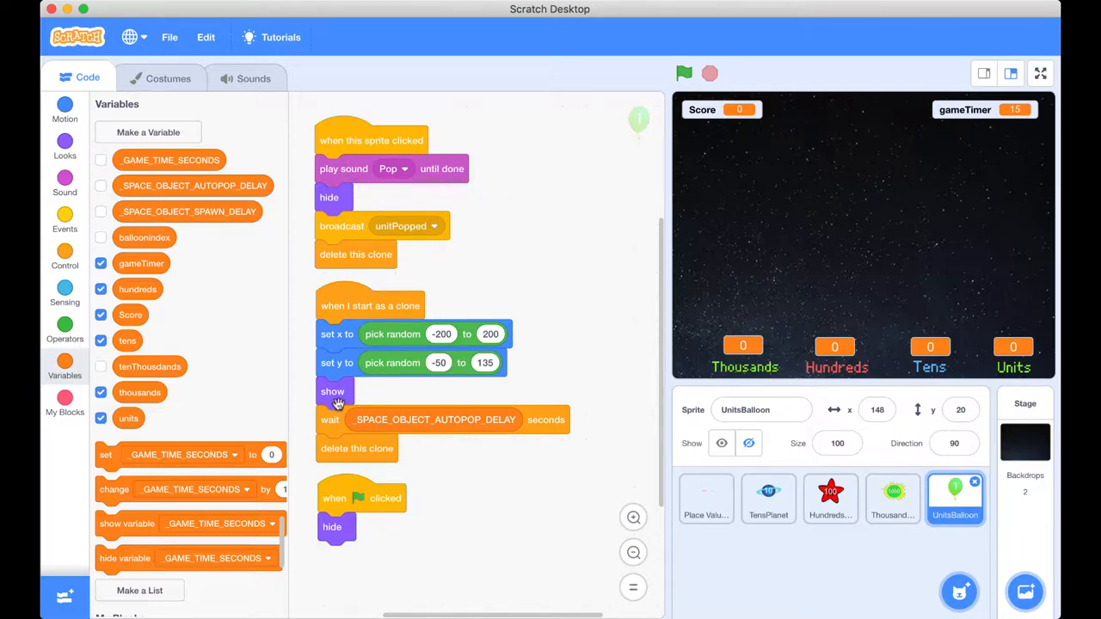
mouse_move(371, 143)
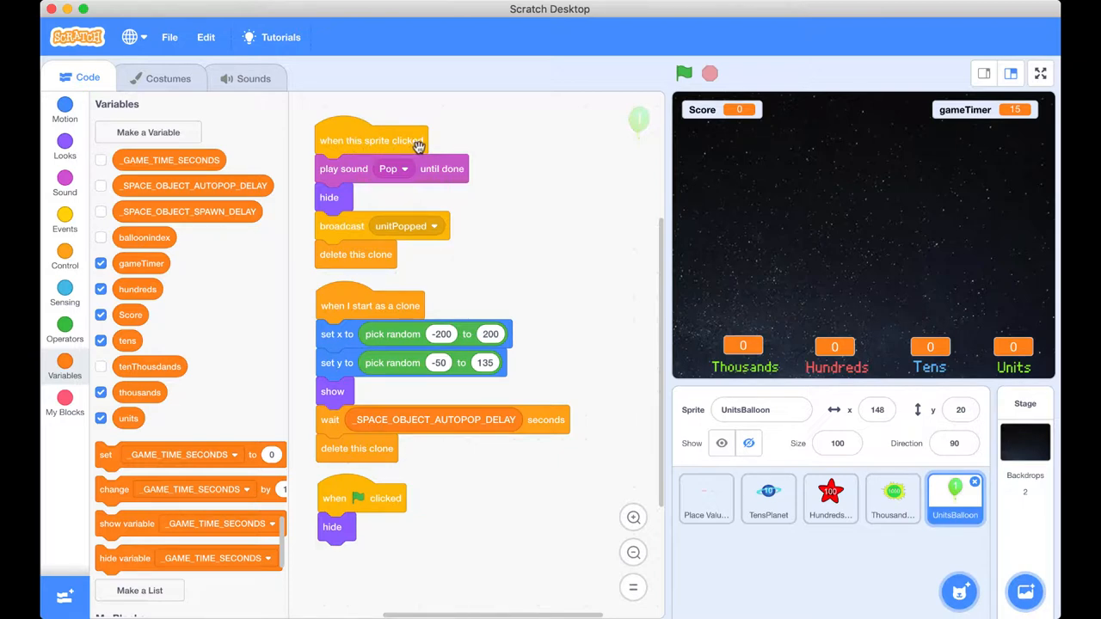
mouse_move(380, 165)
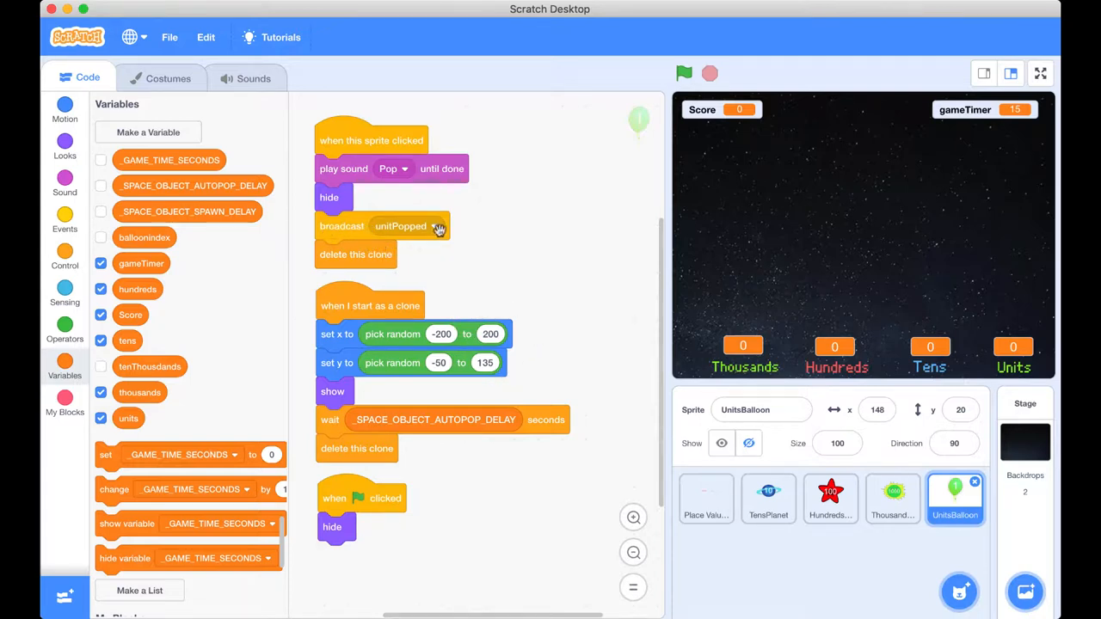
mouse_move(420, 234)
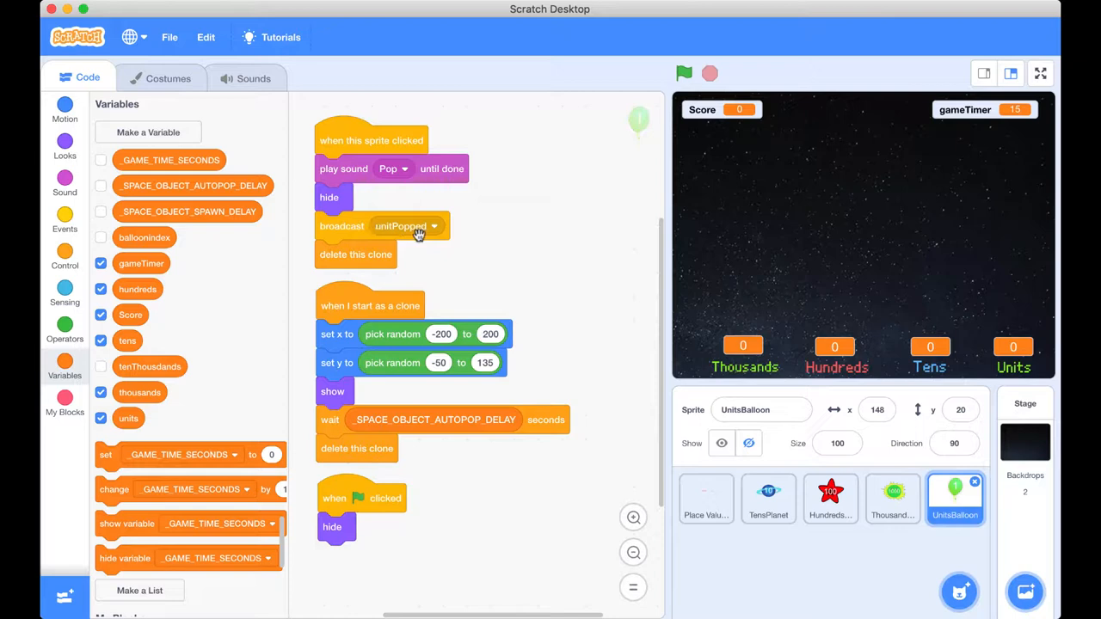
mouse_move(392, 234)
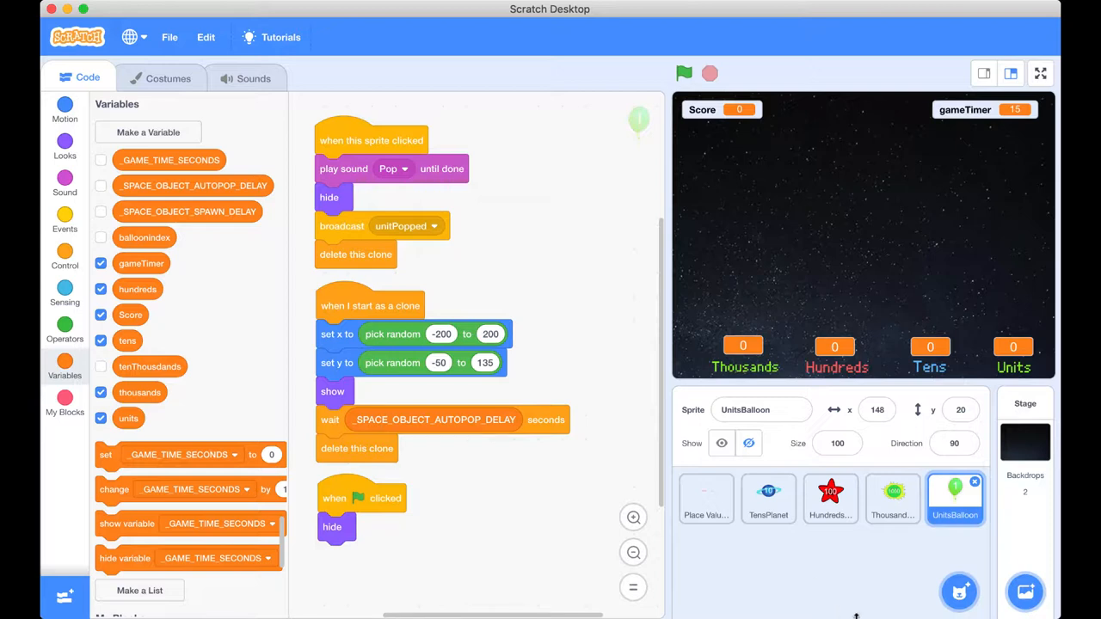
key(Cmd+Tab)
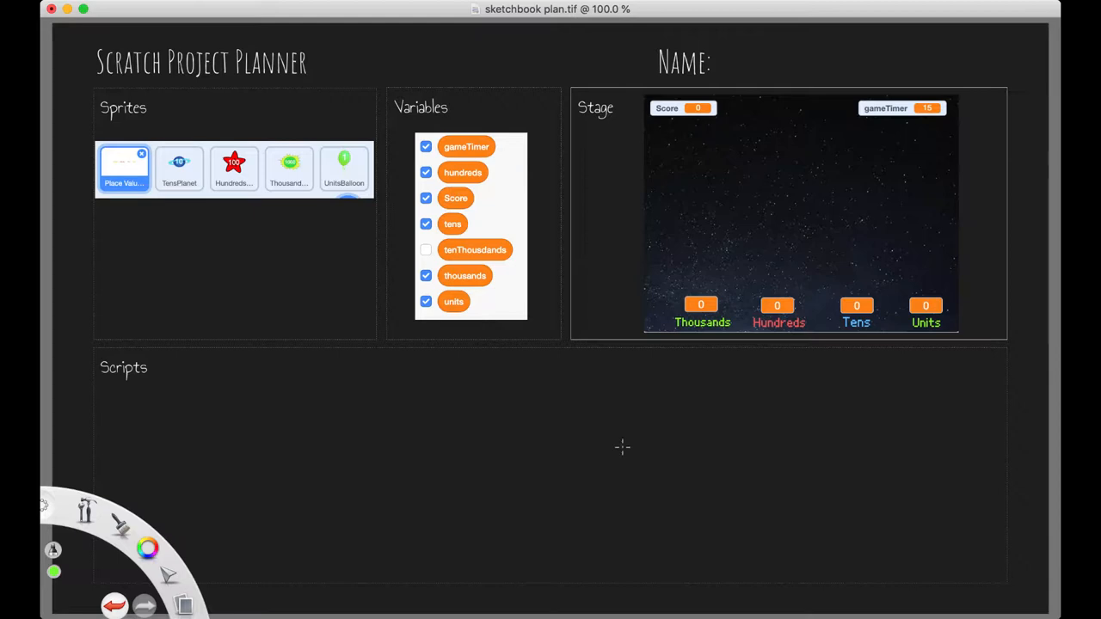
mouse_move(595, 455)
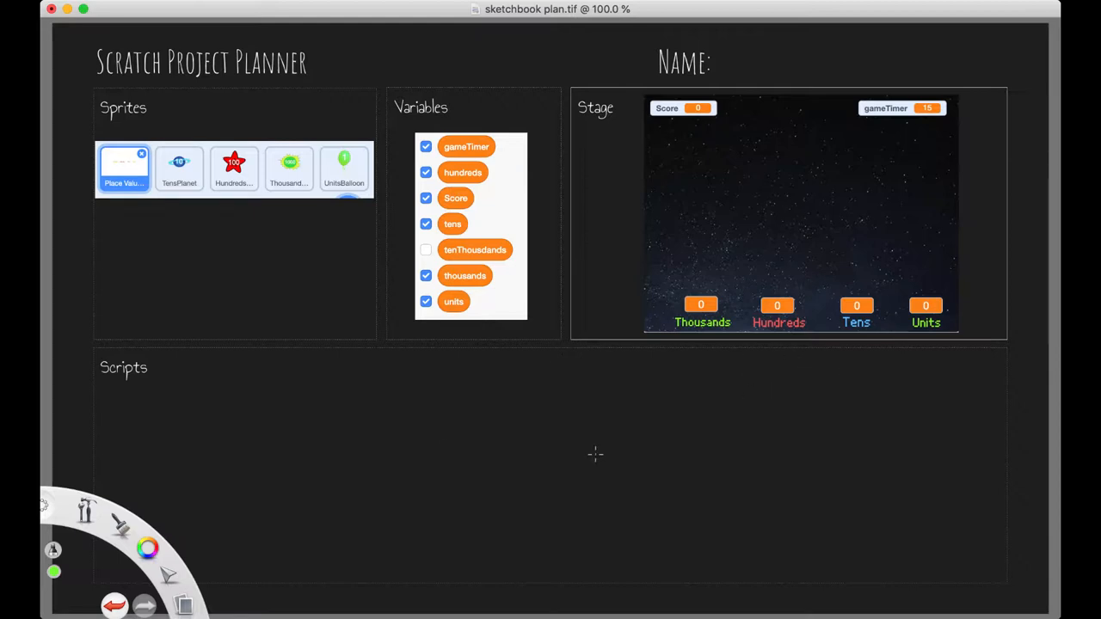
mouse_move(237, 416)
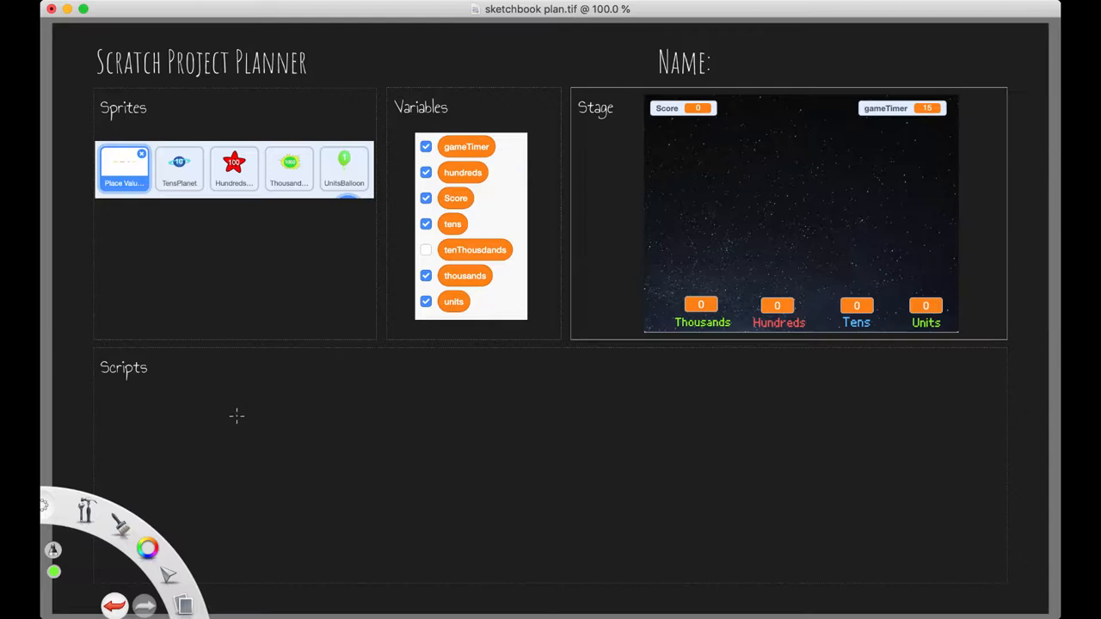
mouse_move(910, 213)
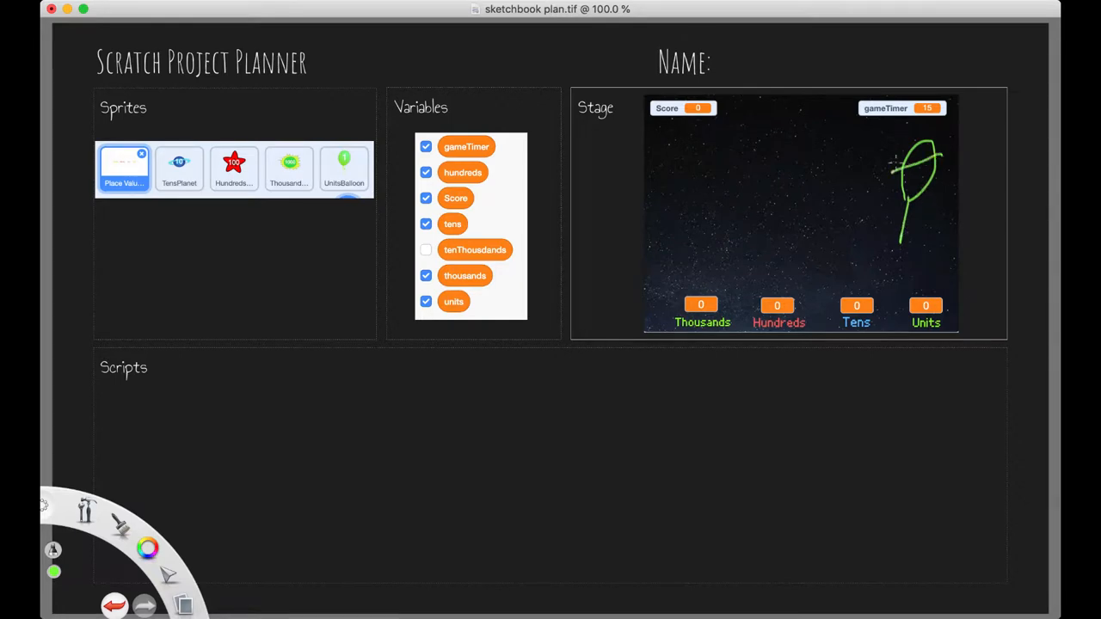
- Sketch a balloon on the planner's stage picture above Units
drag(909, 129, 919, 273)
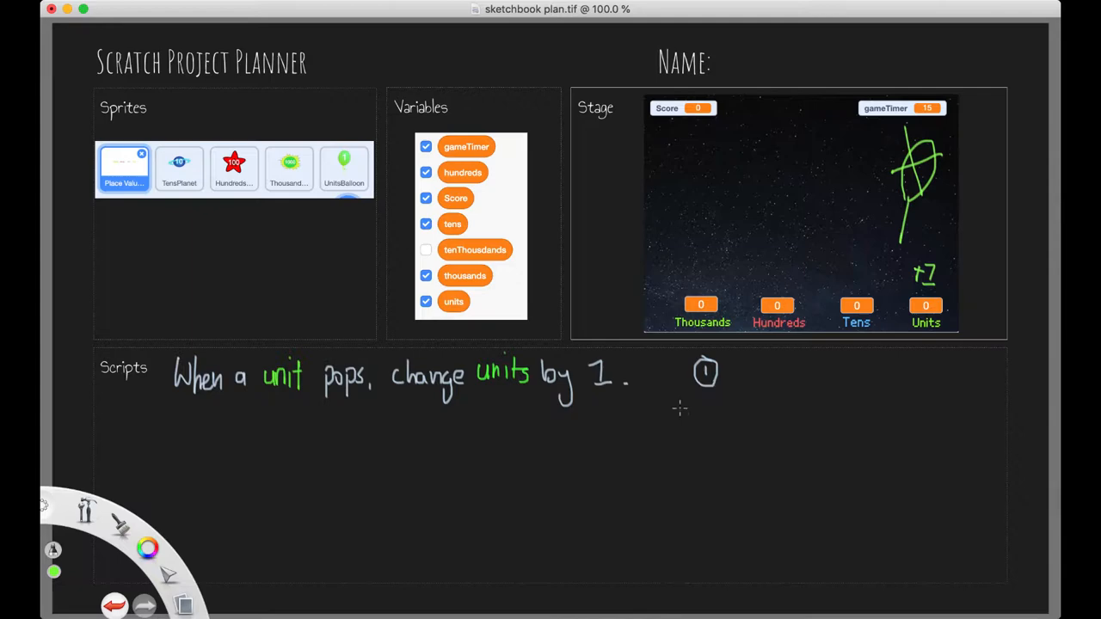
mouse_move(675, 117)
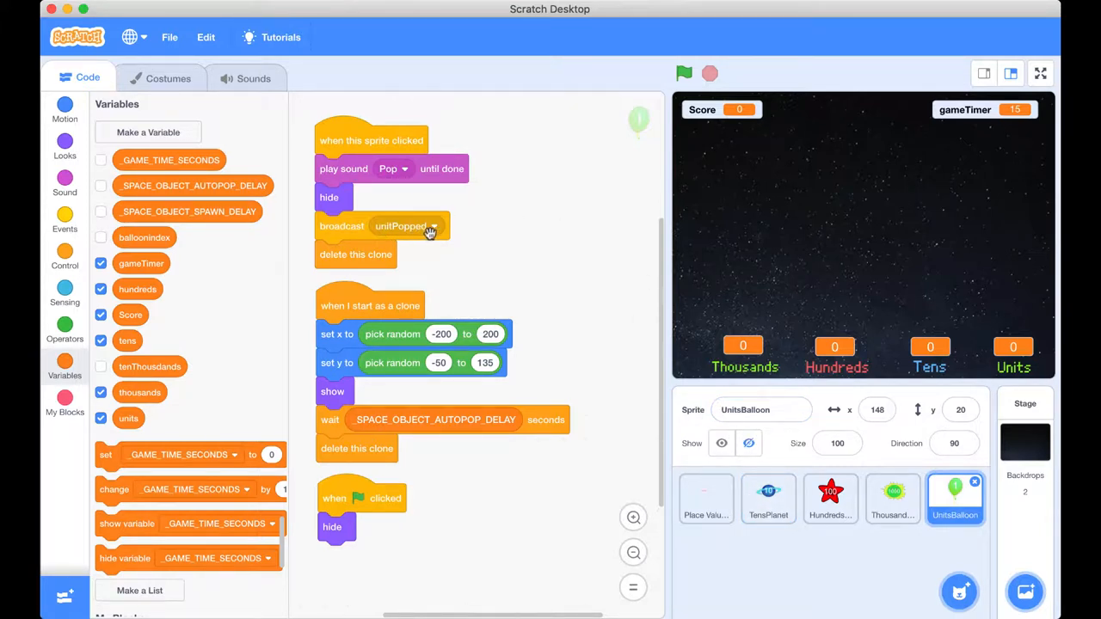
right_click(955, 499)
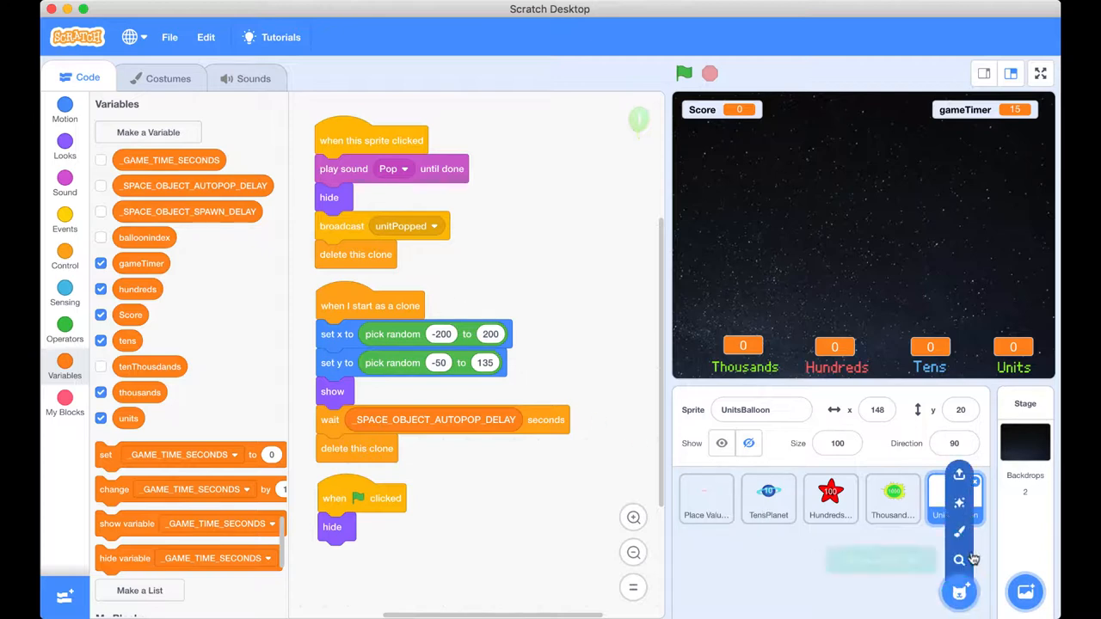
click(955, 499)
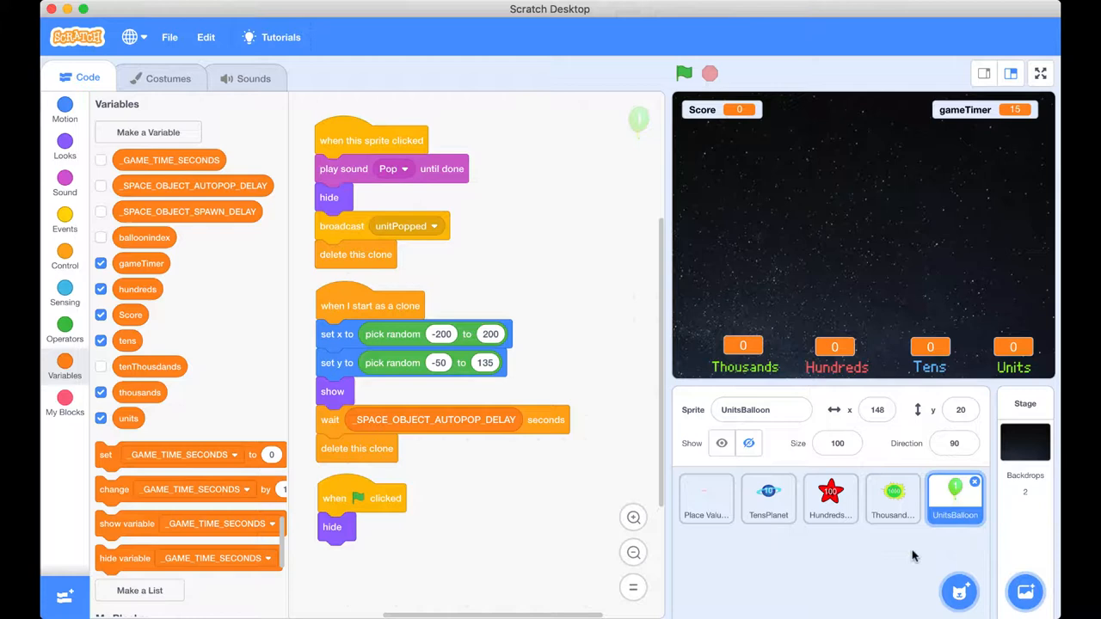
mouse_move(529, 282)
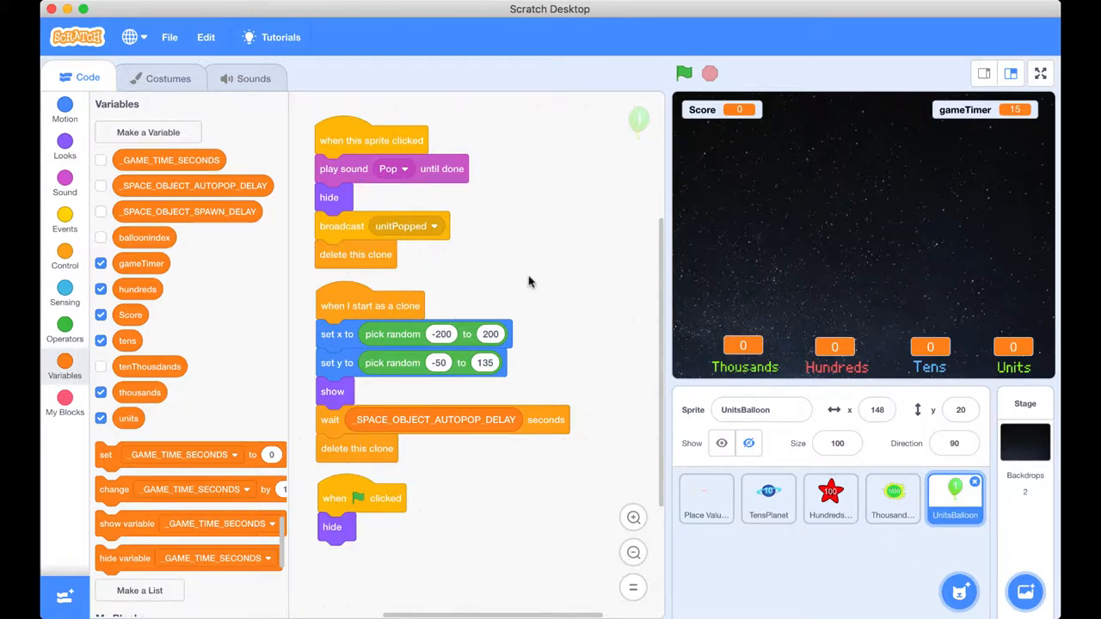
mouse_move(361, 236)
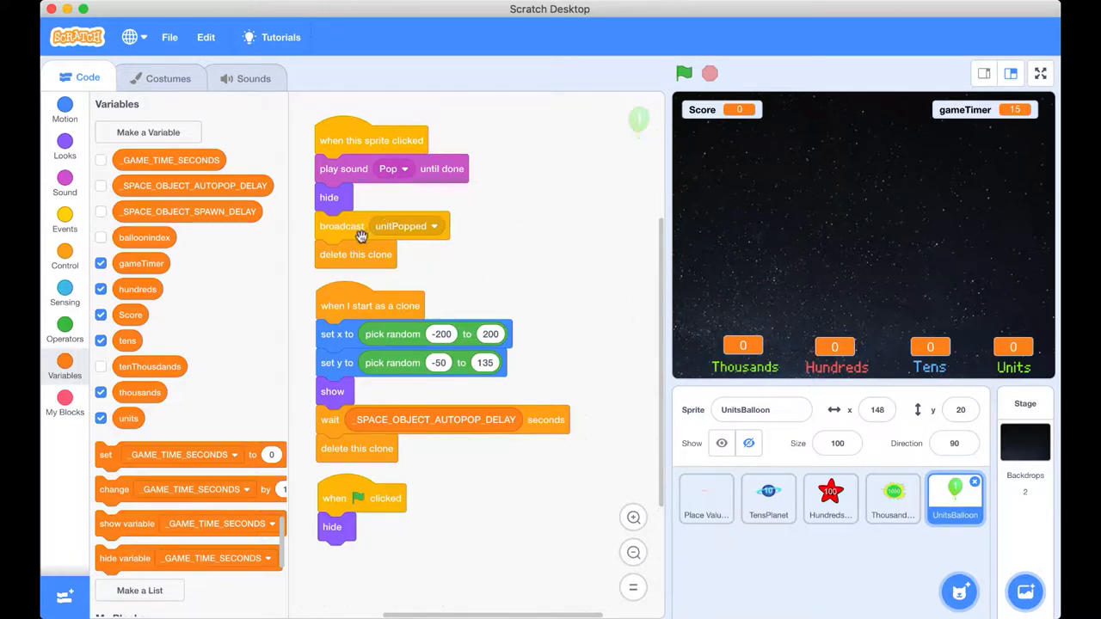
mouse_move(430, 222)
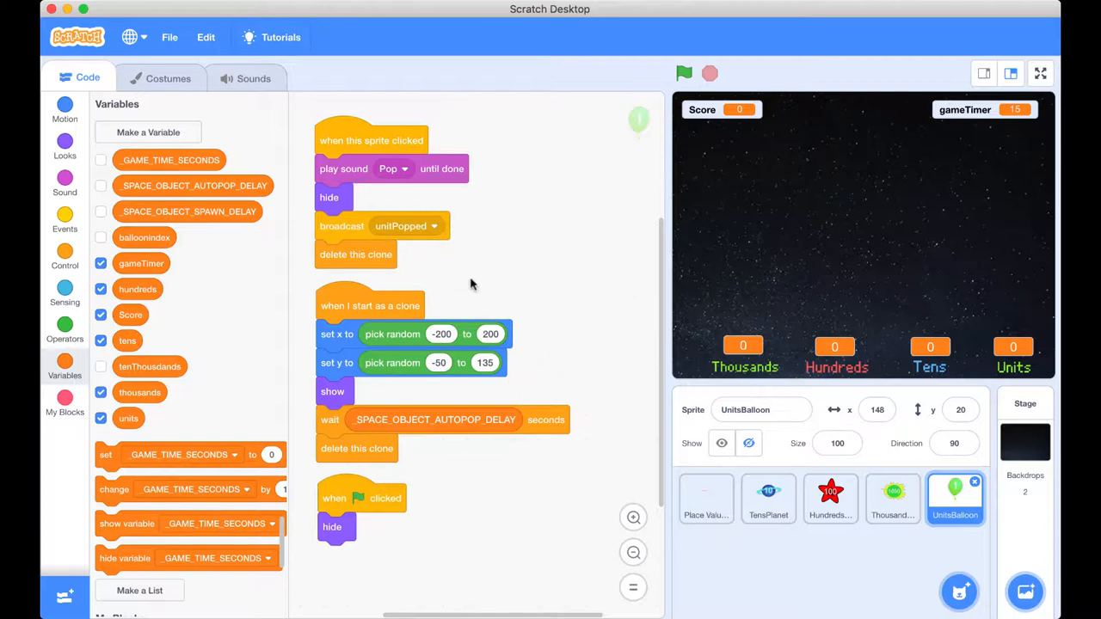
mouse_move(544, 265)
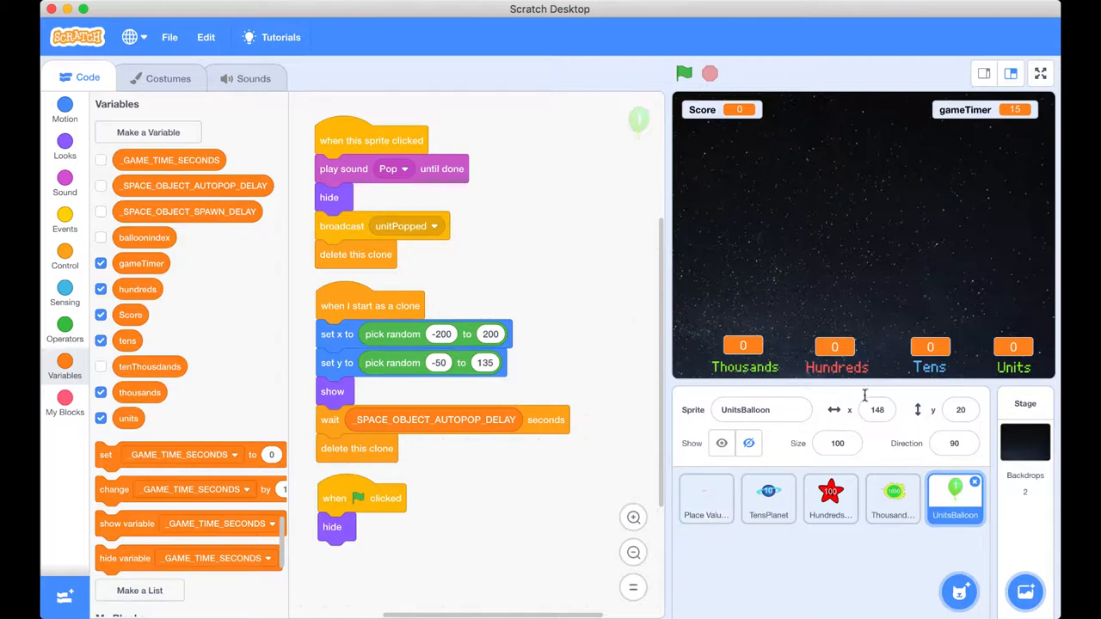
click(705, 499)
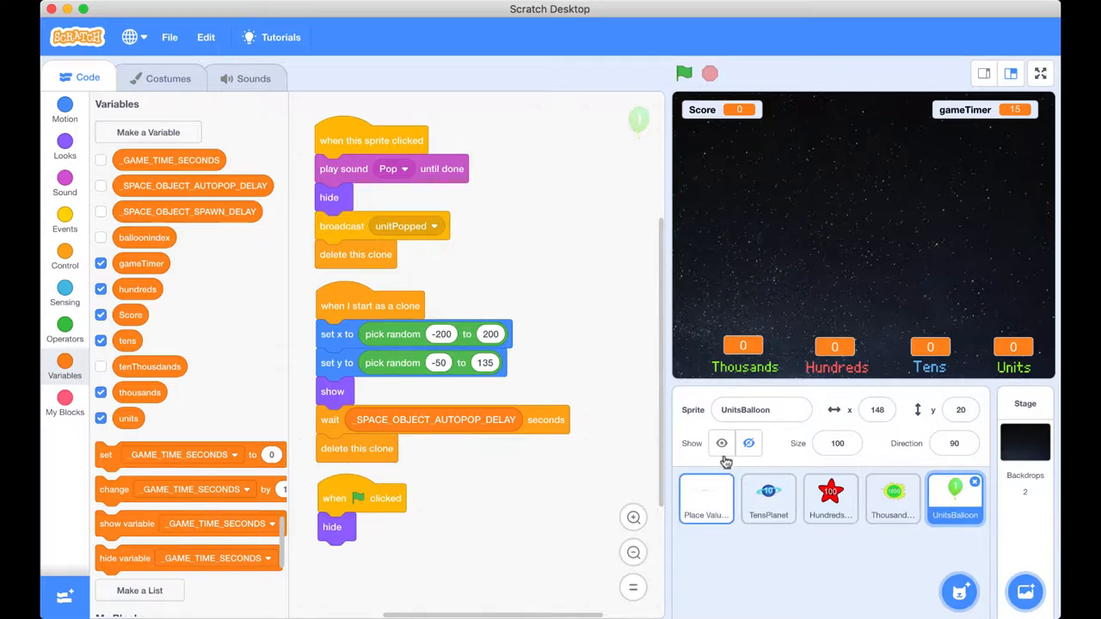
- Select the Place Value Columns sprite and show the Events blocks
click(705, 498)
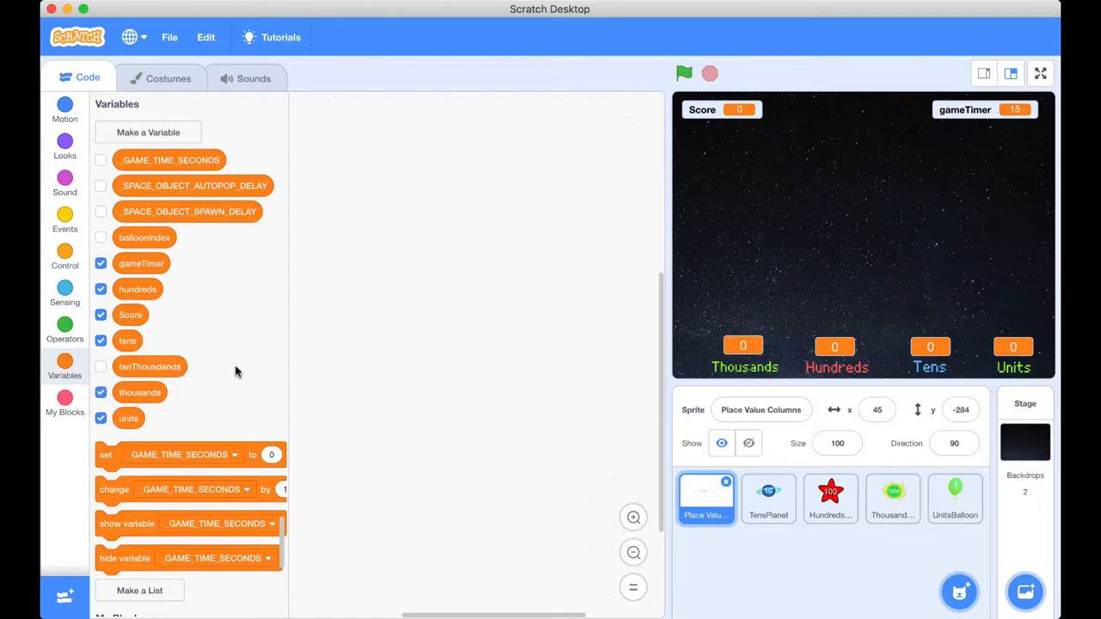
mouse_move(86, 241)
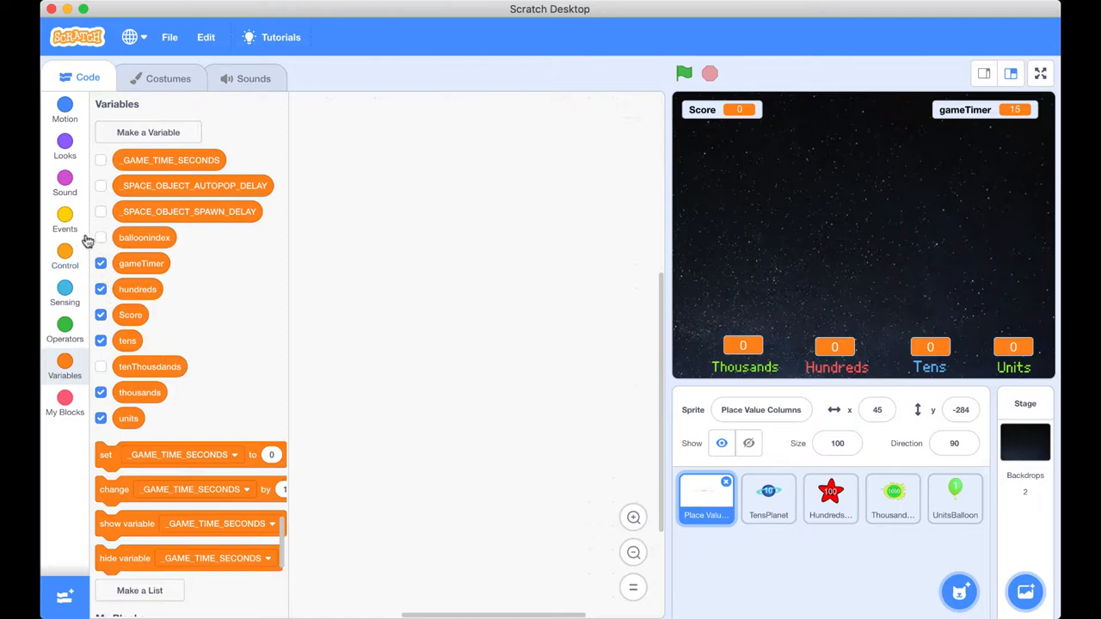
click(65, 220)
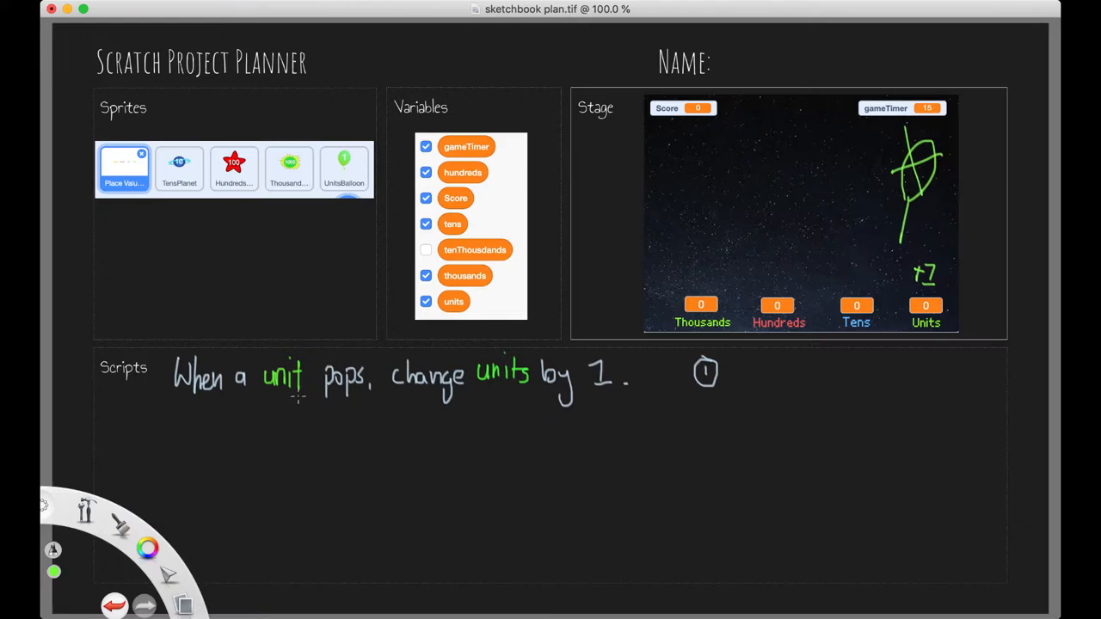
mouse_move(261, 405)
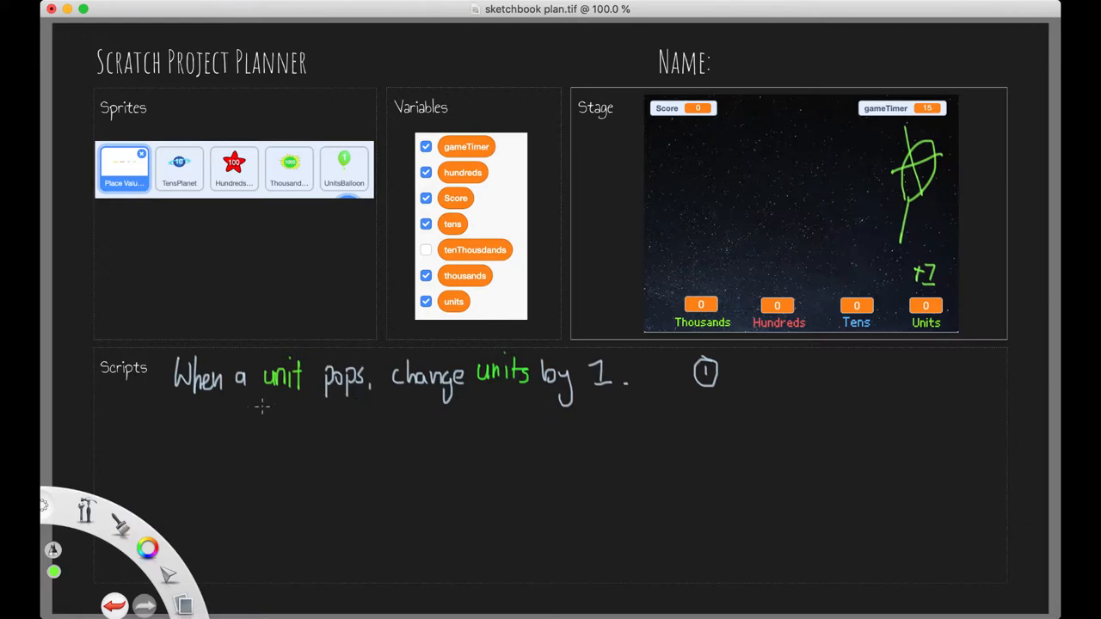
mouse_move(552, 410)
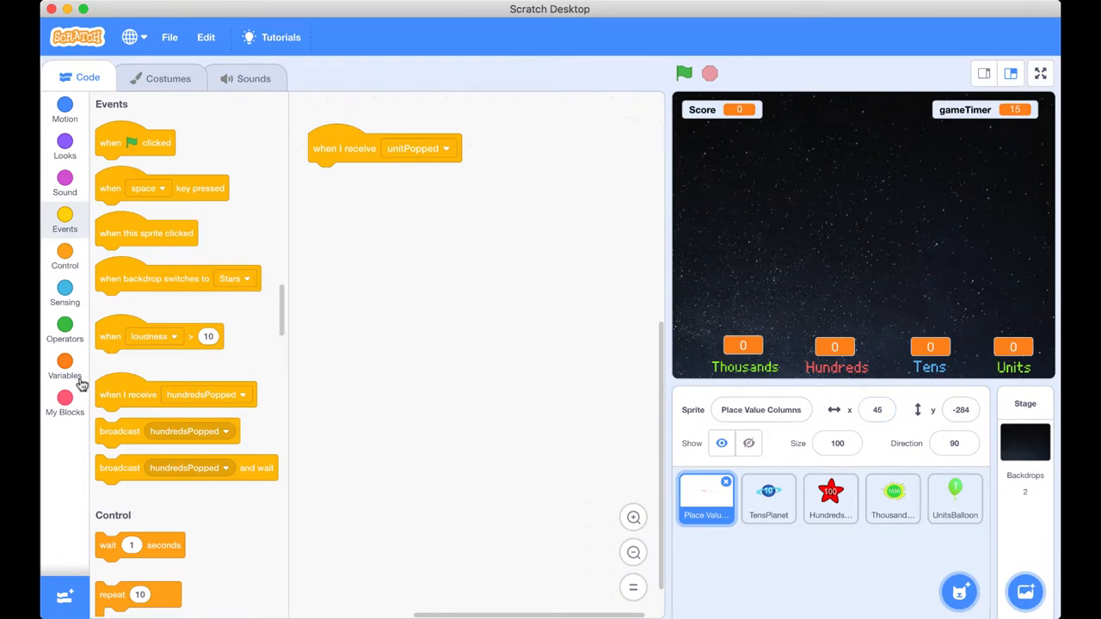
- Attach a 'change units by 1' block under the 'when I receive unitPopped' hat
click(65, 364)
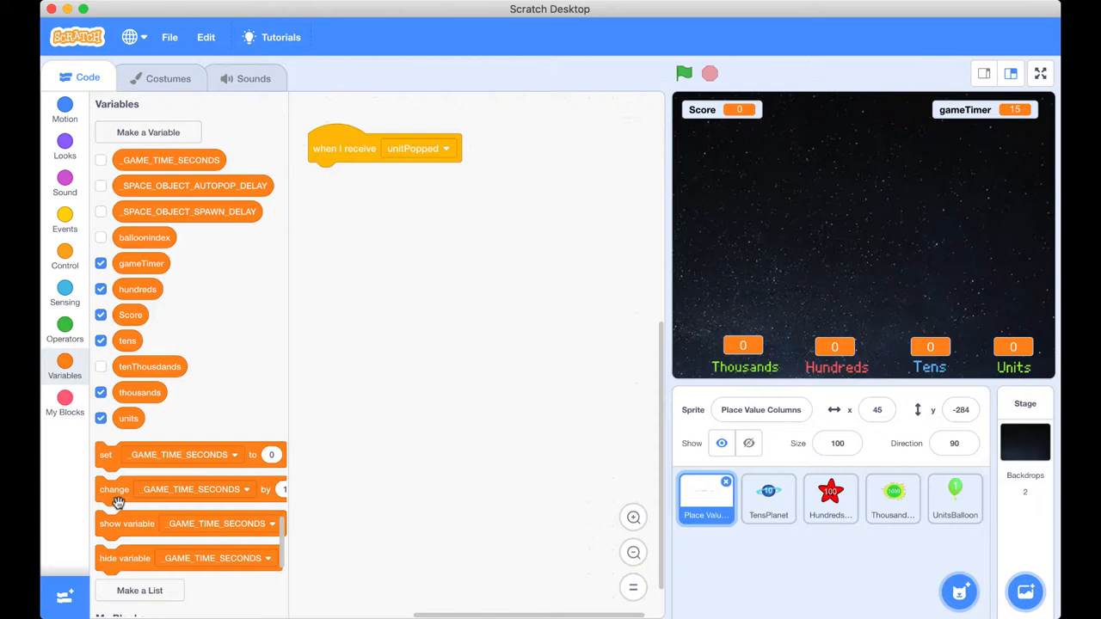
drag(113, 489, 313, 340)
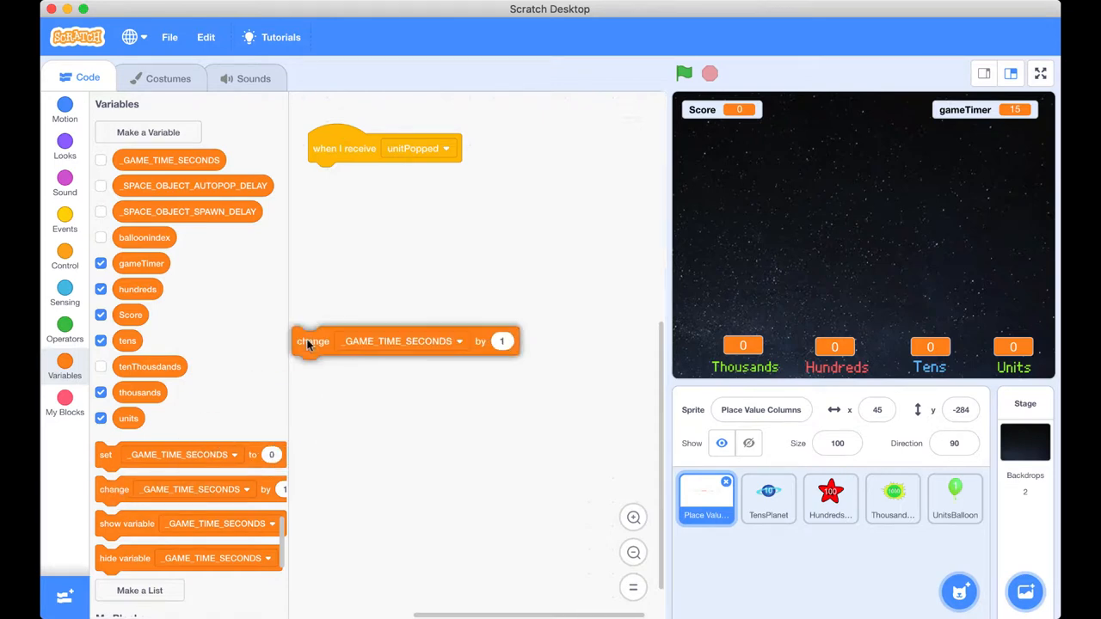
drag(312, 341, 329, 176)
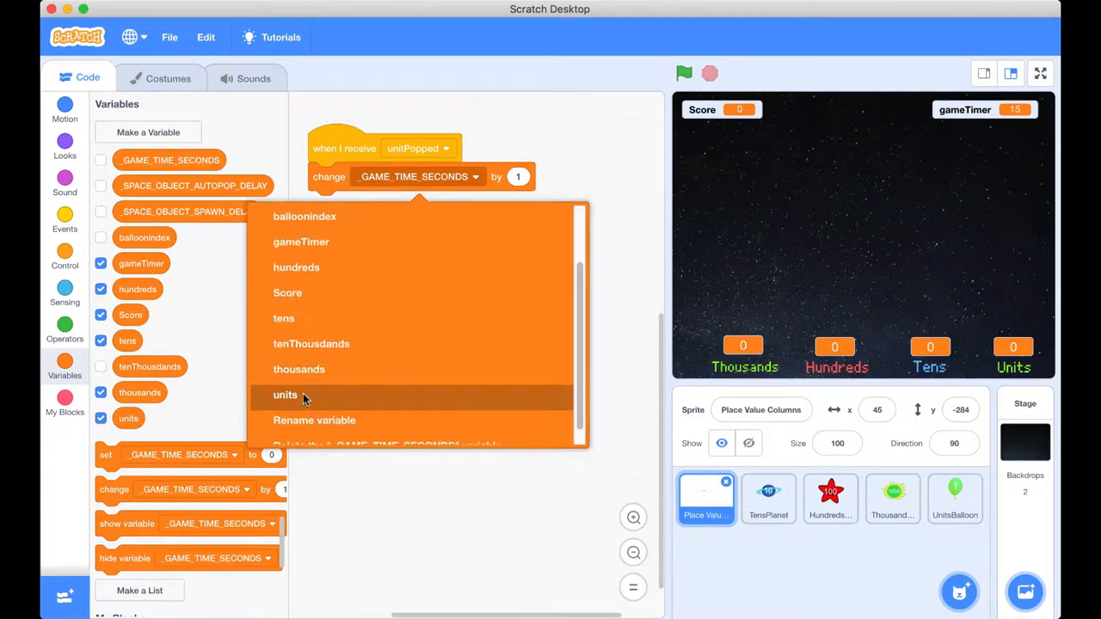
click(285, 394)
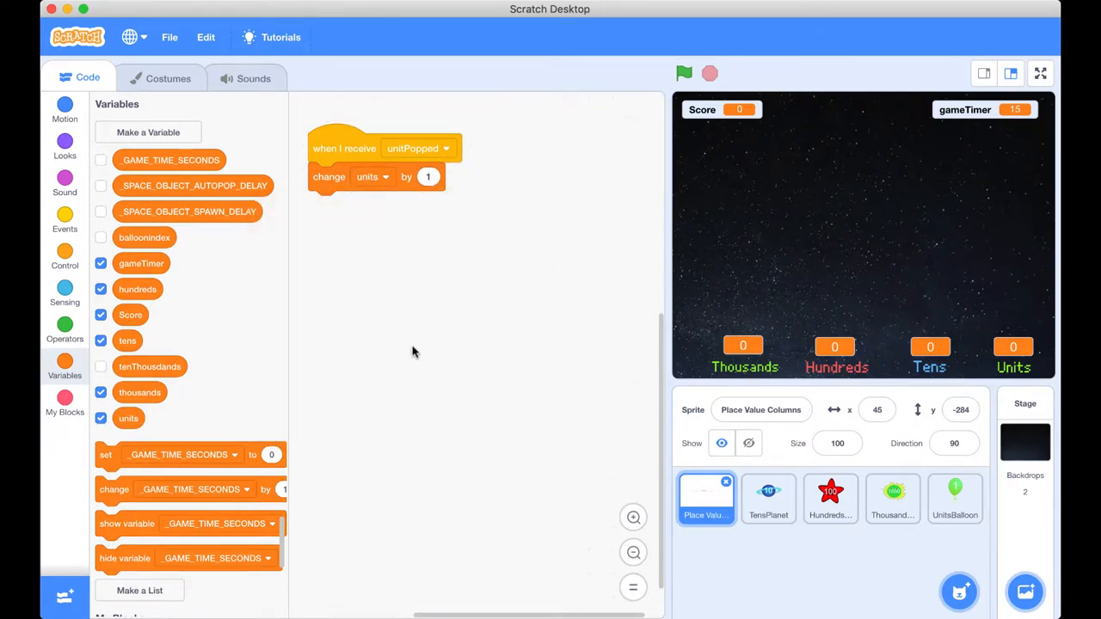
- Run the game and pop unit balloons to confirm the Units counter climbs to 10
click(685, 72)
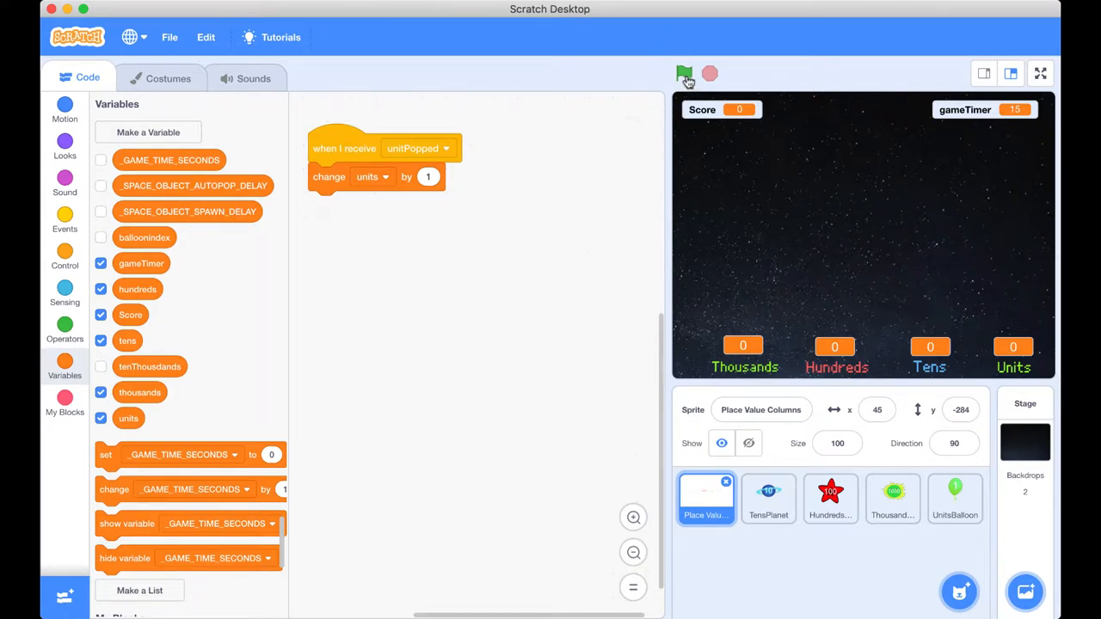
click(685, 73)
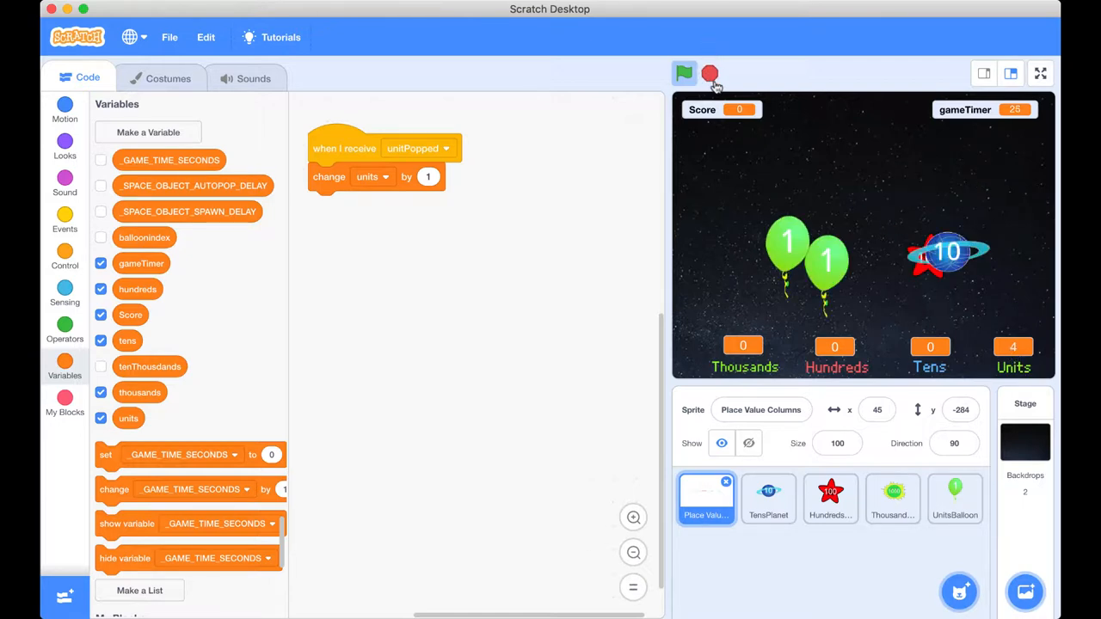
click(685, 73)
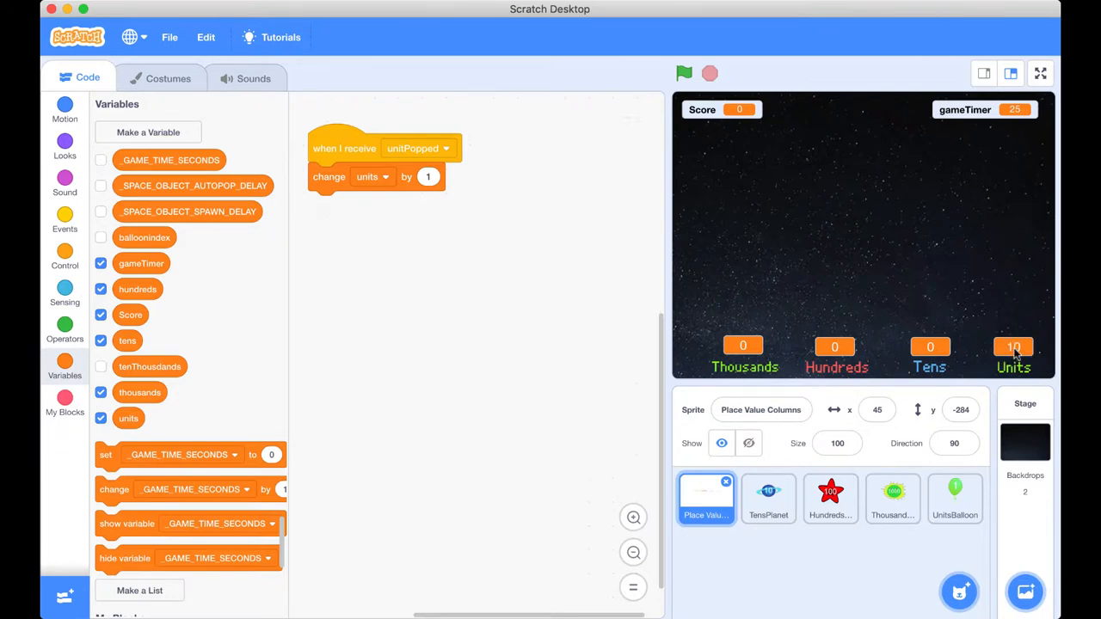
mouse_move(1019, 356)
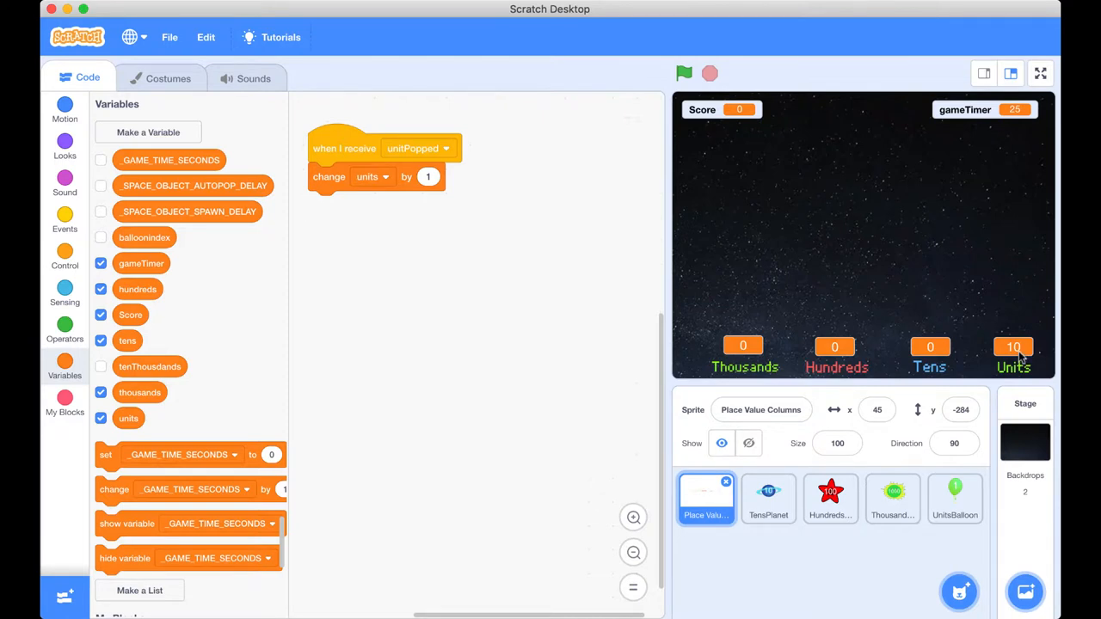
mouse_move(943, 368)
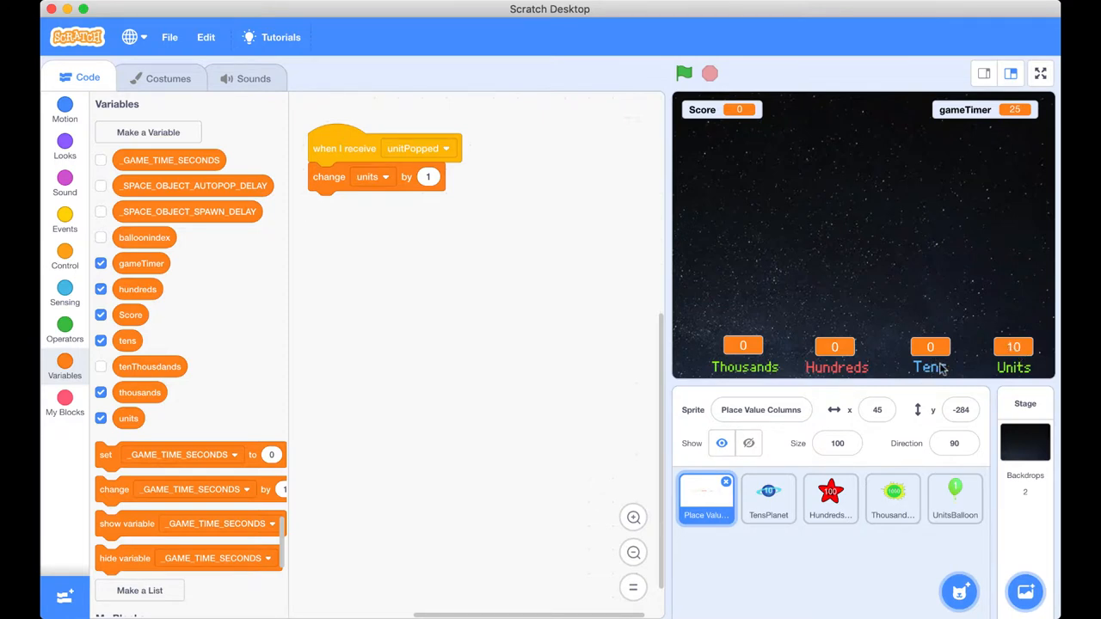
mouse_move(863, 355)
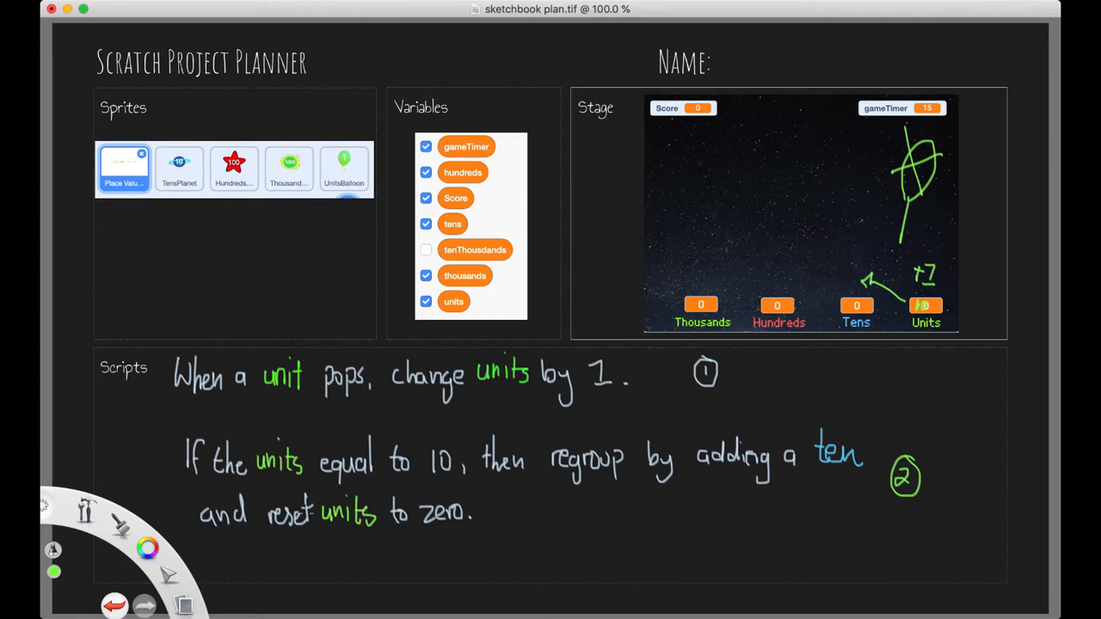
mouse_move(623, 605)
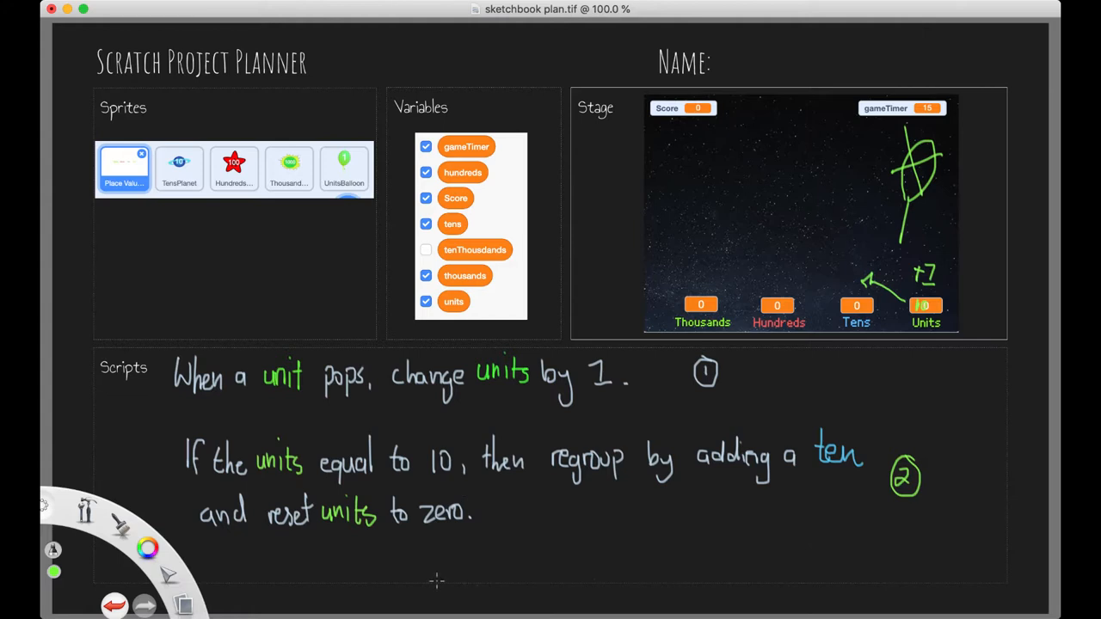
mouse_move(203, 486)
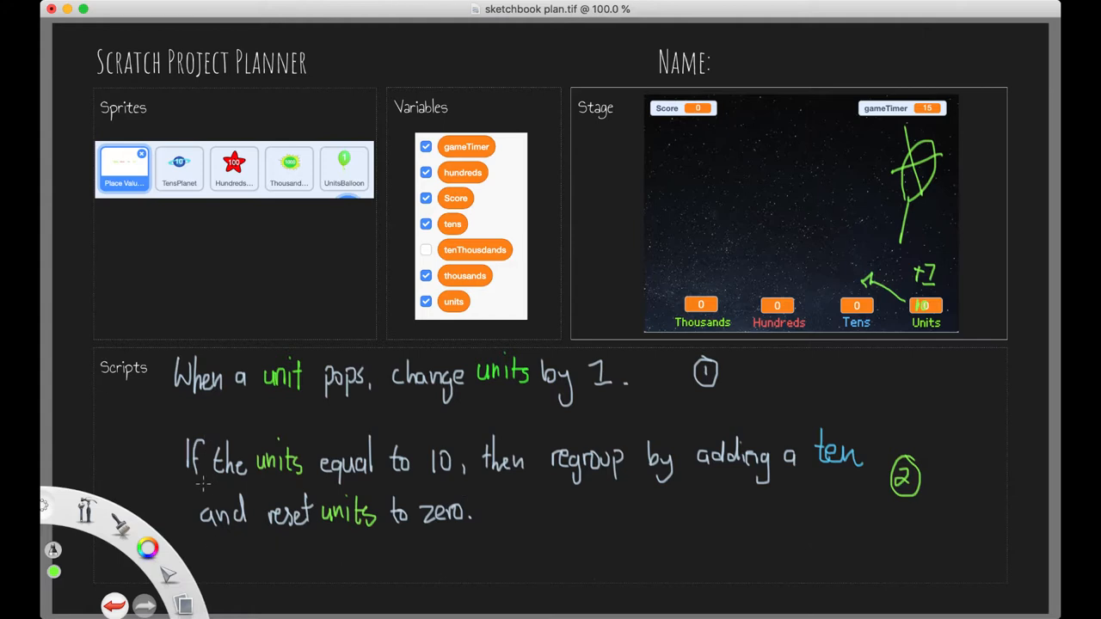
mouse_move(358, 492)
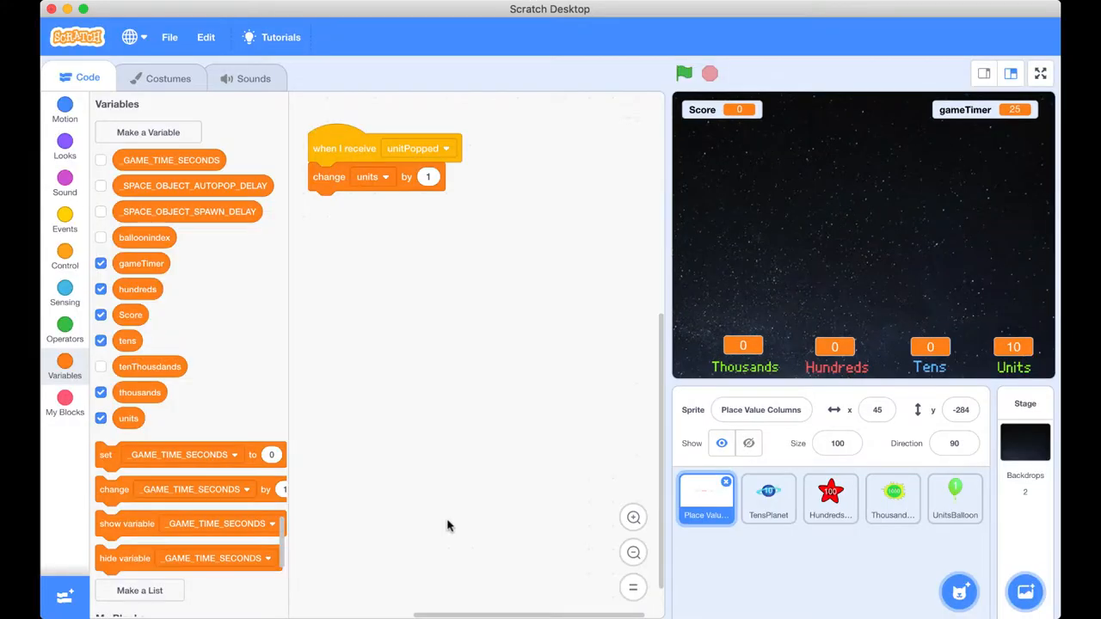
mouse_move(189, 305)
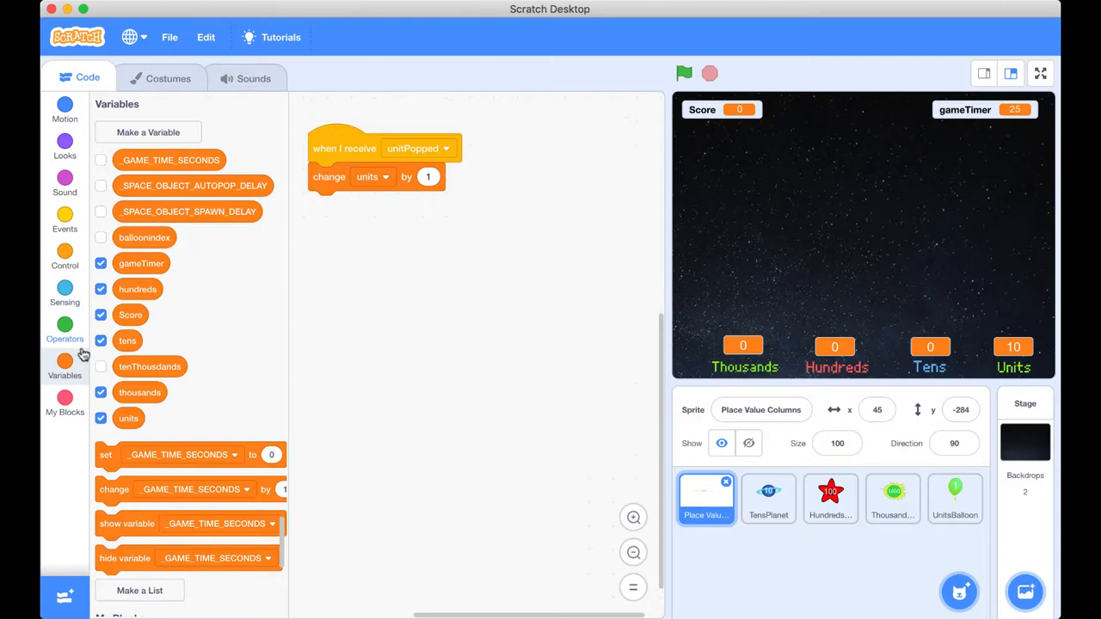
mouse_move(66, 258)
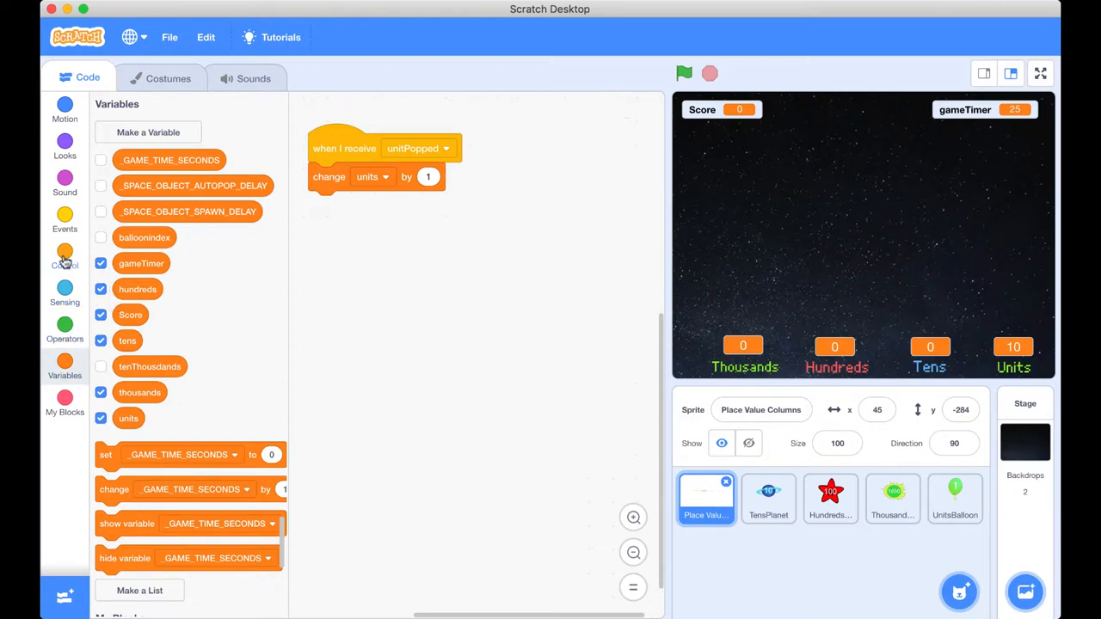
- Attach an empty if-then block from Control beneath 'change units by 1'
click(65, 255)
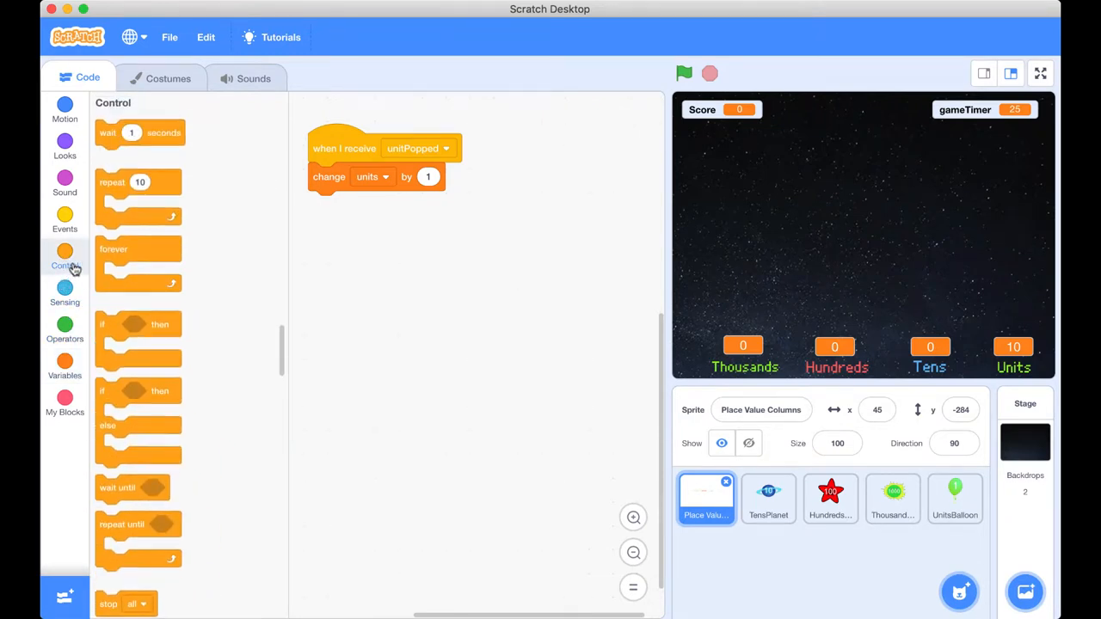
drag(138, 335, 361, 227)
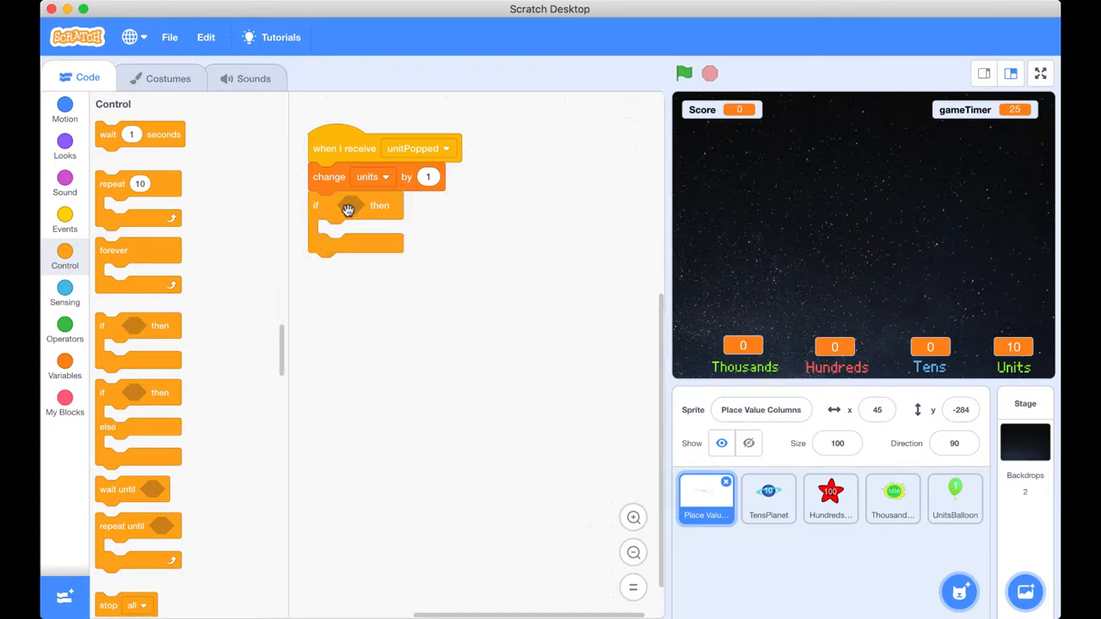
mouse_move(348, 240)
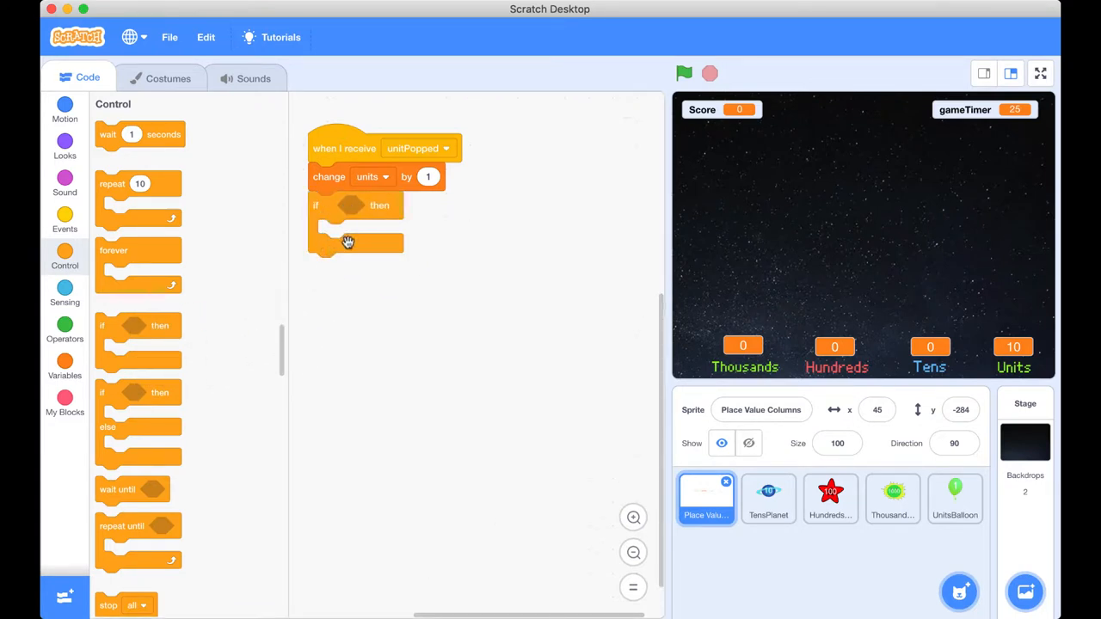
mouse_move(344, 275)
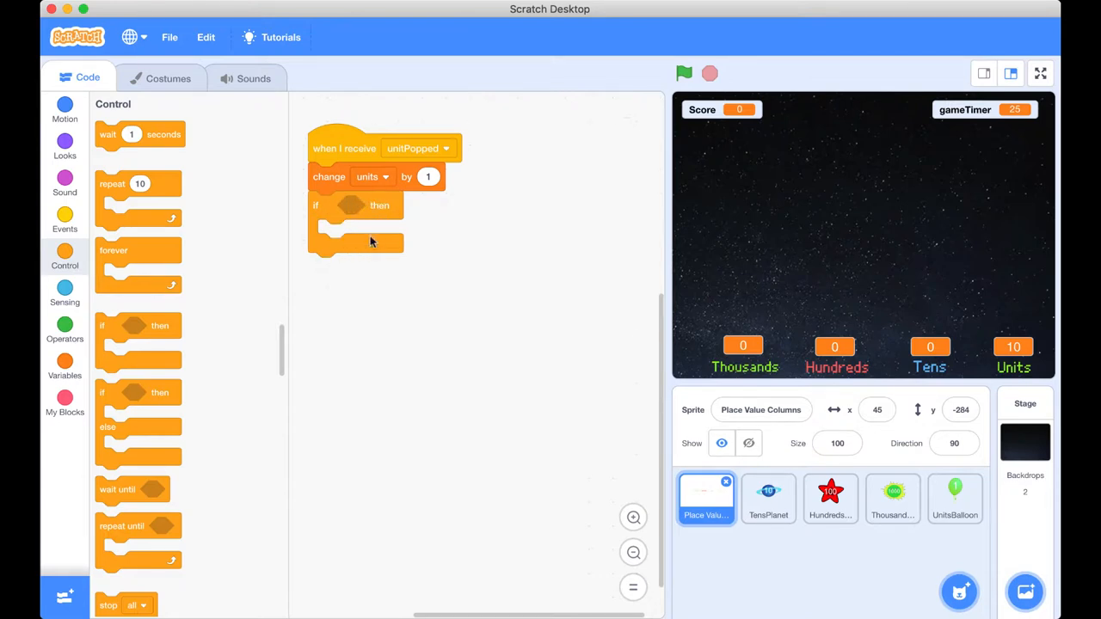
mouse_move(66, 323)
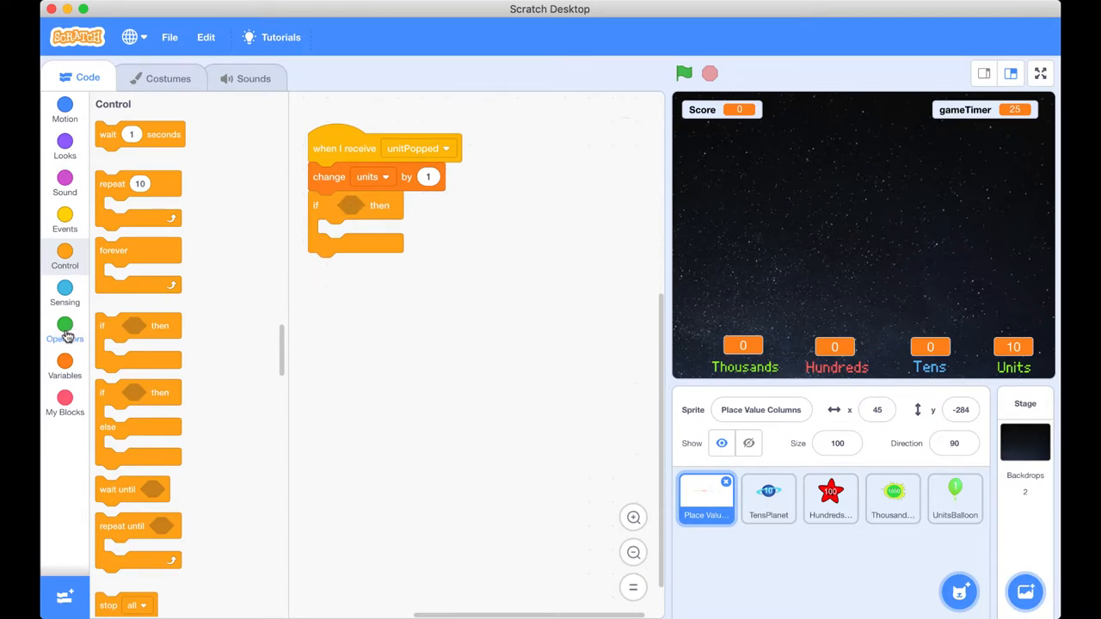
- Fill the if condition with an equals comparison testing whether units = 10
click(65, 325)
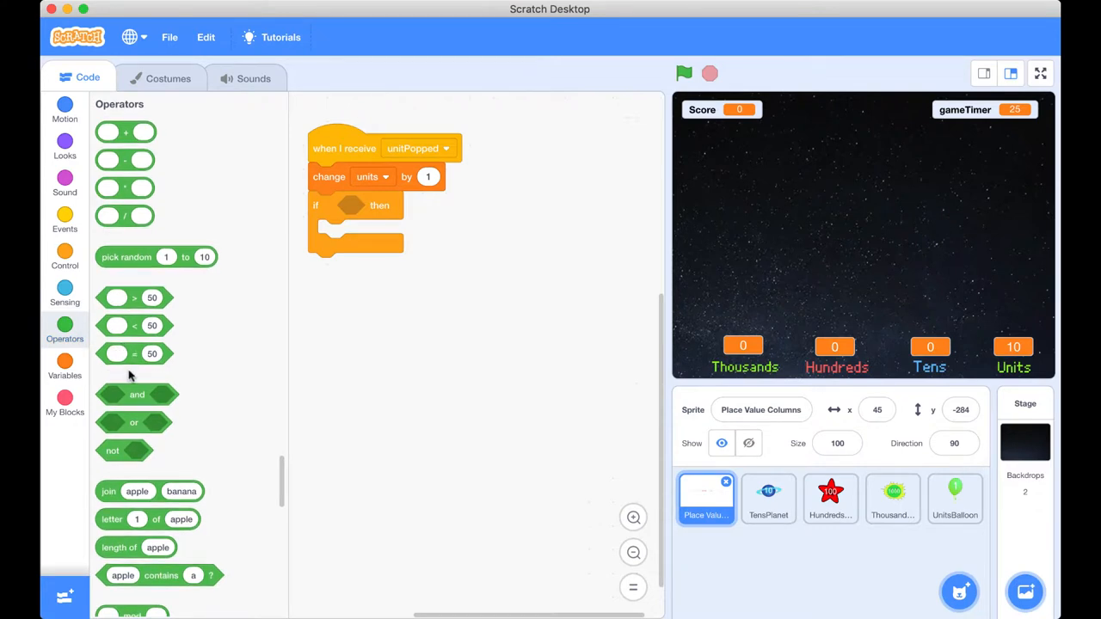
mouse_move(134, 354)
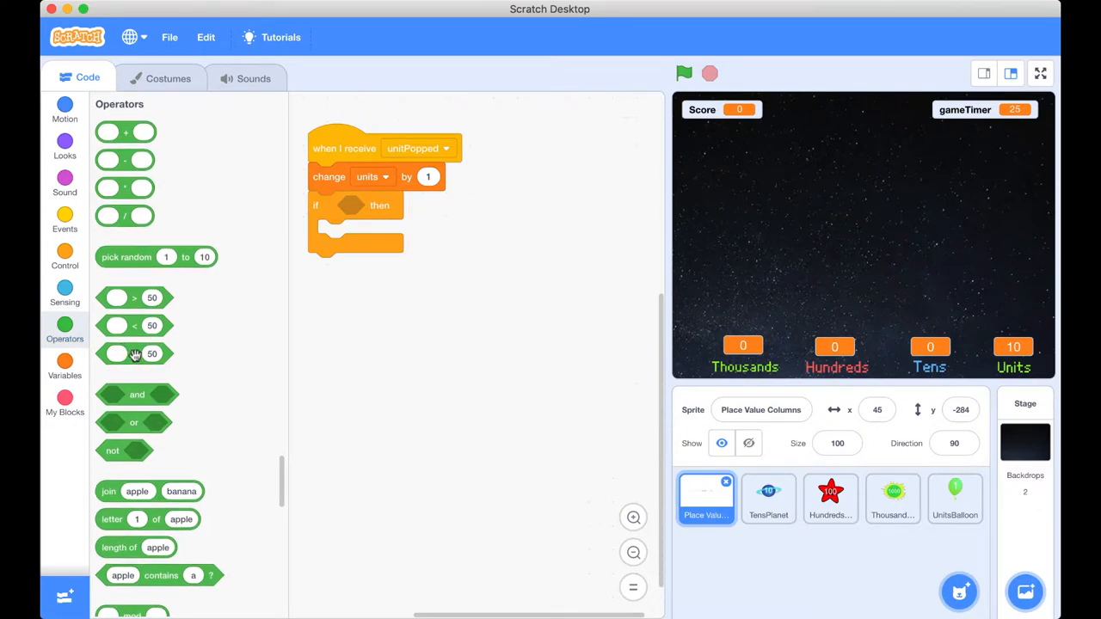
drag(135, 354, 268, 352)
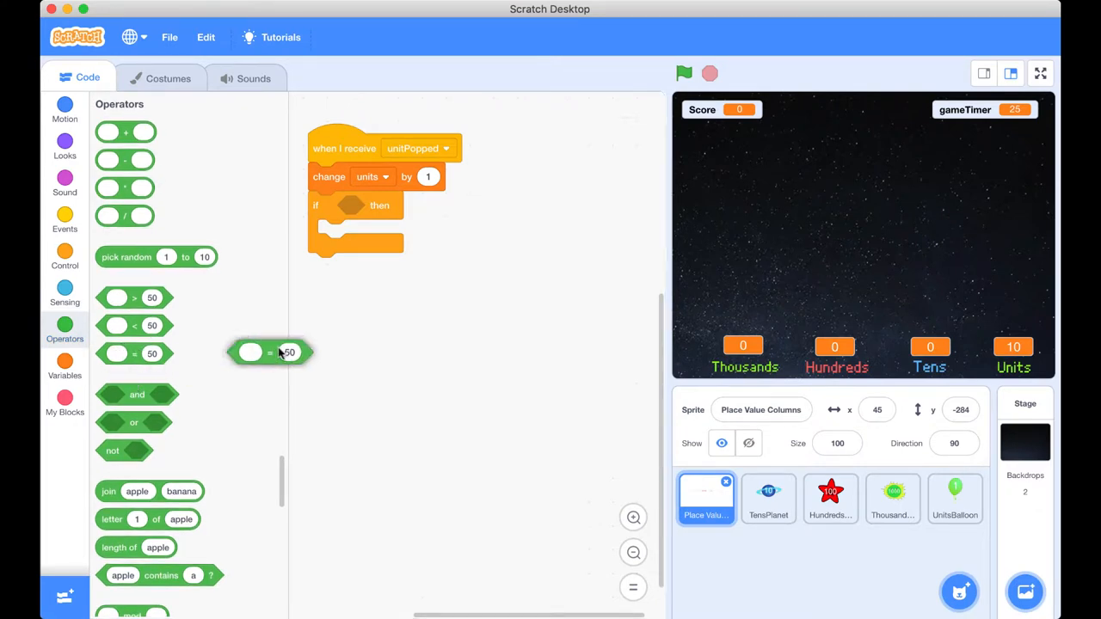
drag(268, 350, 379, 204)
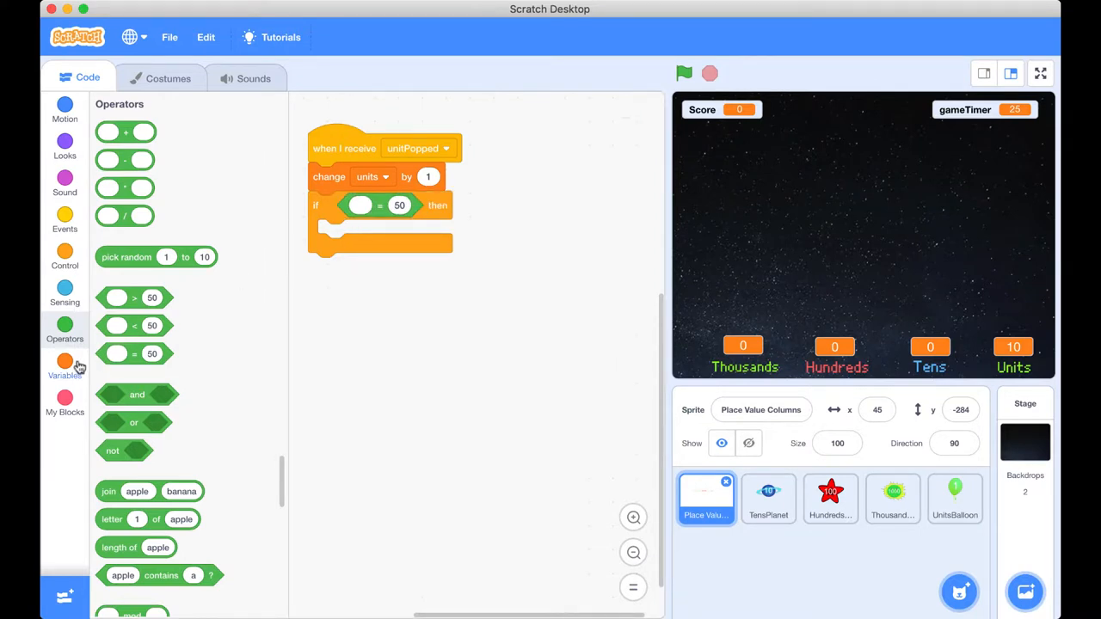
click(65, 356)
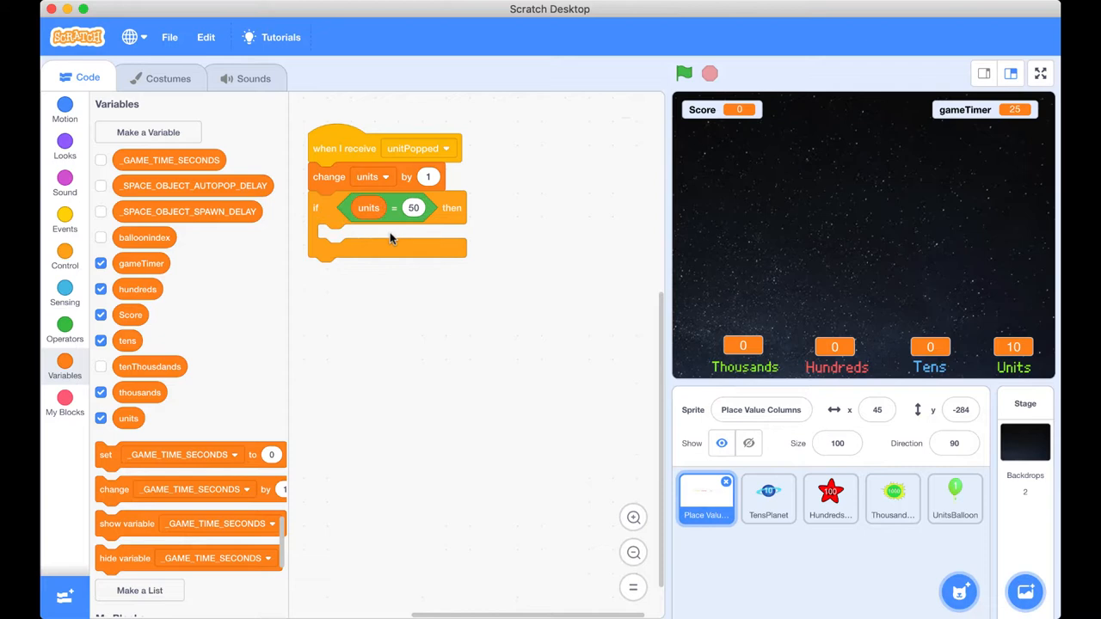
click(413, 206)
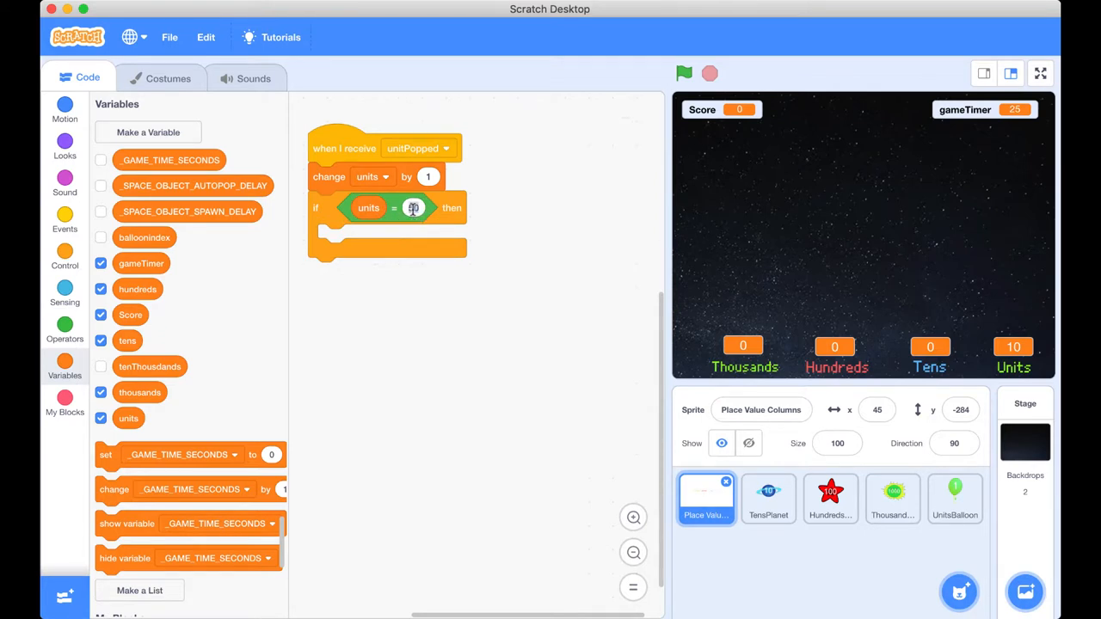
text(10)
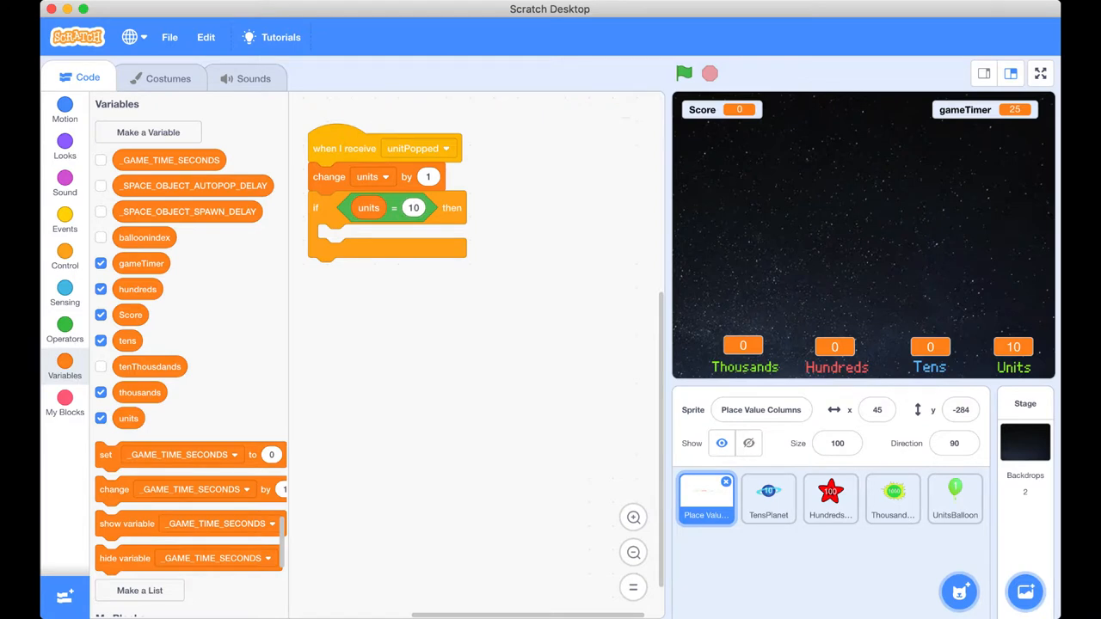
mouse_move(382, 217)
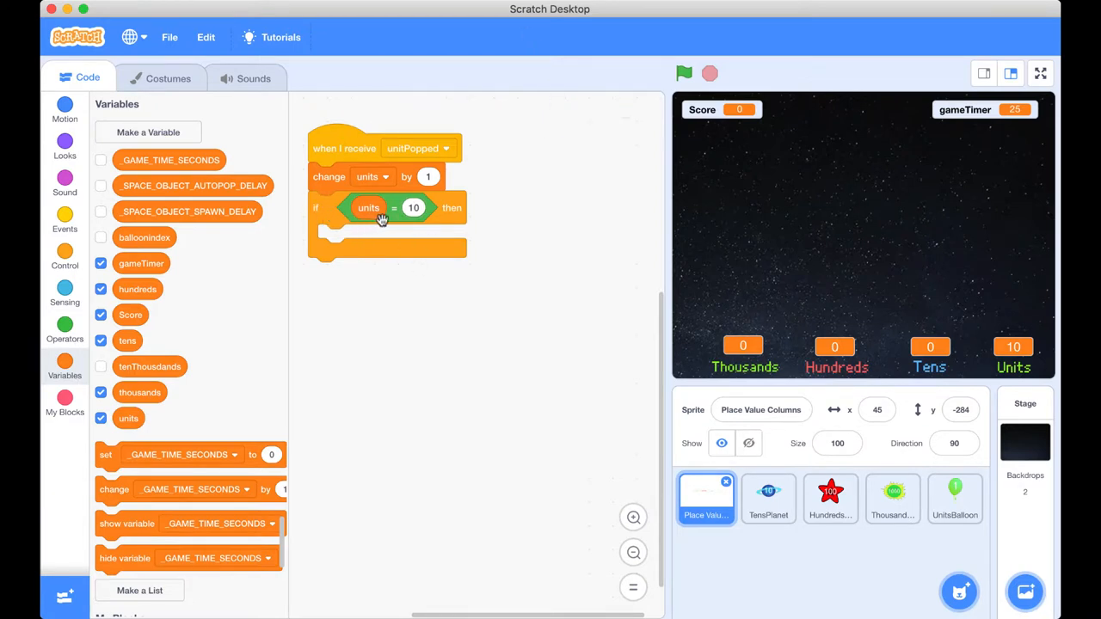
mouse_move(348, 244)
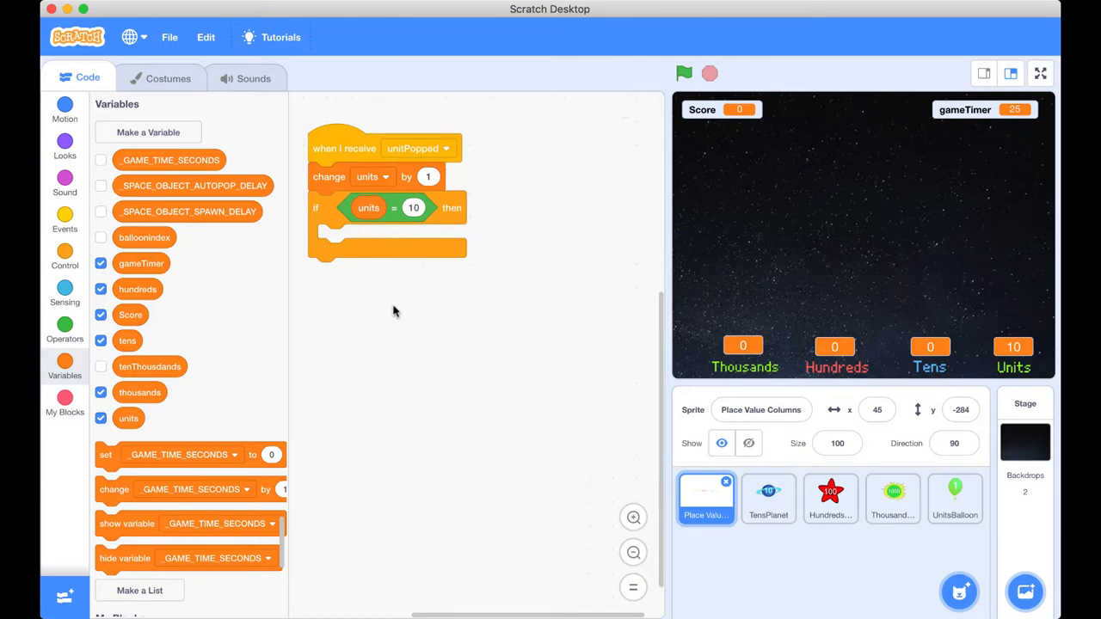
mouse_move(335, 241)
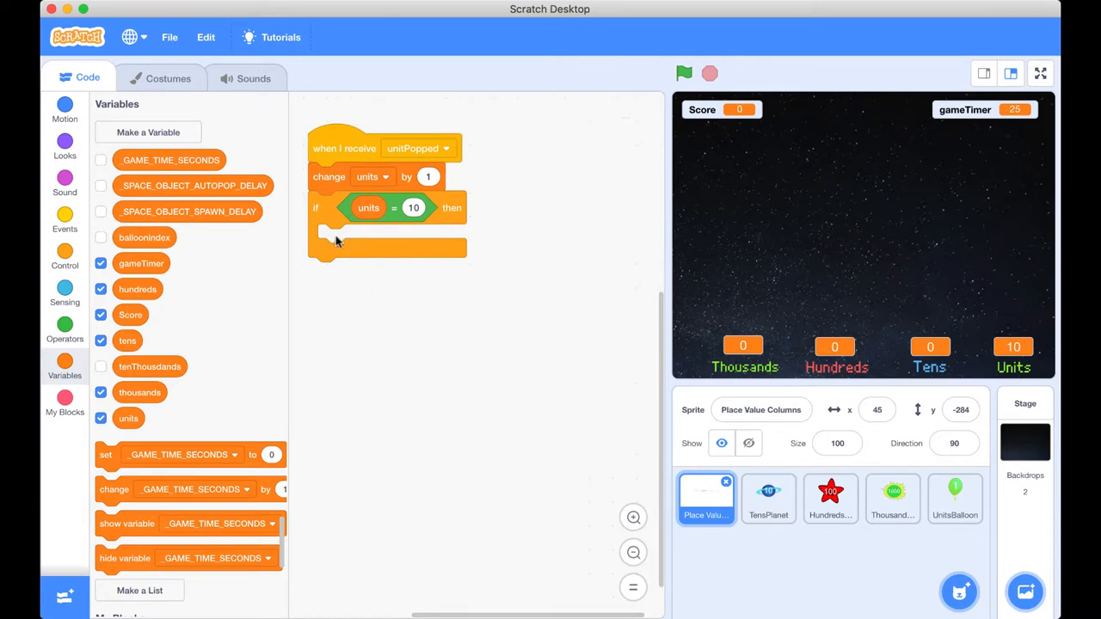
mouse_move(403, 365)
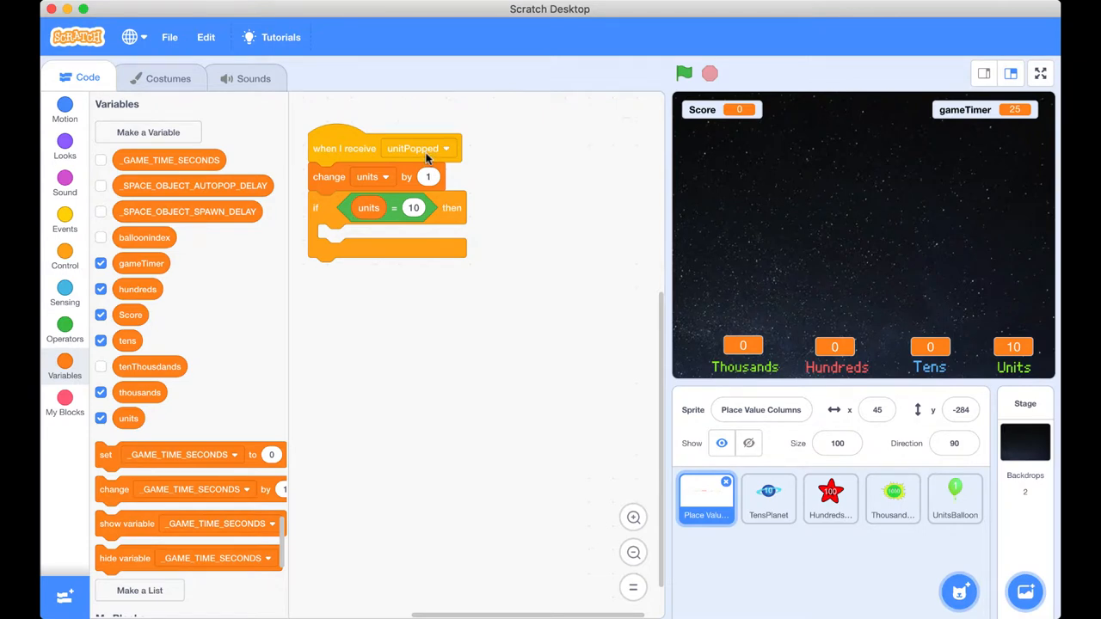
mouse_move(406, 163)
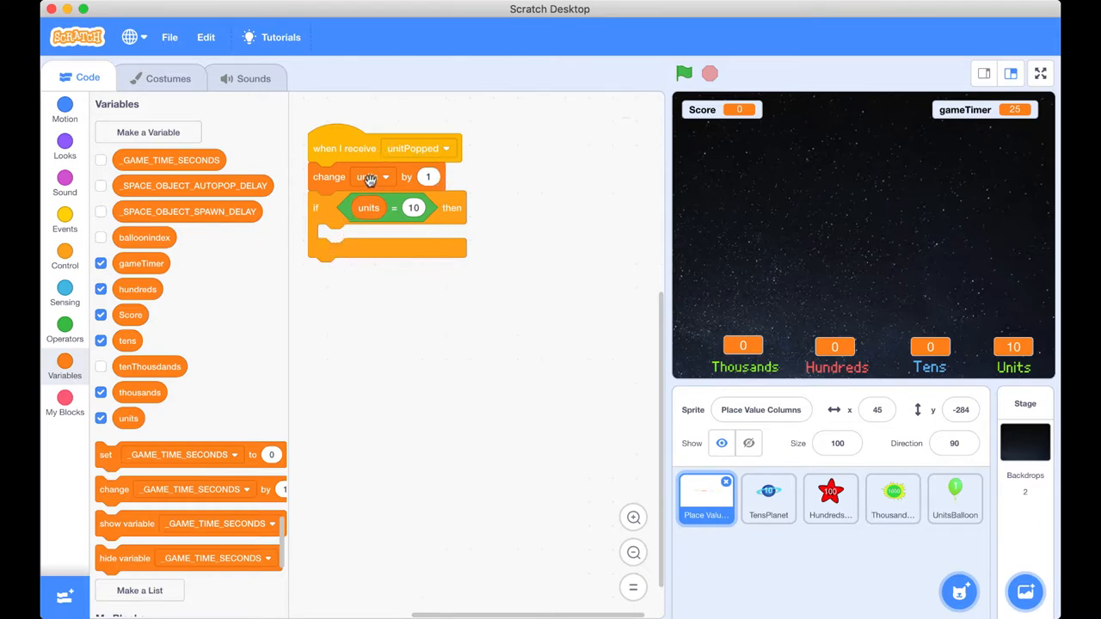
mouse_move(172, 272)
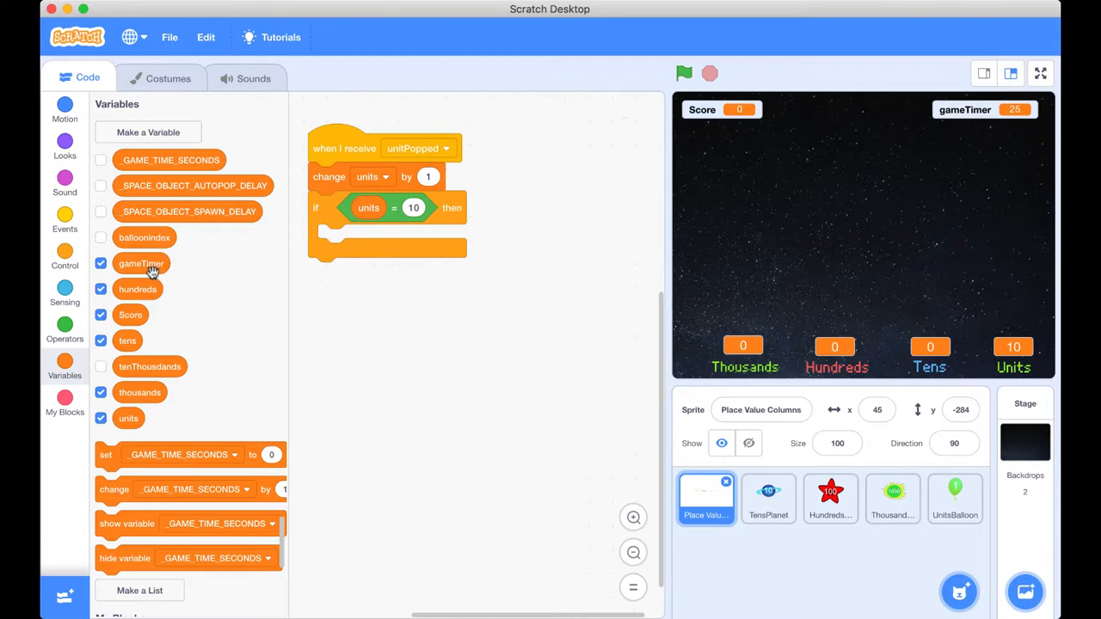
mouse_move(843, 156)
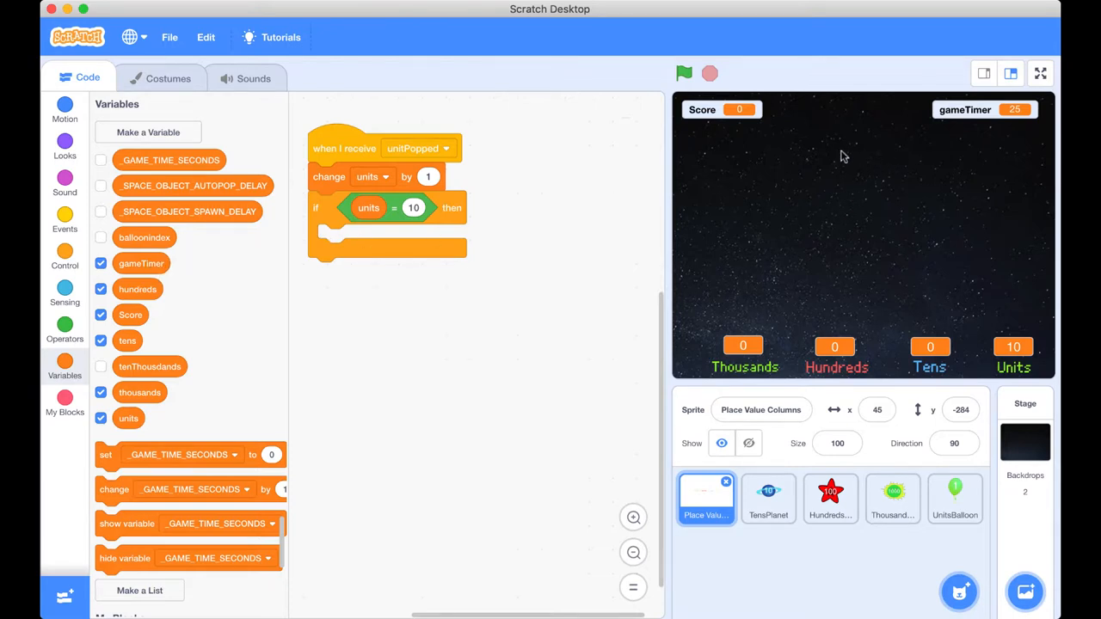
mouse_move(635, 139)
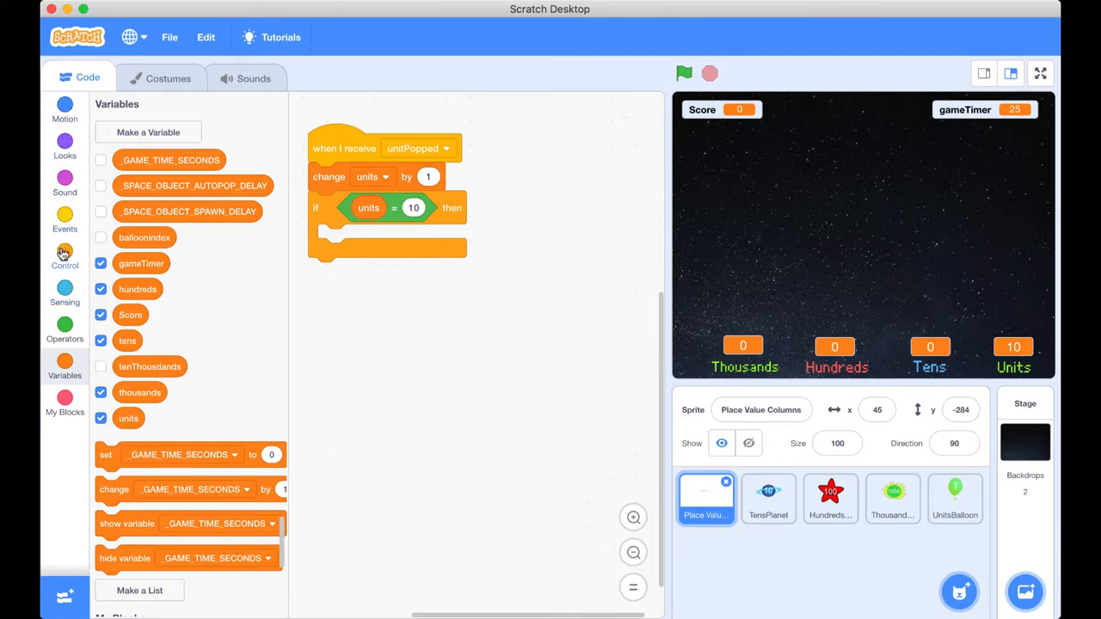
- Place a broadcast block inside the if and set its message to tensPopped
click(66, 215)
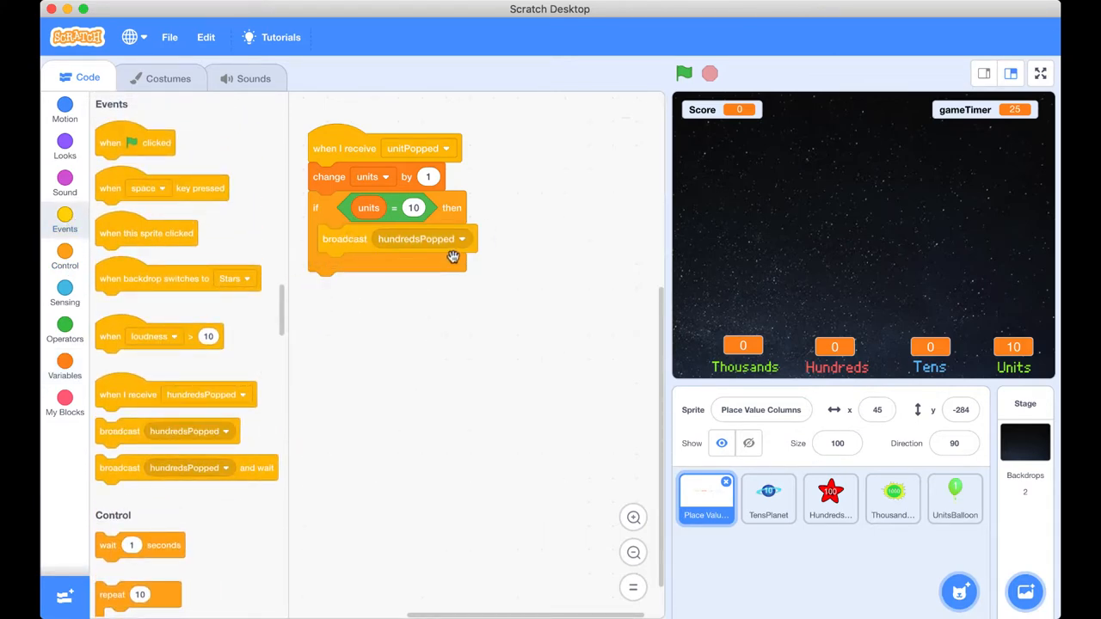
click(461, 239)
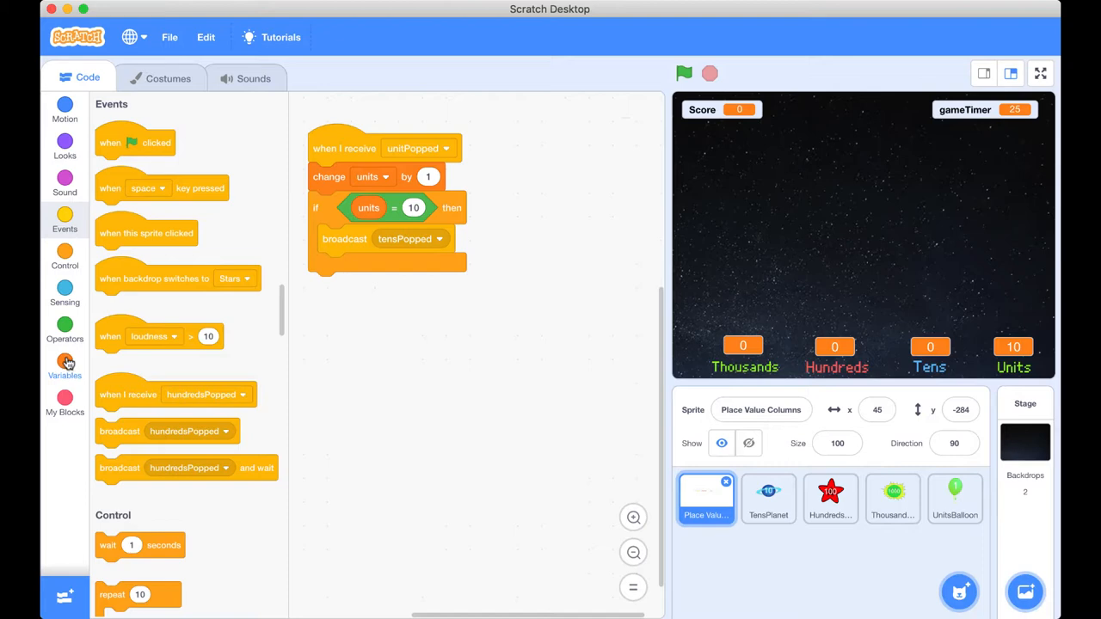
- Add a 'set units to 0' block after the tensPopped broadcast
click(65, 361)
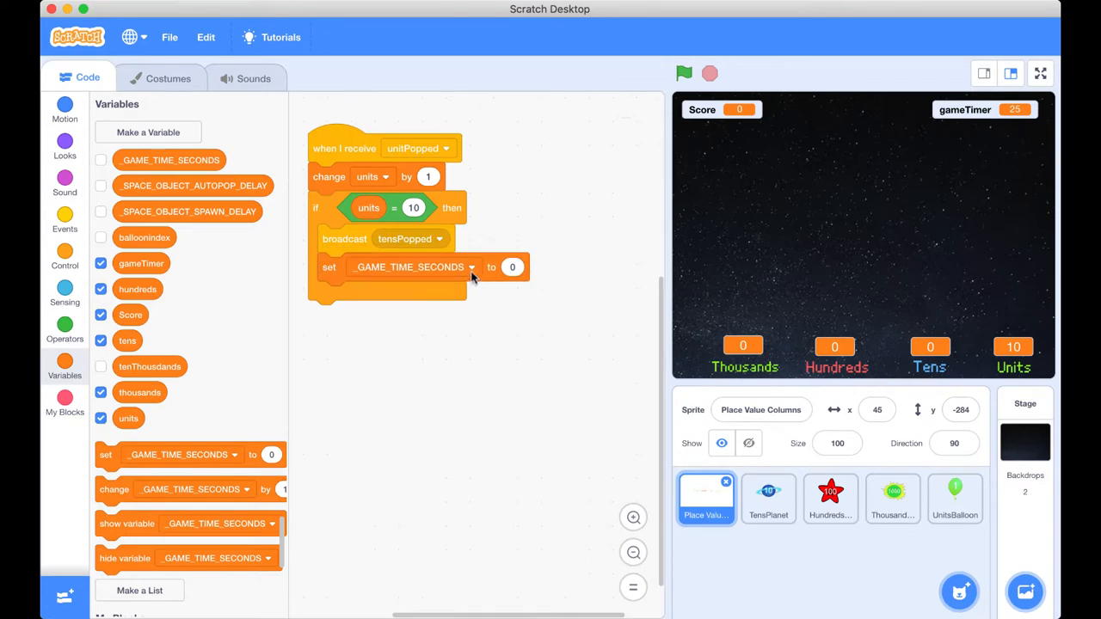
mouse_move(330, 213)
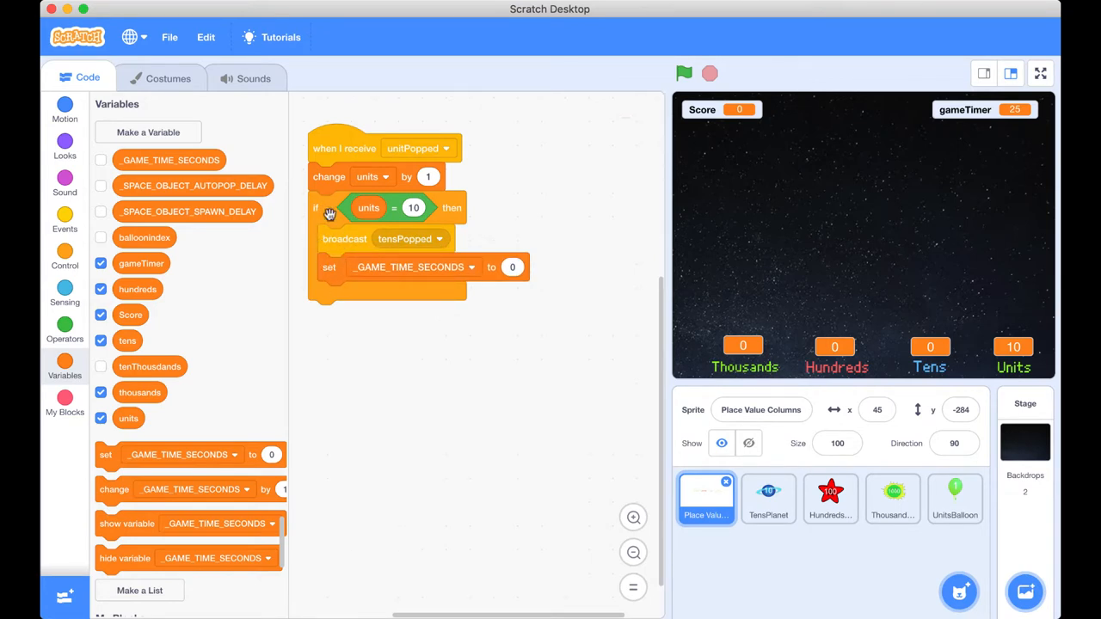
mouse_move(354, 317)
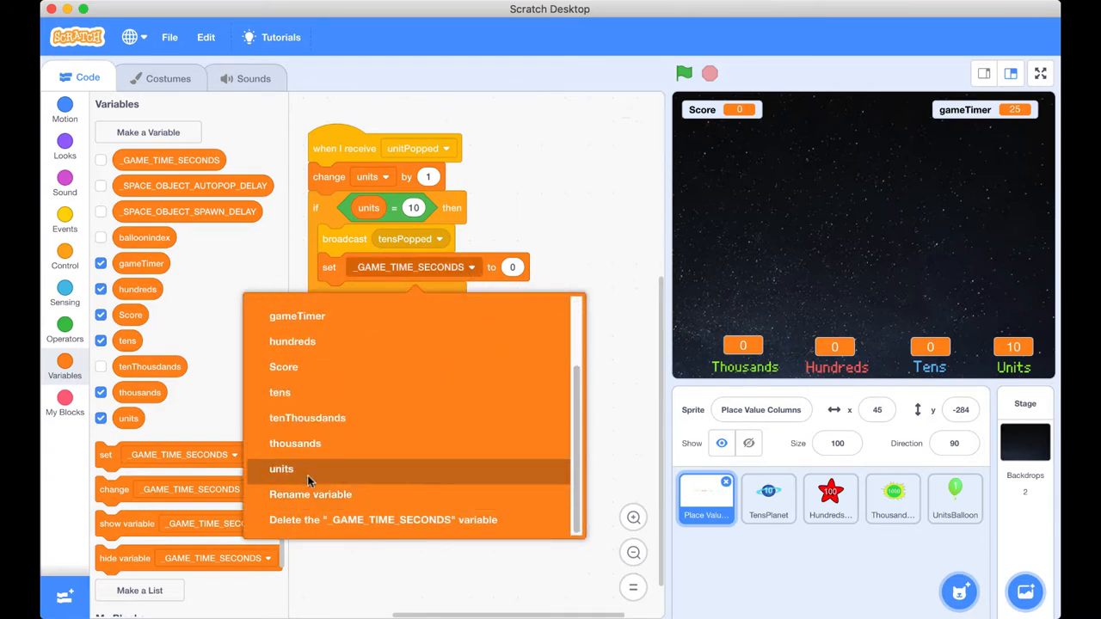
click(282, 468)
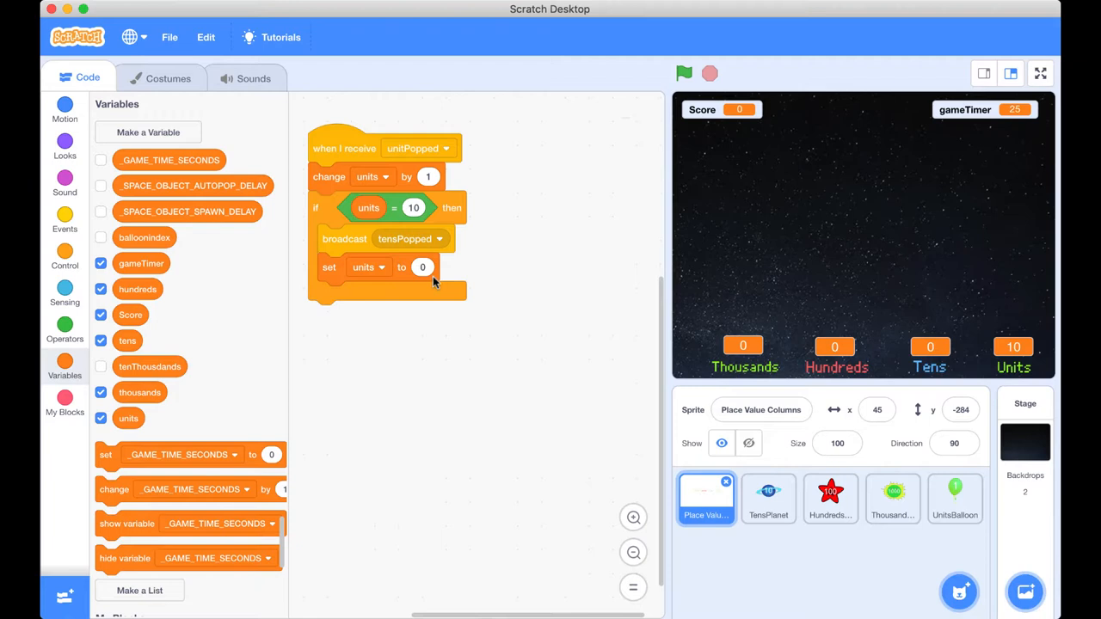
mouse_move(370, 117)
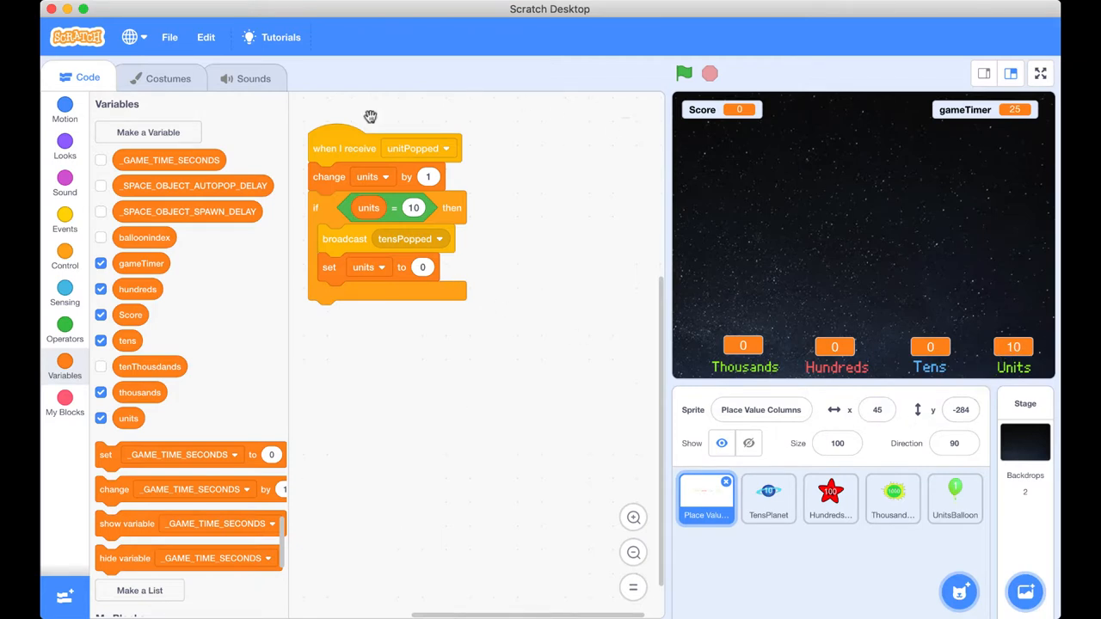
mouse_move(1006, 361)
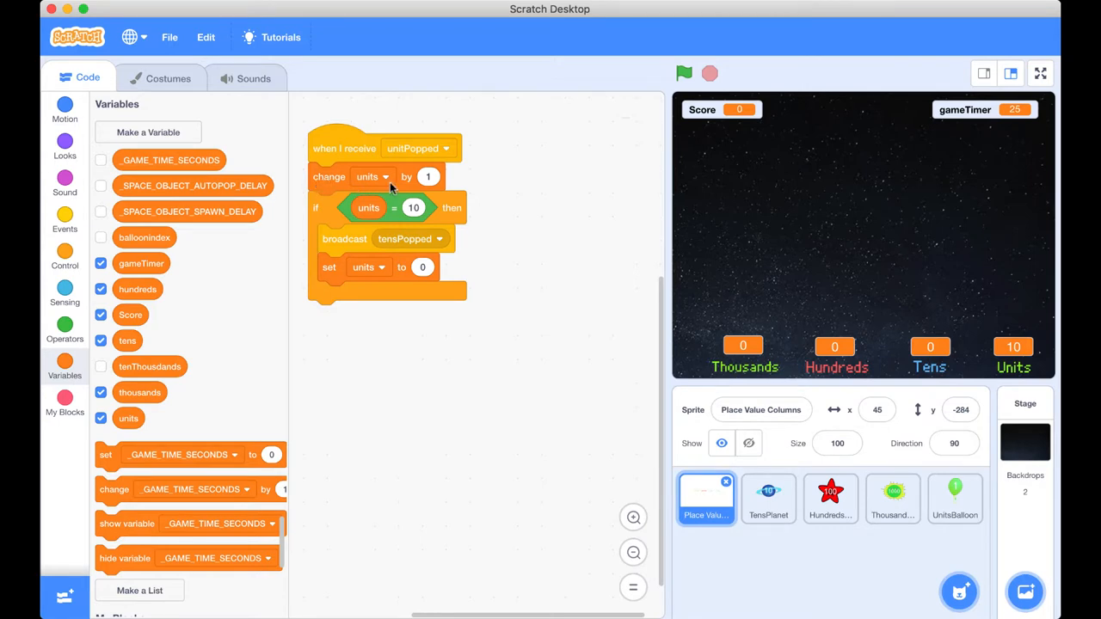
mouse_move(340, 186)
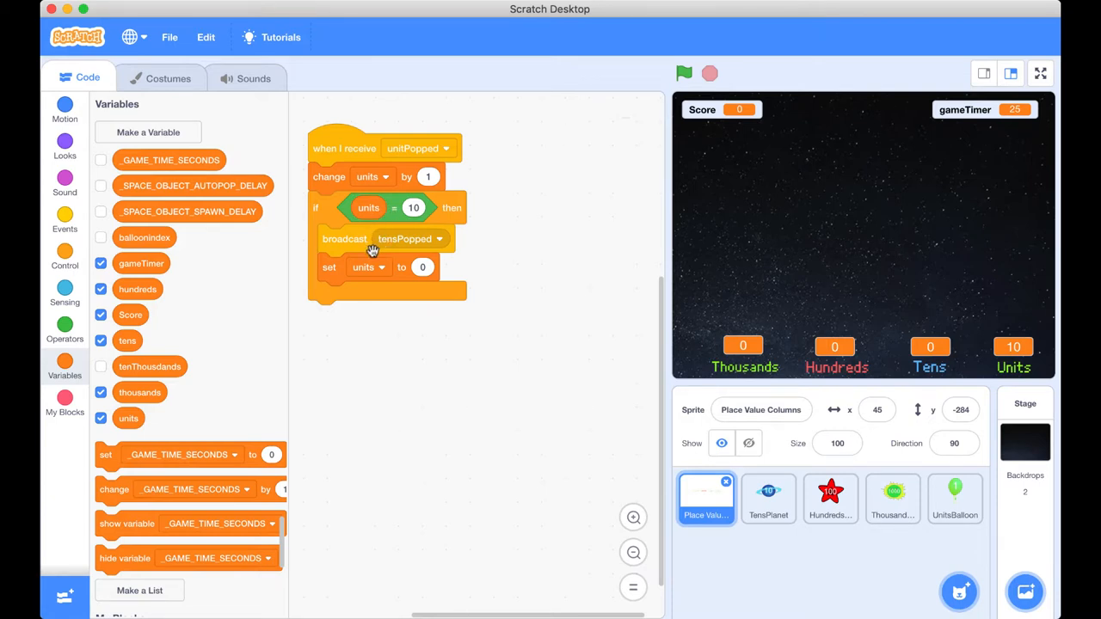
mouse_move(409, 206)
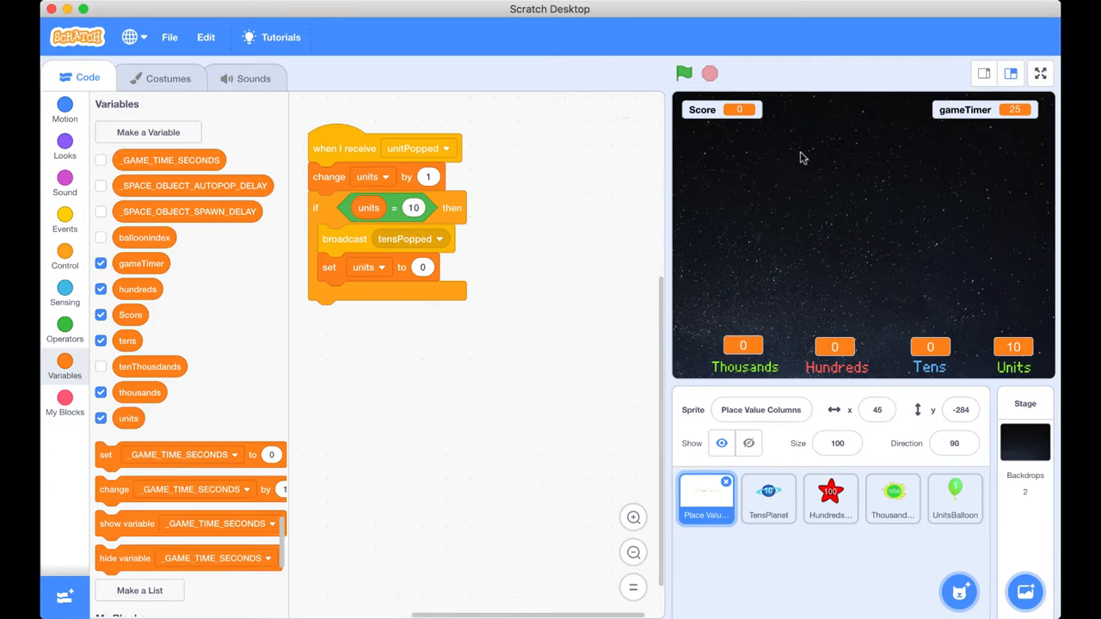
mouse_move(1019, 363)
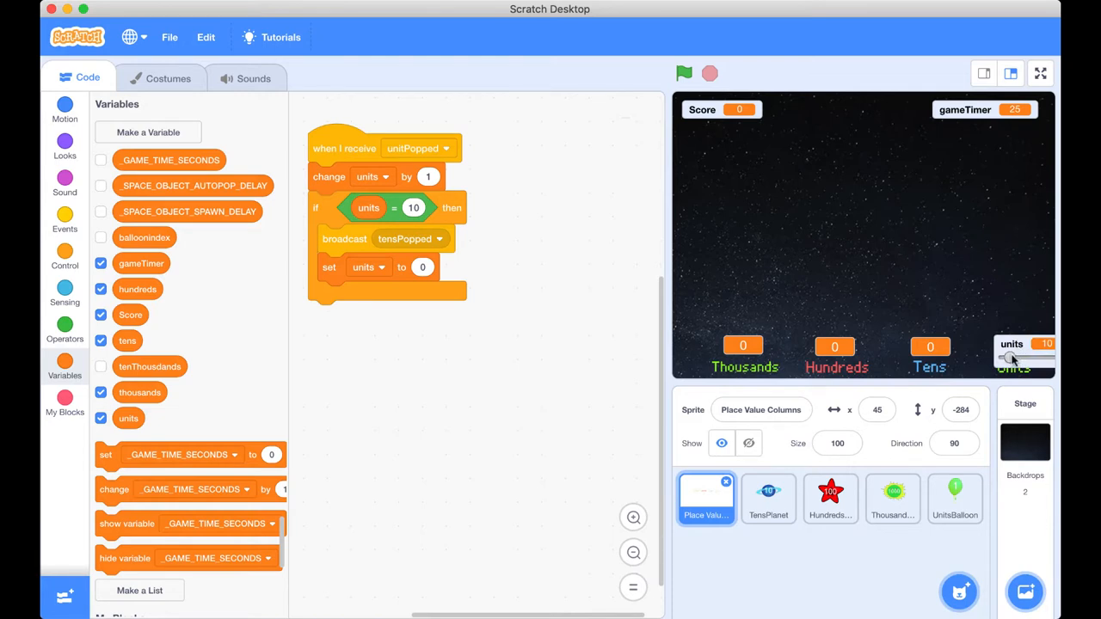
- Set units to 9 with the monitor slider, then pop a unit to verify Units resets to 0
drag(1012, 356, 1008, 356)
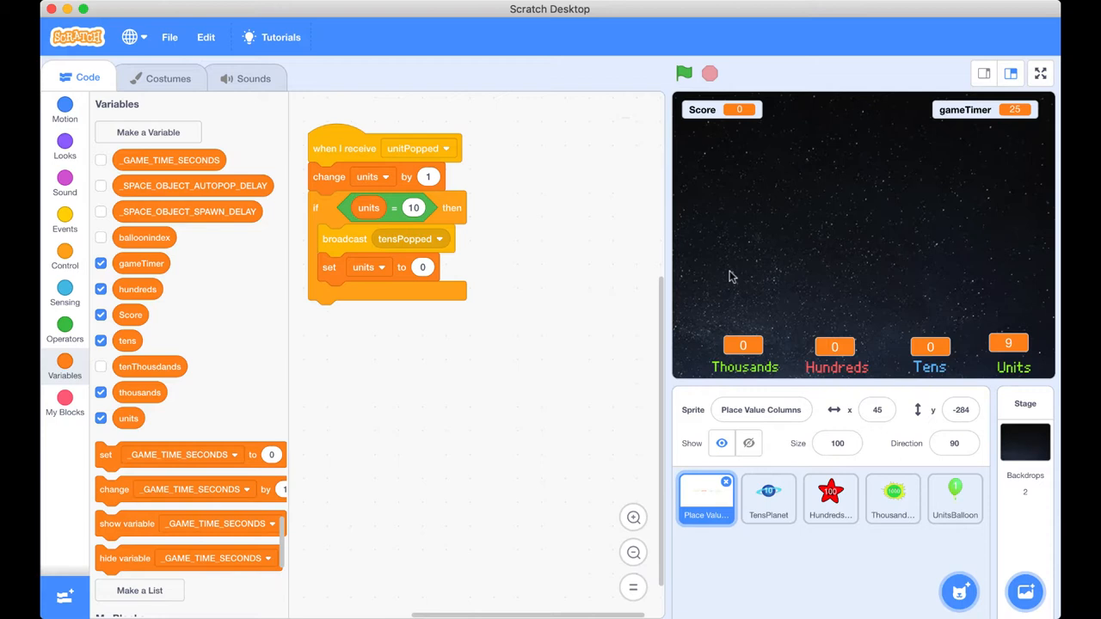
mouse_move(947, 382)
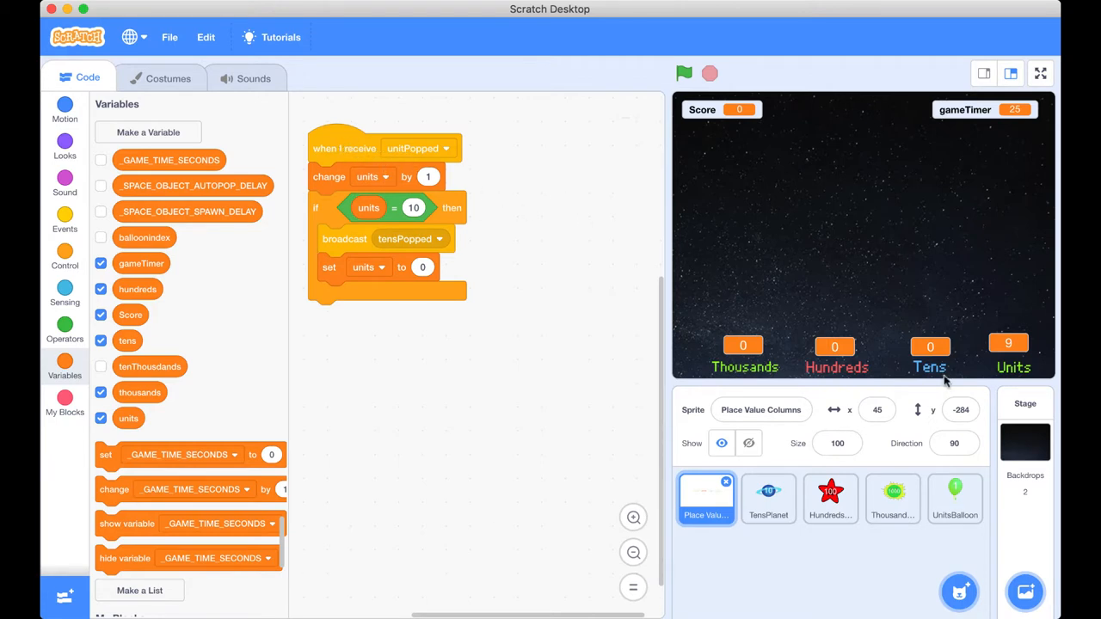
click(767, 499)
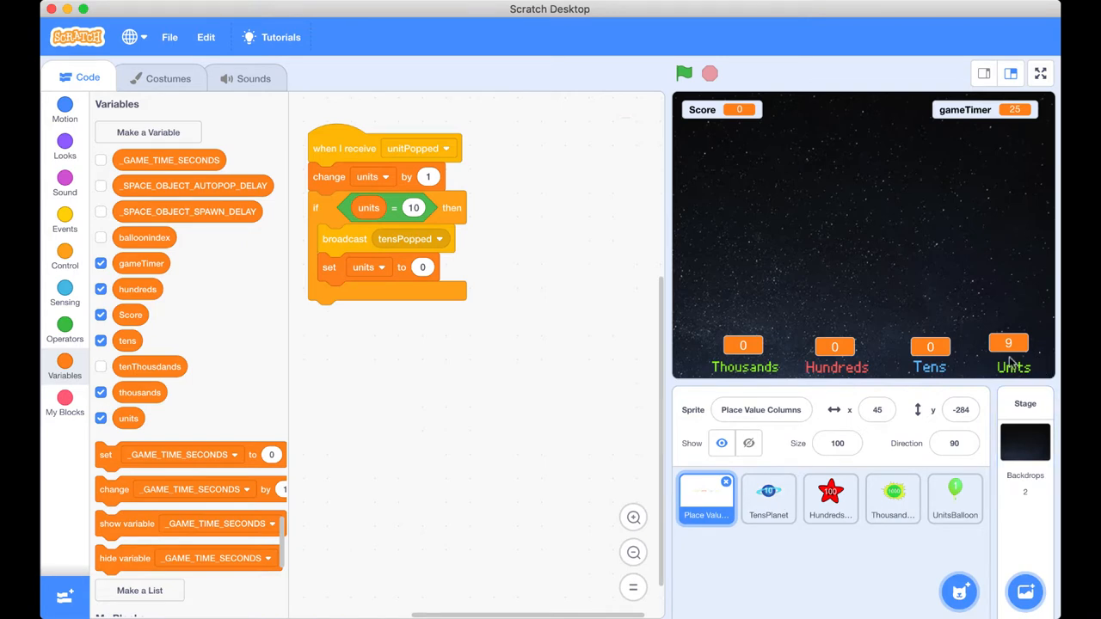
mouse_move(685, 191)
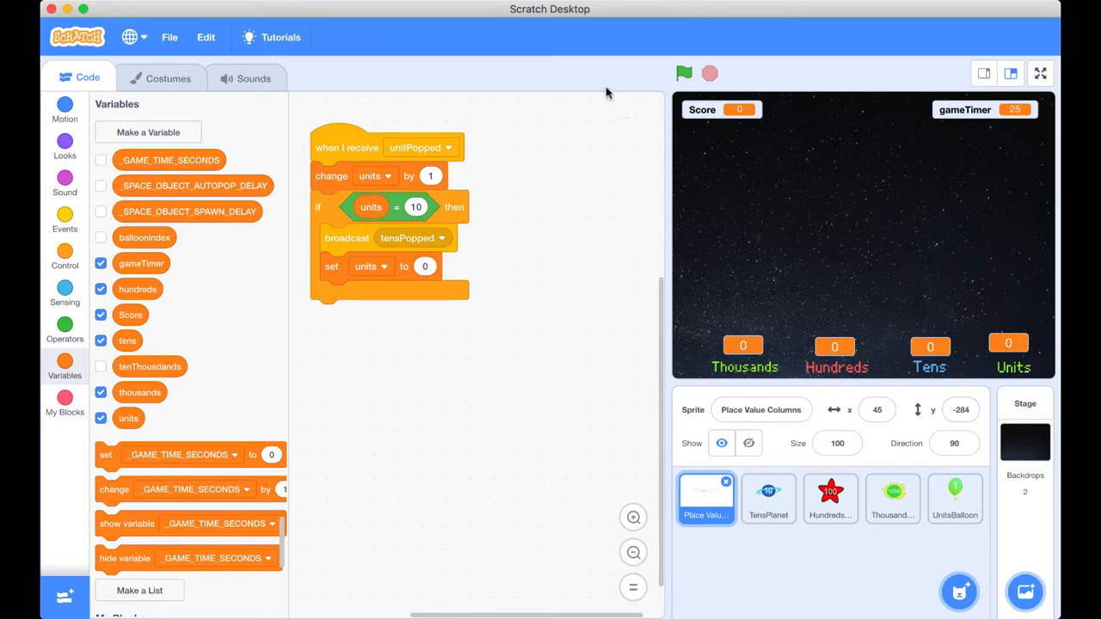
mouse_move(767, 496)
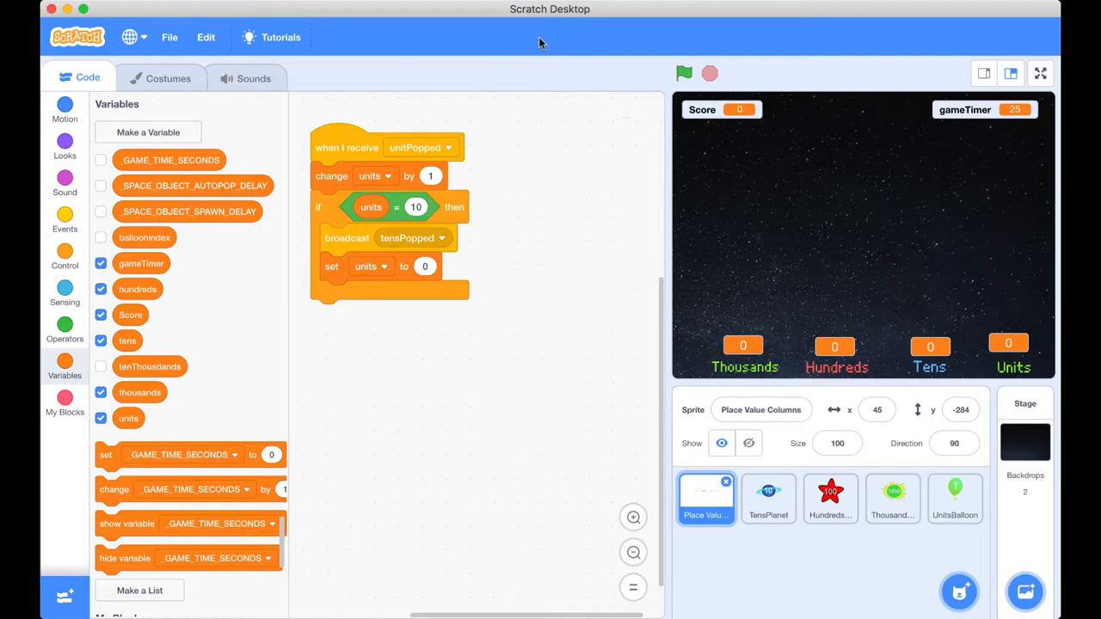
mouse_move(347, 148)
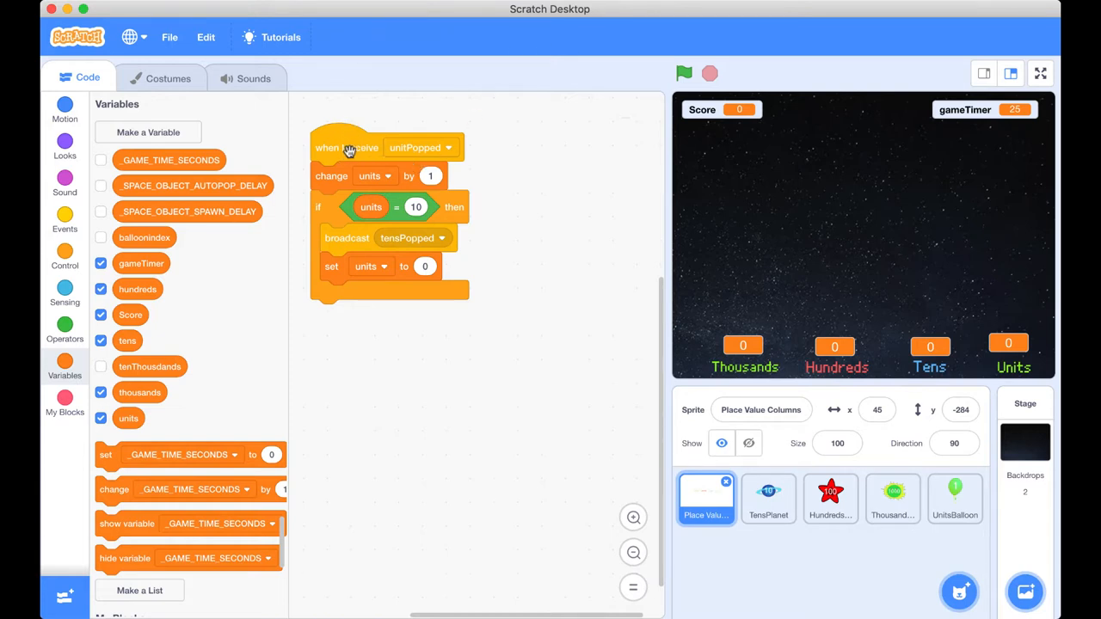
- Duplicate the unitPopped script, place the copy beneath the original and begin typing 'tens'
right_click(344, 148)
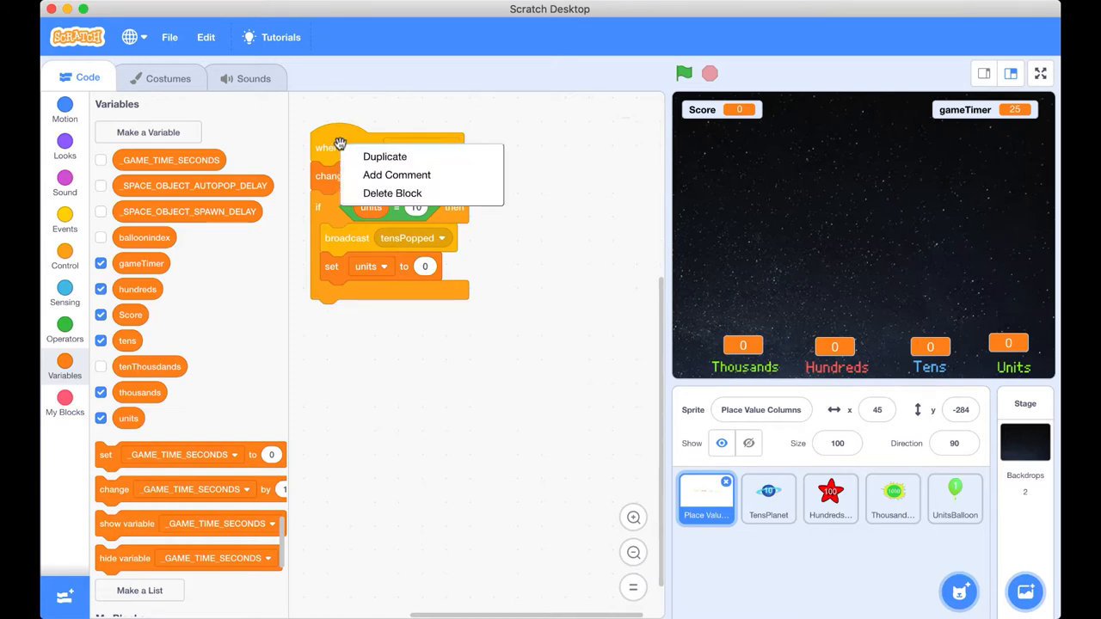
click(385, 156)
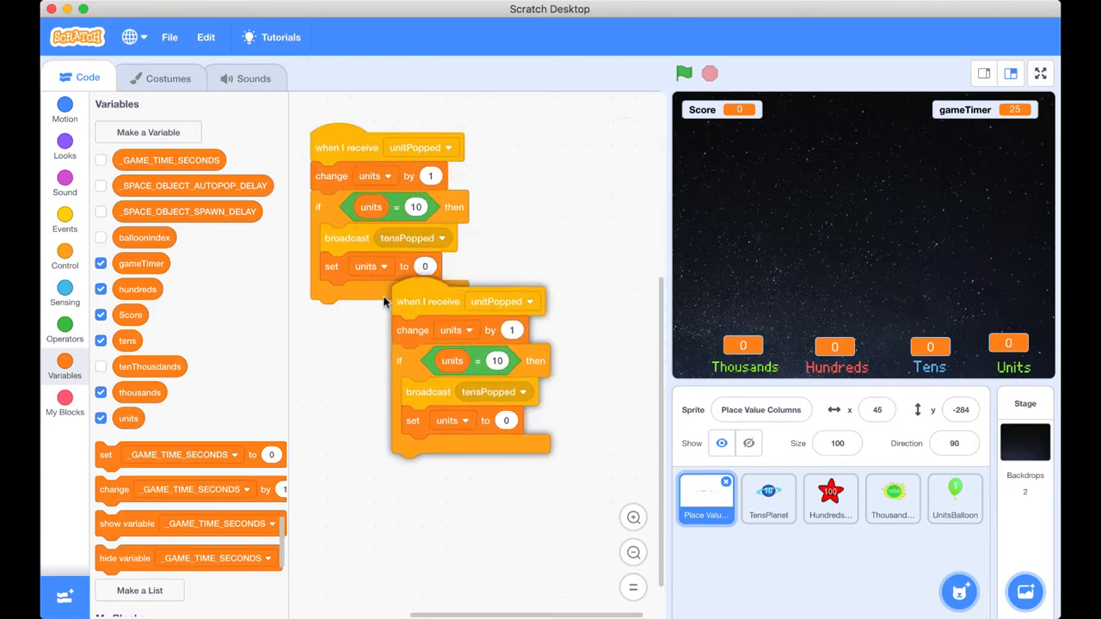
drag(429, 301, 349, 347)
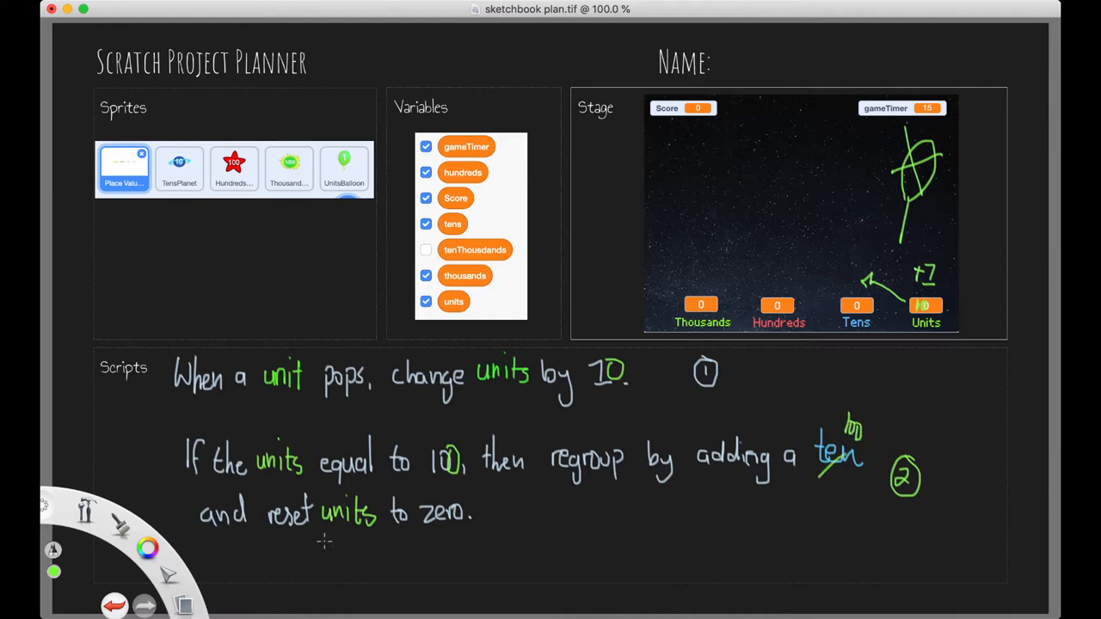
text(tensPopped)
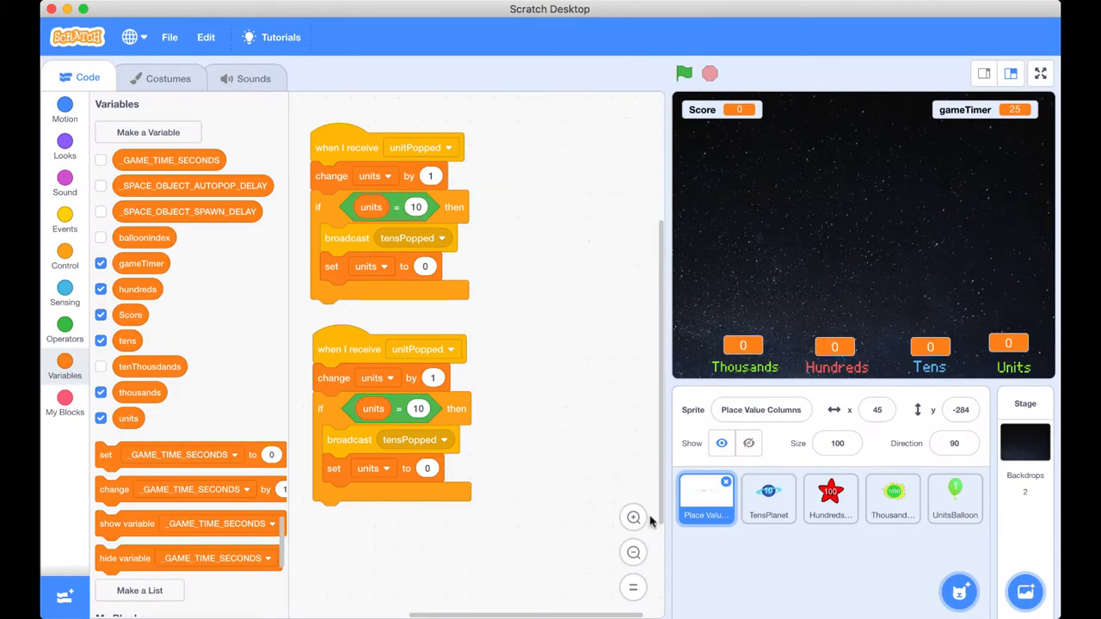
mouse_move(909, 533)
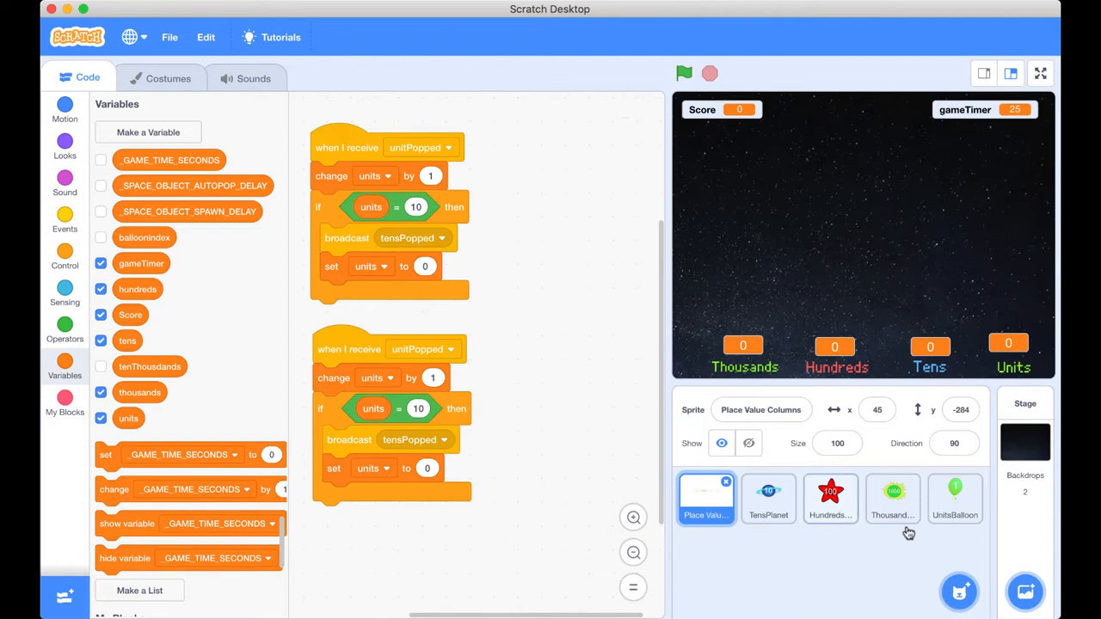
- Switch the copy's hat to tensPopped, its broadcast to hundredsPopped and its reset to tens
click(447, 347)
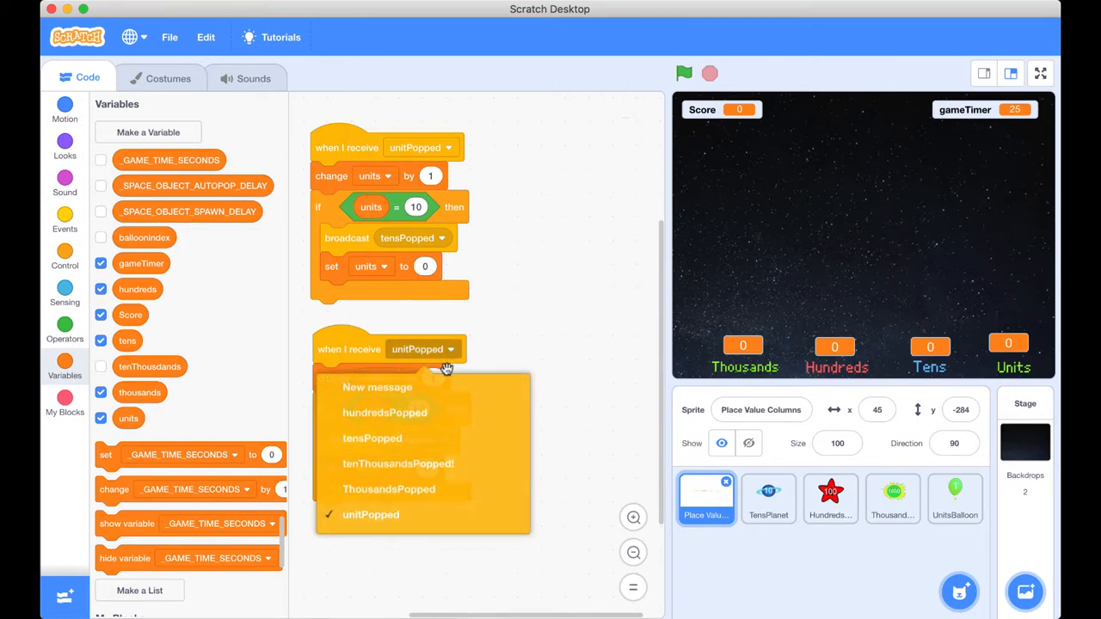
click(372, 438)
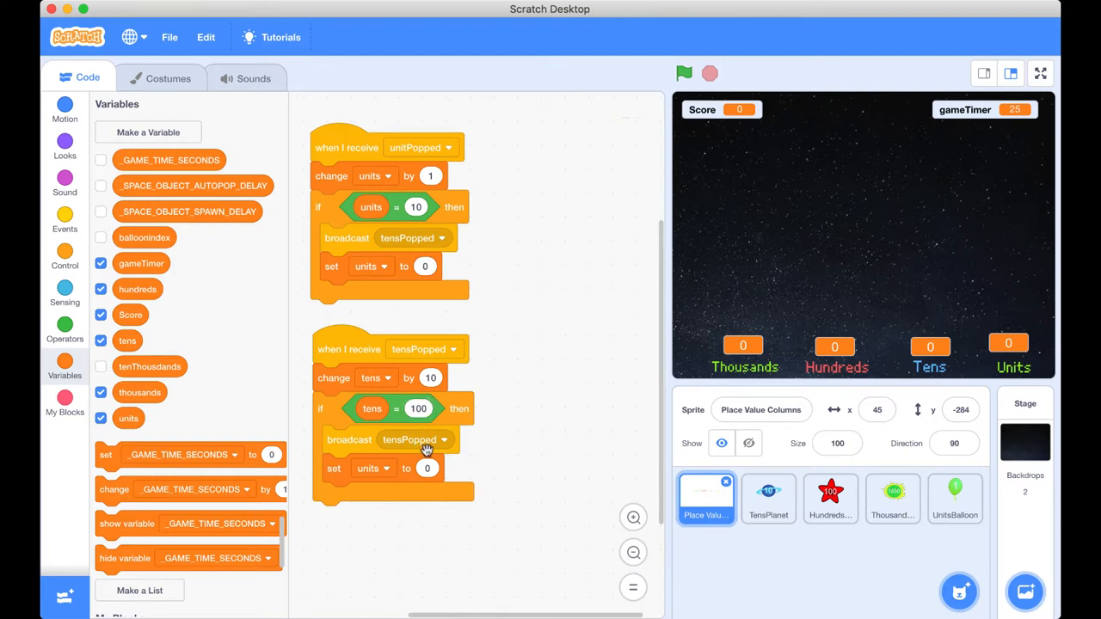
mouse_move(442, 440)
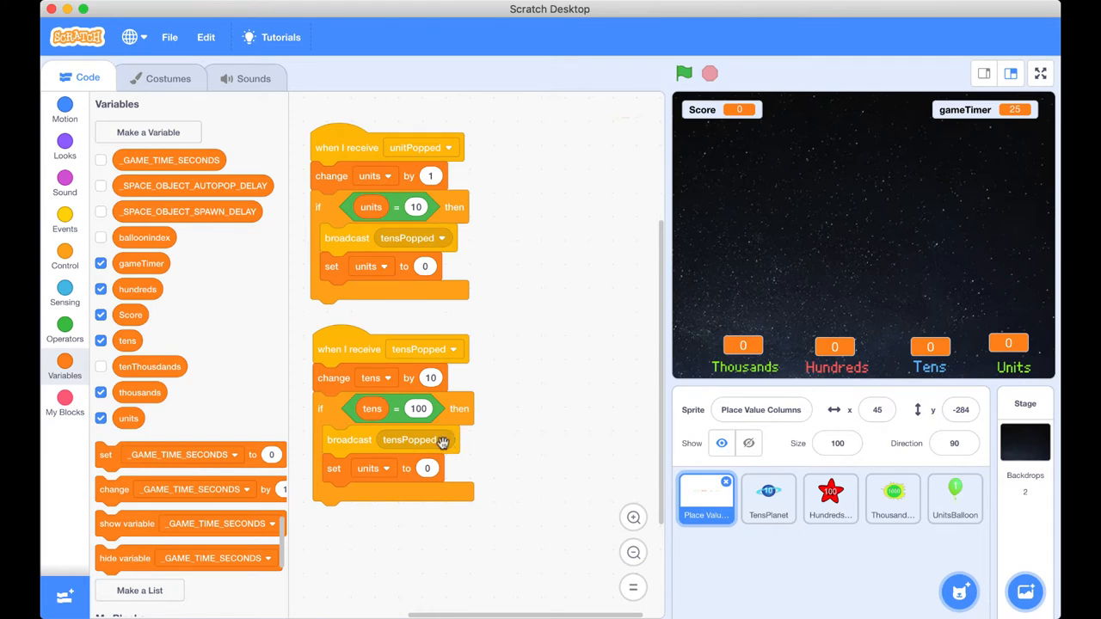
click(413, 441)
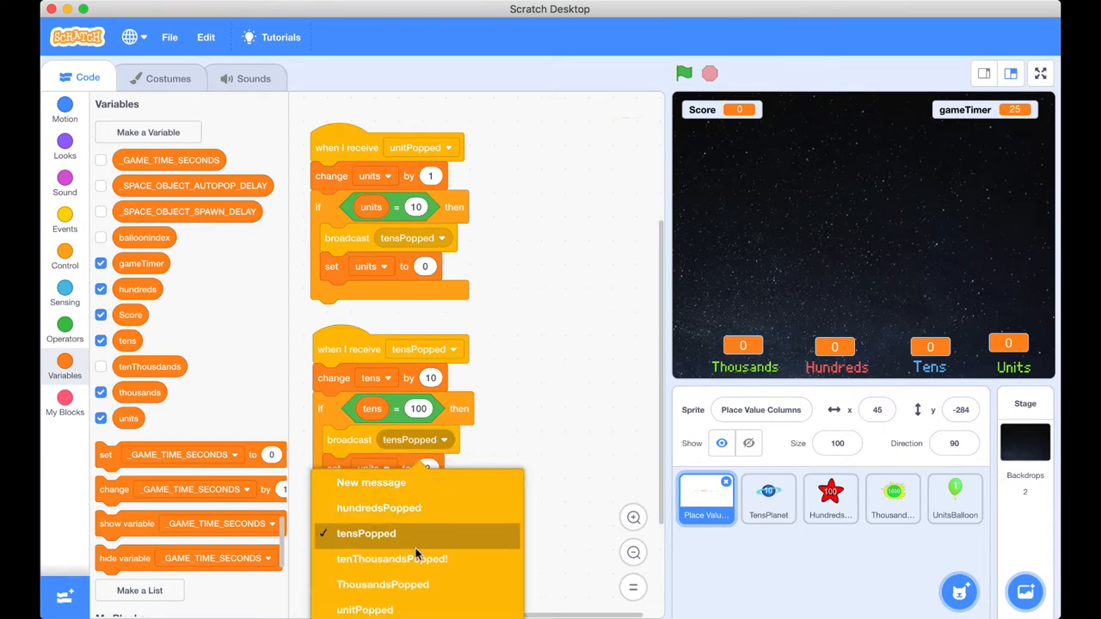
mouse_move(379, 508)
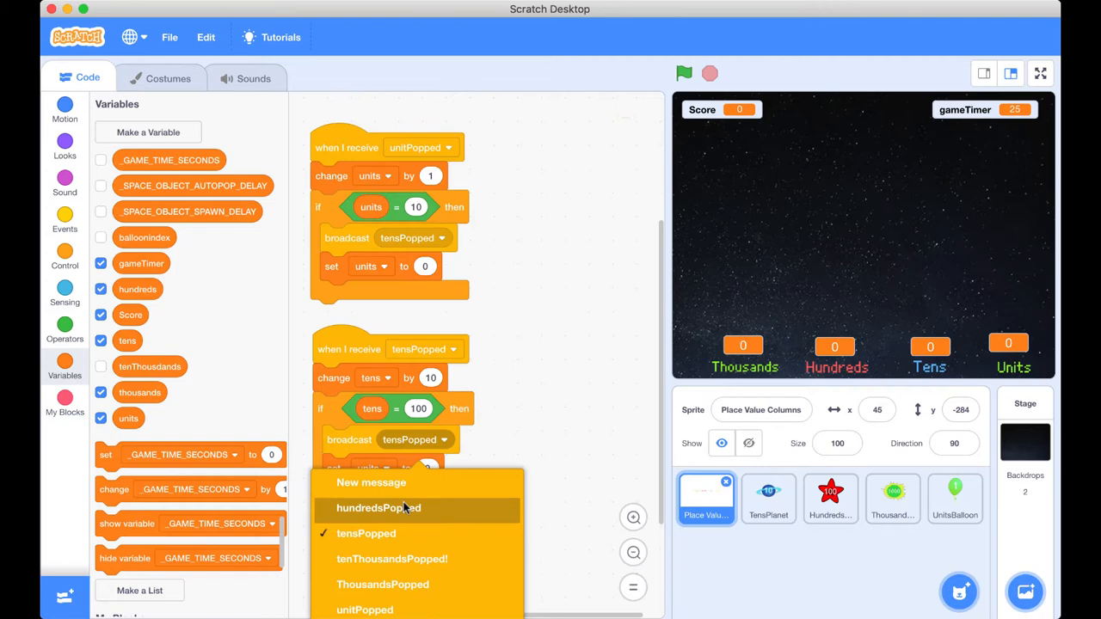
click(378, 508)
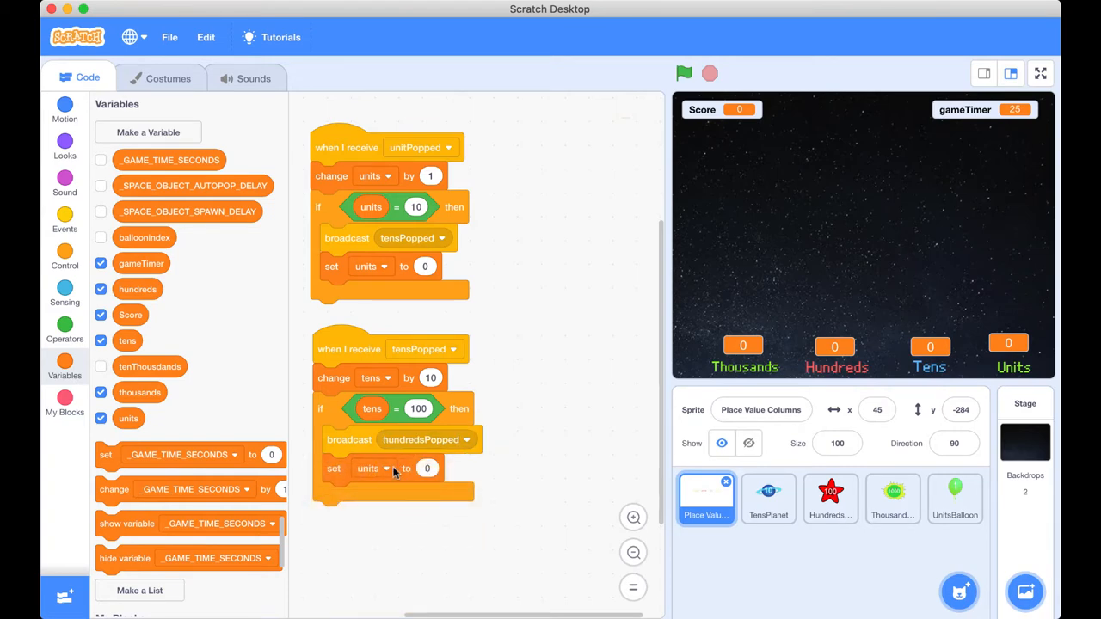
click(371, 468)
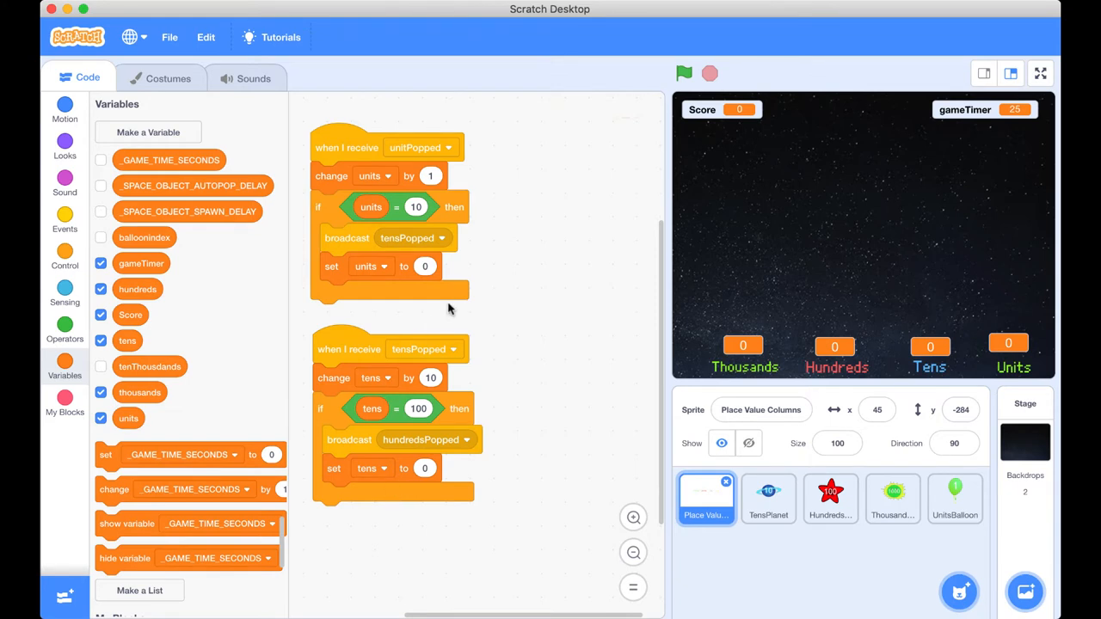
mouse_move(411, 487)
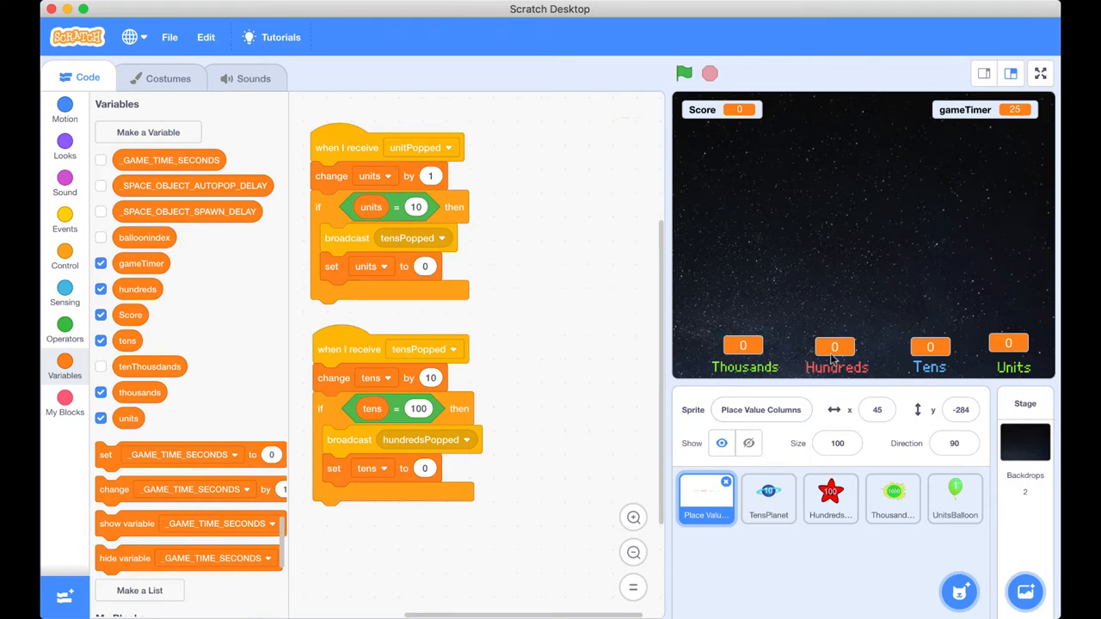
mouse_move(750, 327)
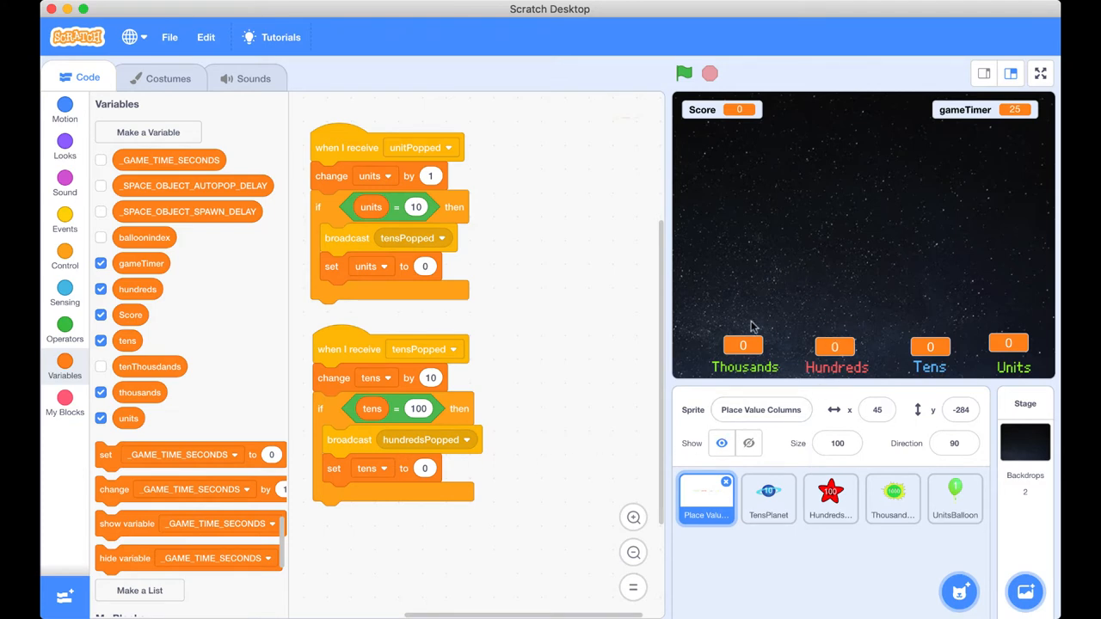
mouse_move(499, 227)
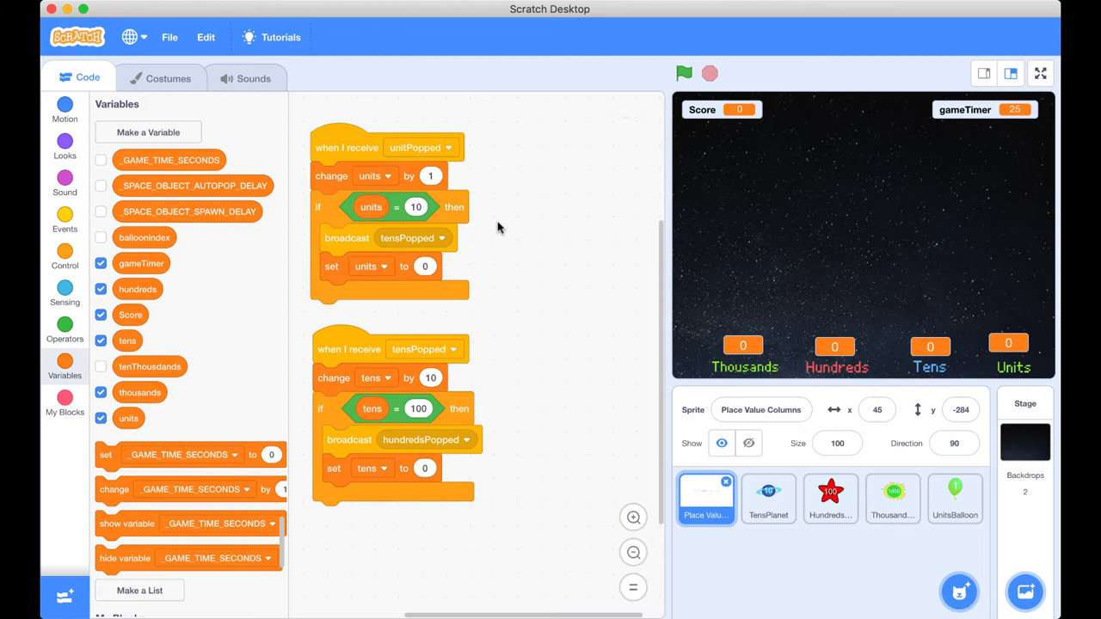
mouse_move(574, 516)
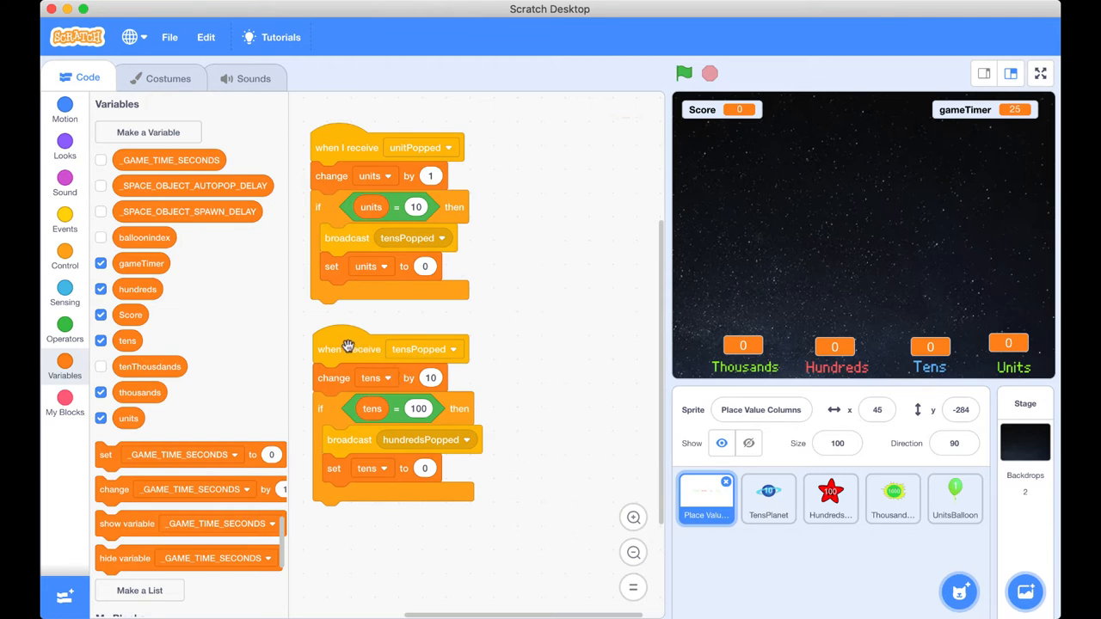
- Check the tensPopped script's options, then start the game with the green flag to test regrouping
right_click(348, 347)
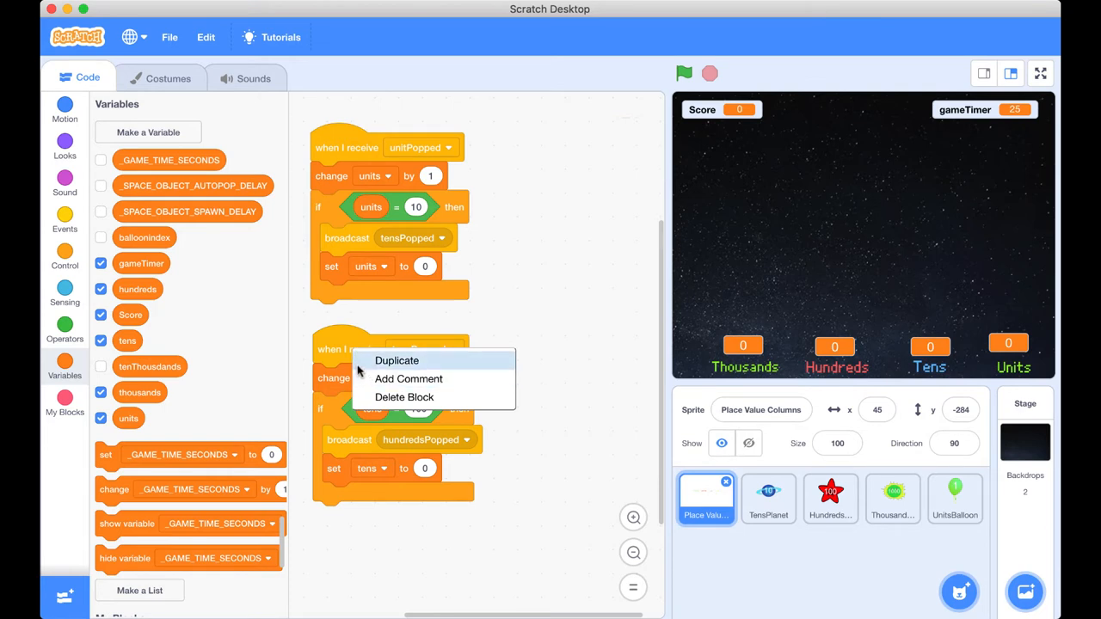
click(743, 344)
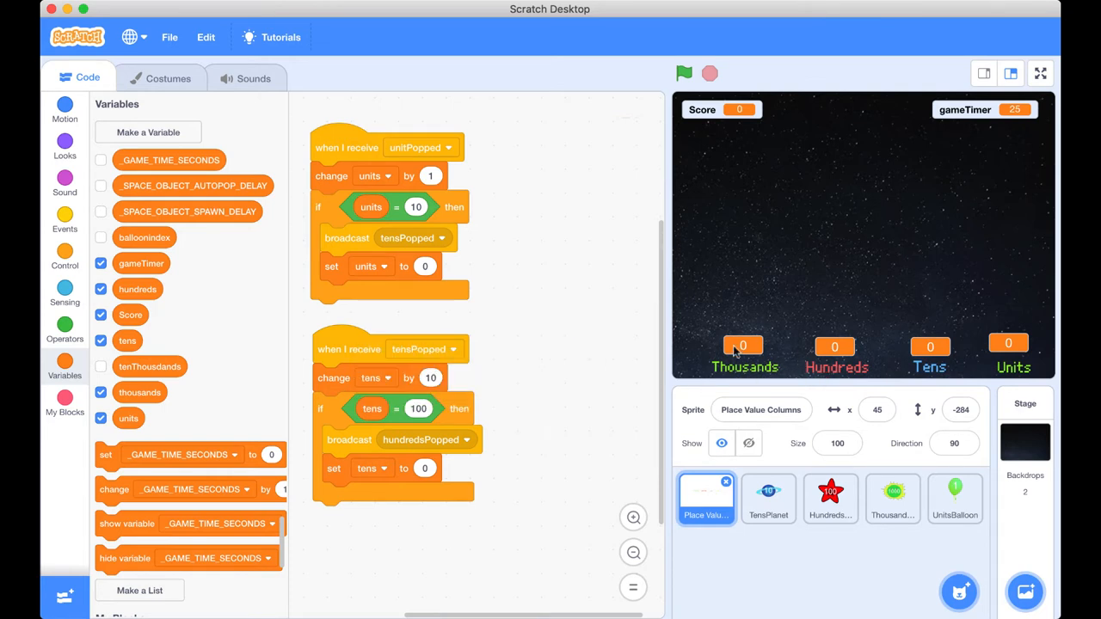
mouse_move(623, 506)
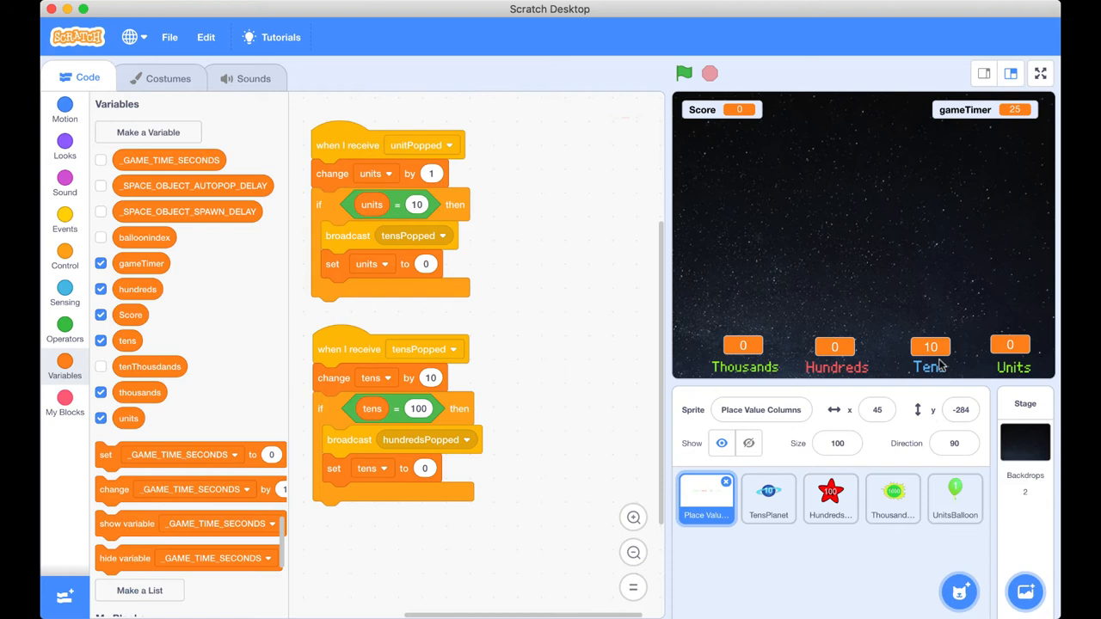
mouse_move(937, 359)
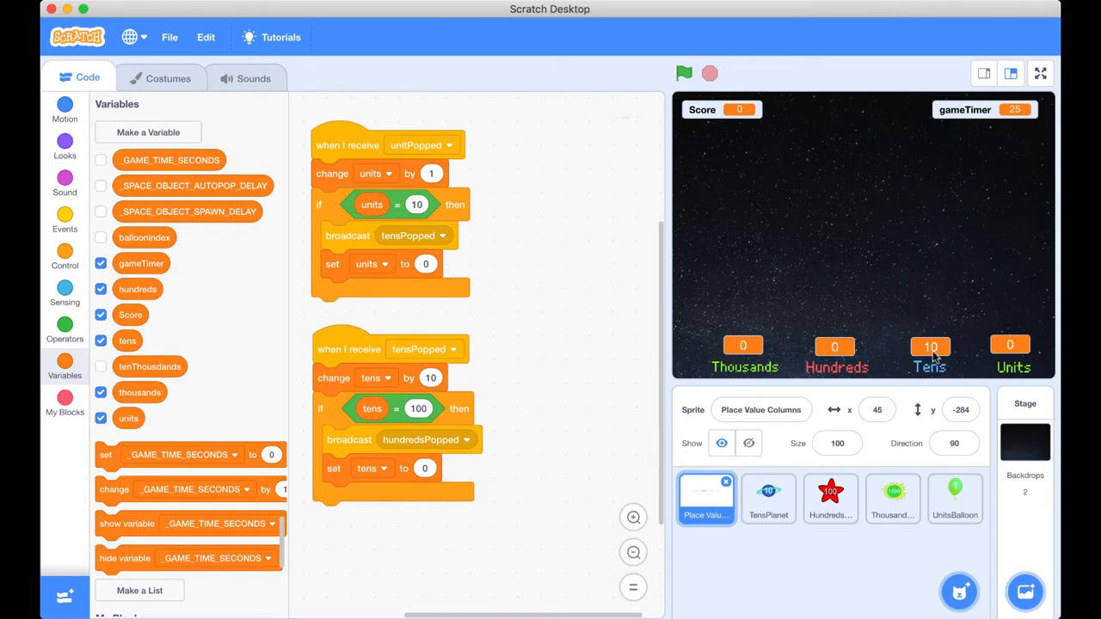
mouse_move(937, 369)
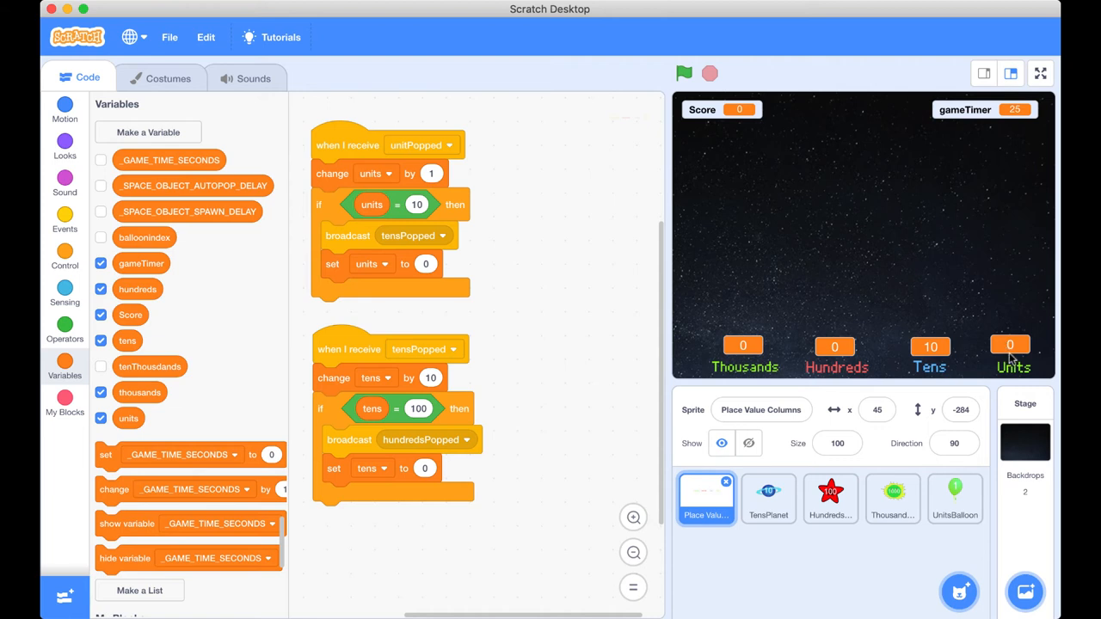
mouse_move(365, 137)
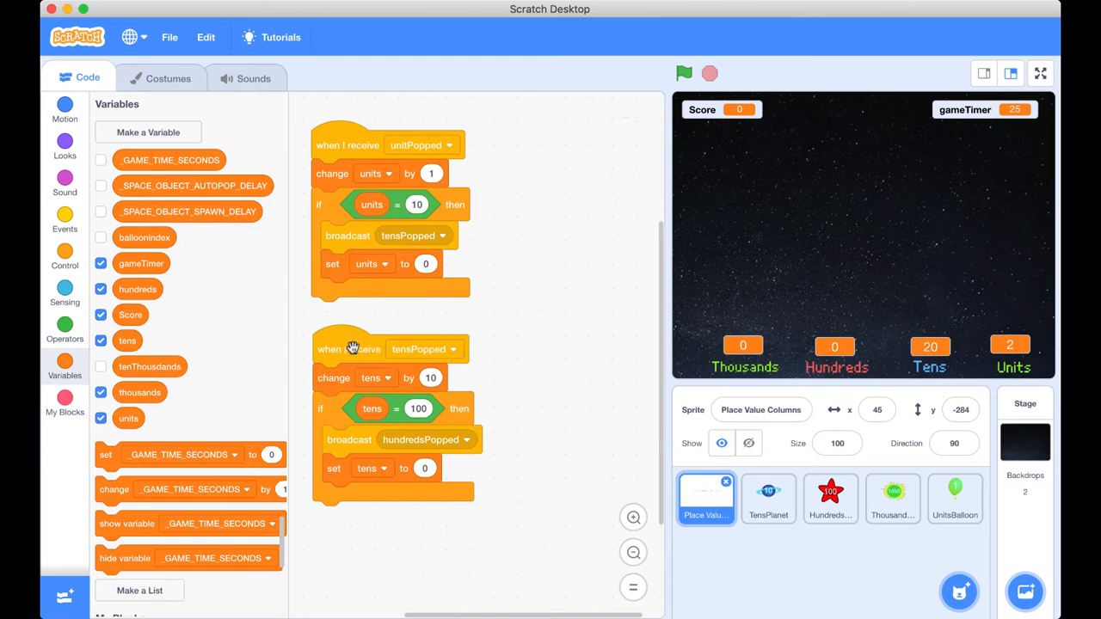
click(685, 72)
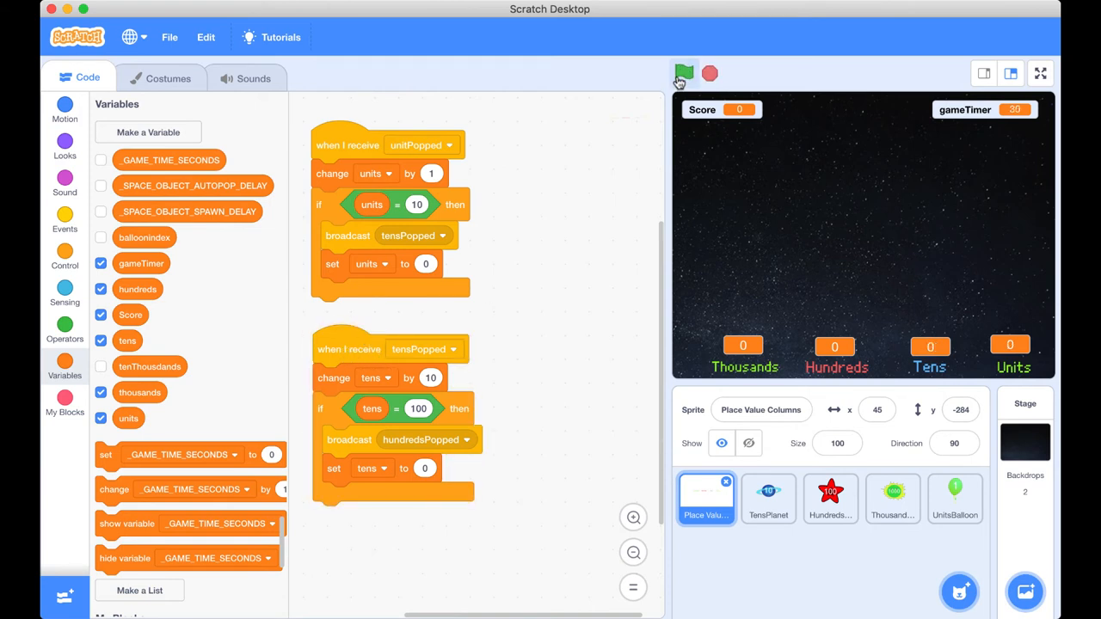
click(685, 72)
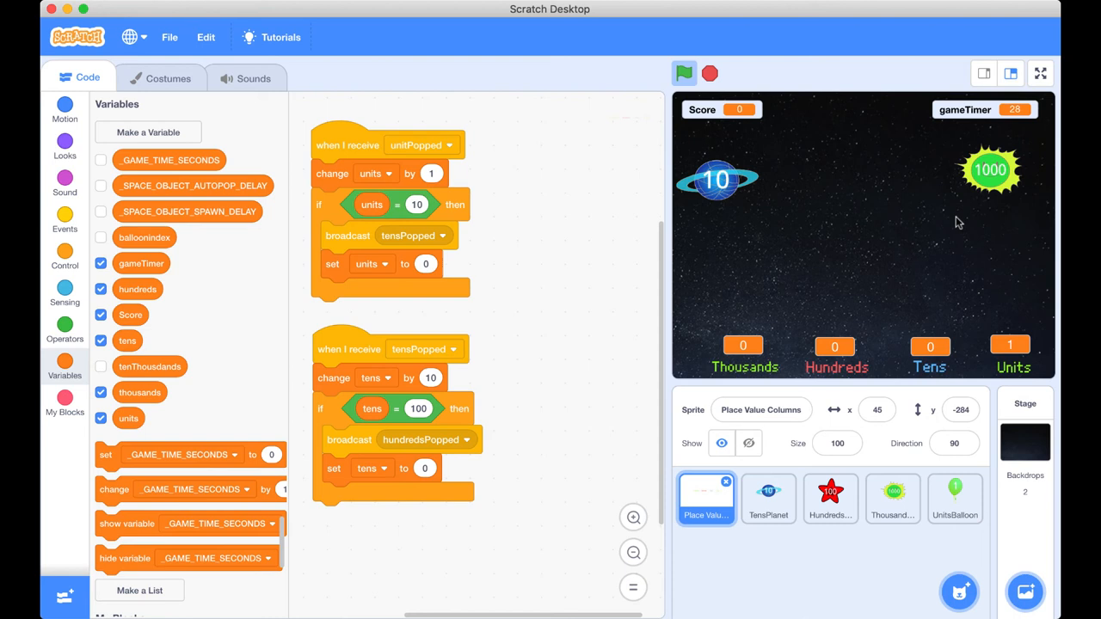